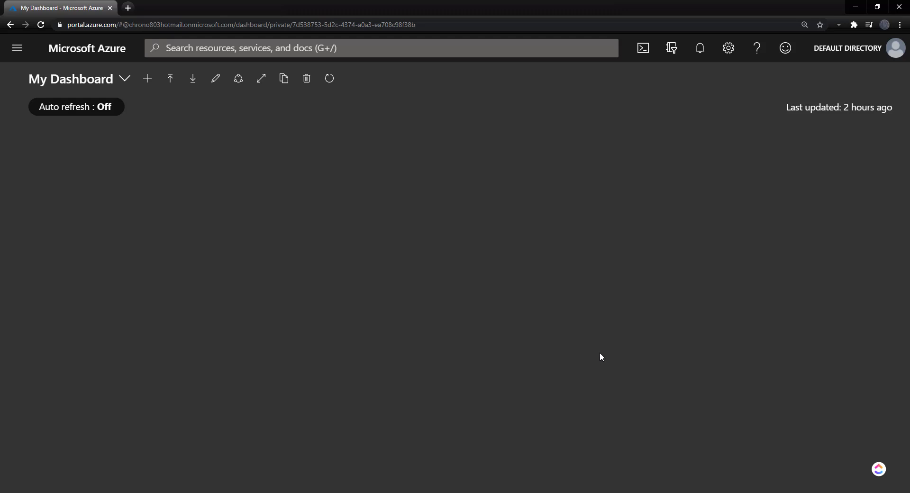
mouse_move(572, 349)
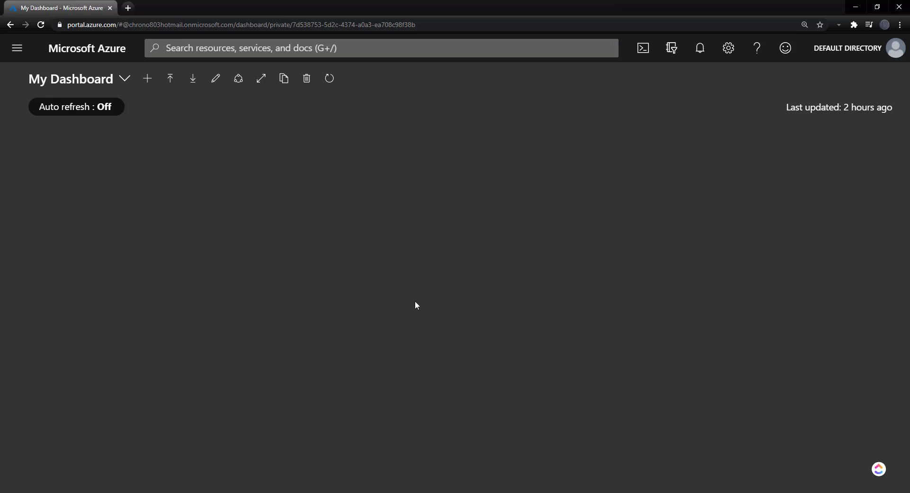
mouse_move(31, 64)
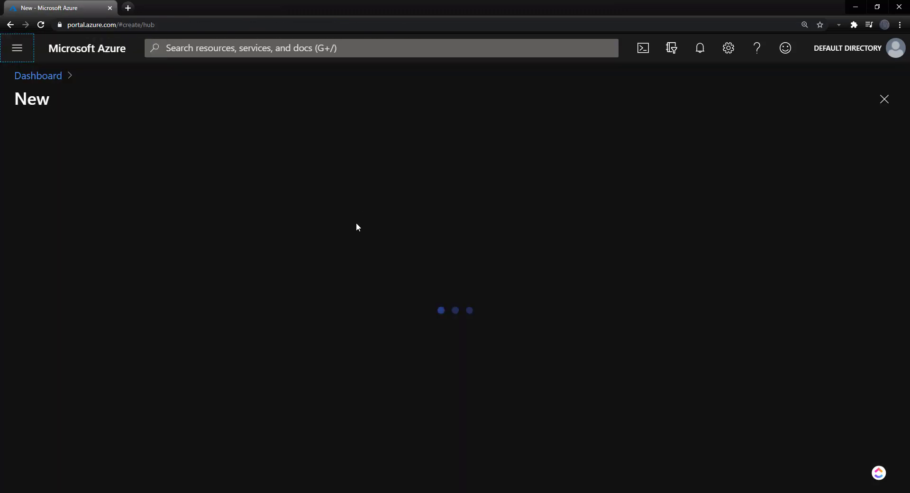
Find Machine Learning in the Marketplace and start a workspace in resource group demoRG
type("machine learning")
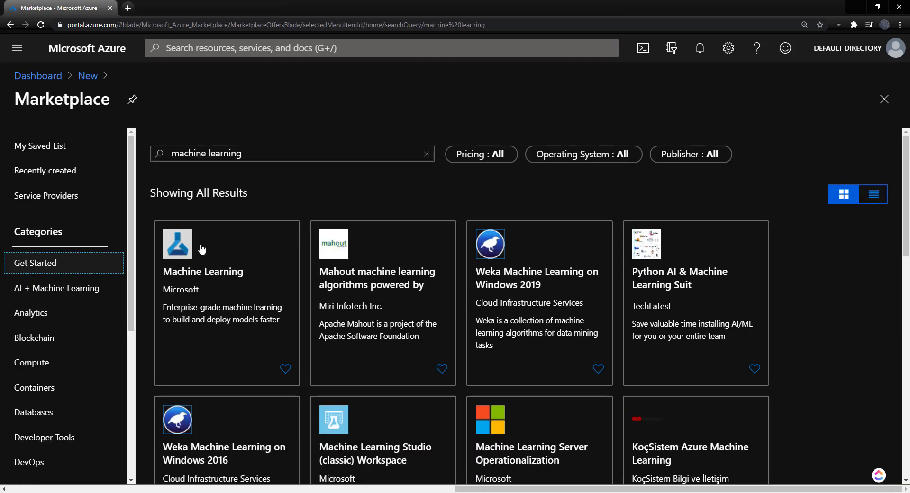
left_click(226, 244)
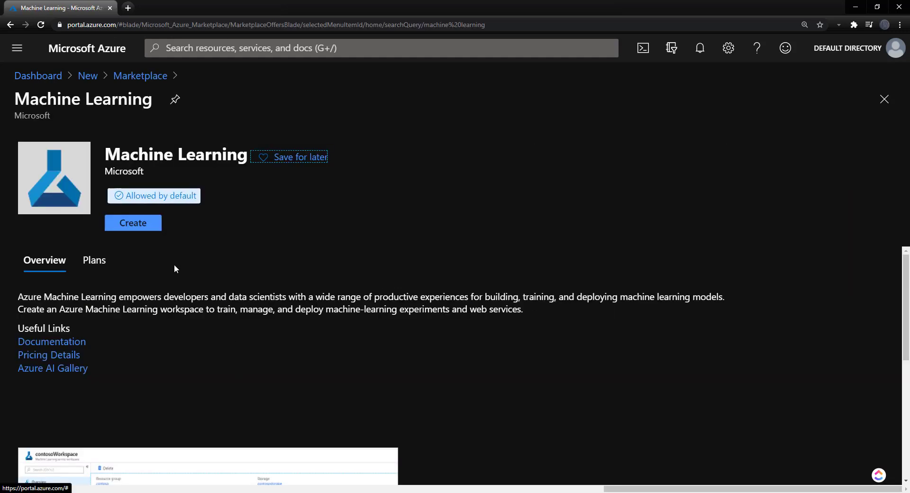
left_click(132, 222)
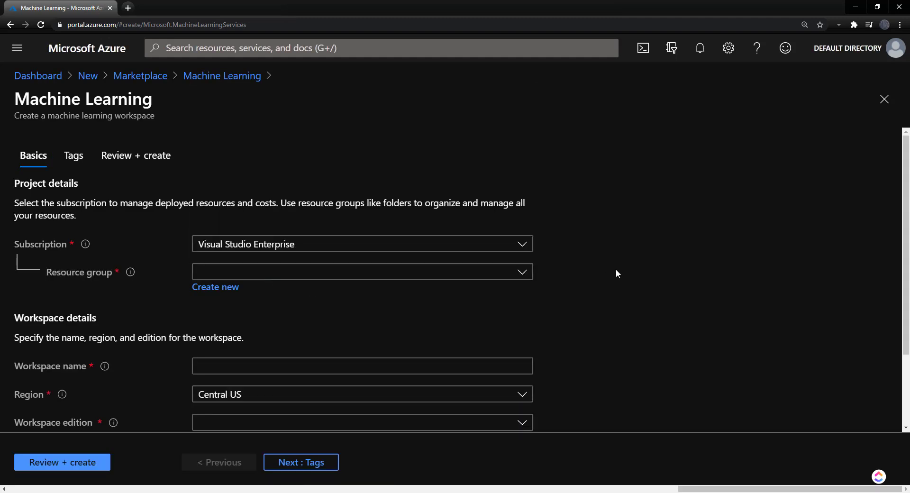
left_click(361, 271)
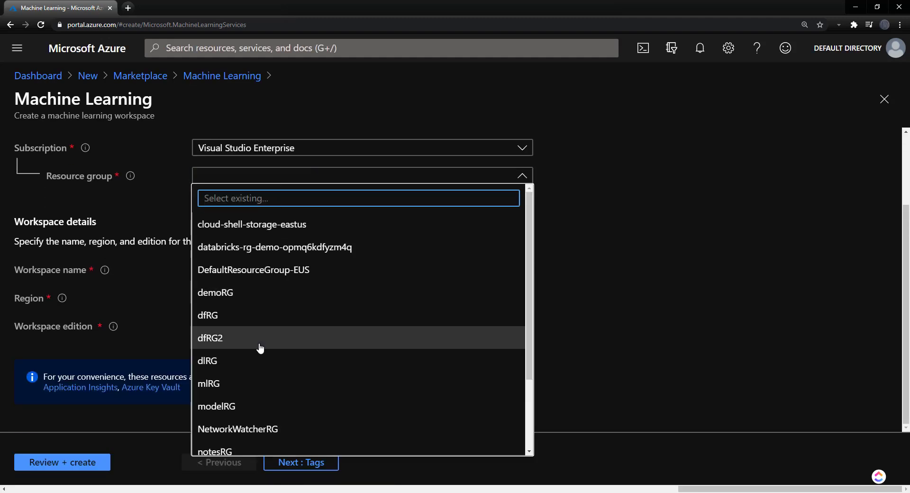
left_click(215, 292)
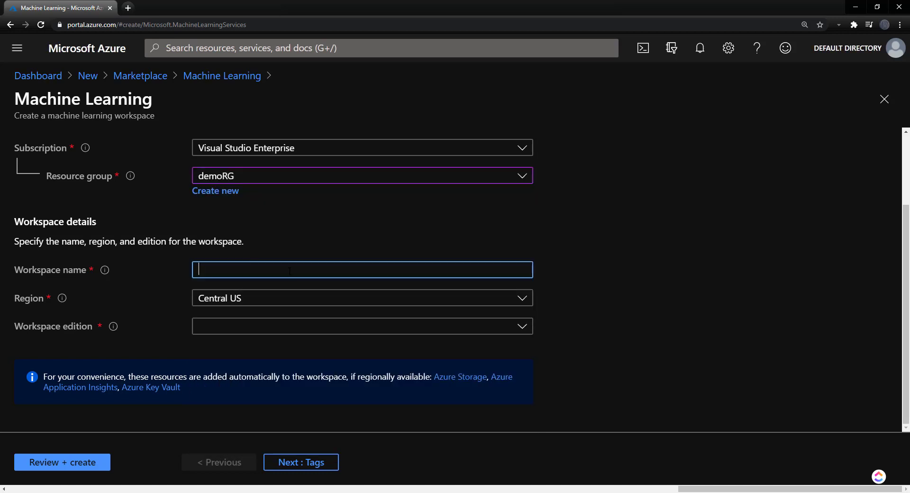
Name the workspace automlDemo in East US with Basic edition, then review and create it
type("automlDemo")
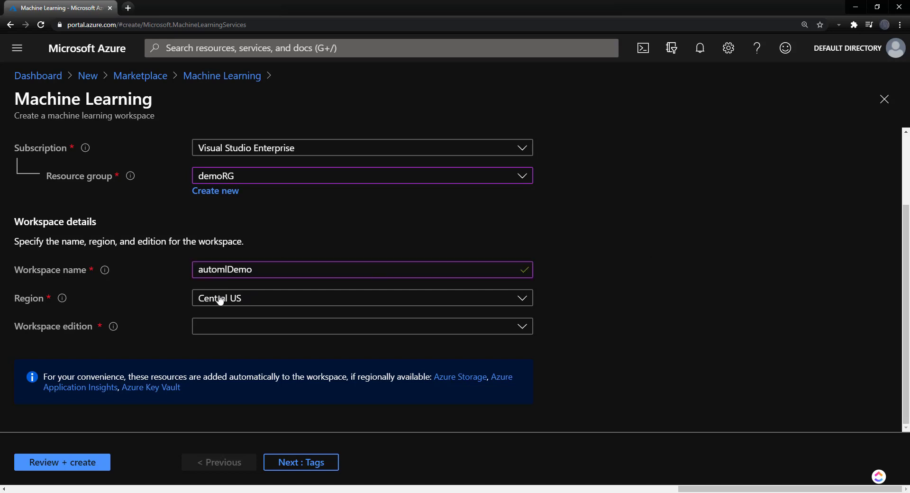
left_click(361, 298)
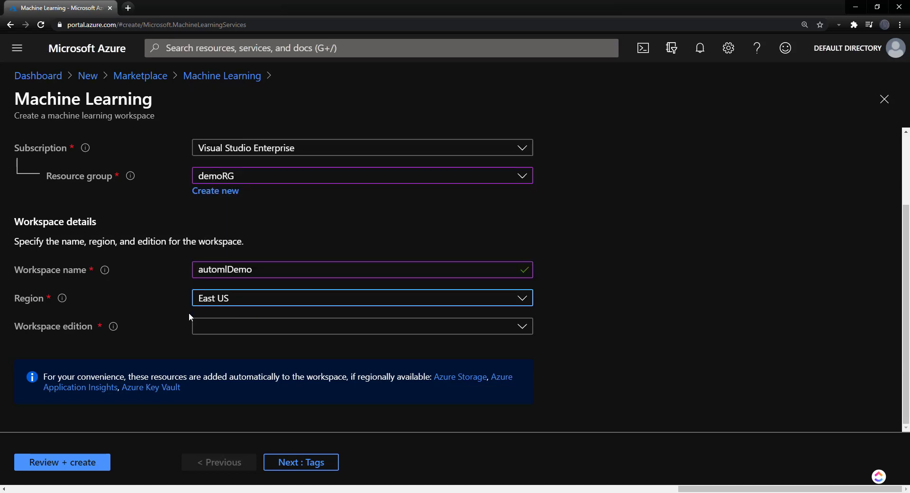
left_click(362, 325)
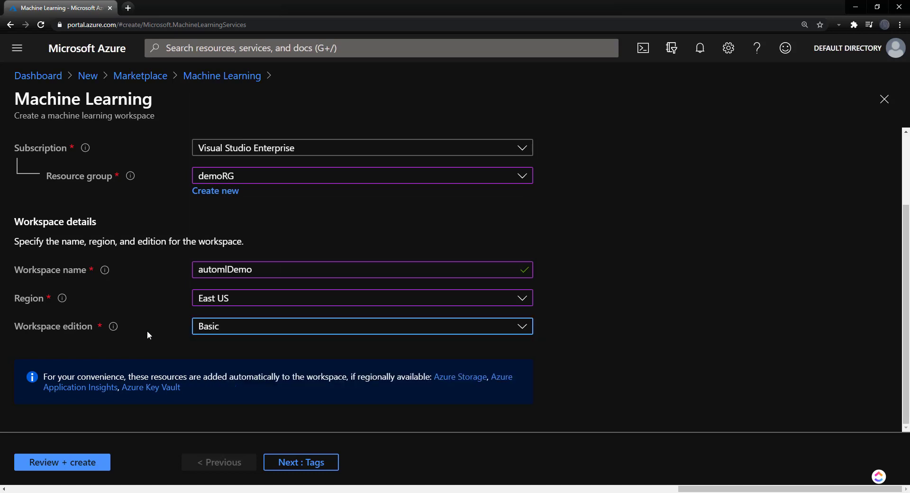
left_click(361, 325)
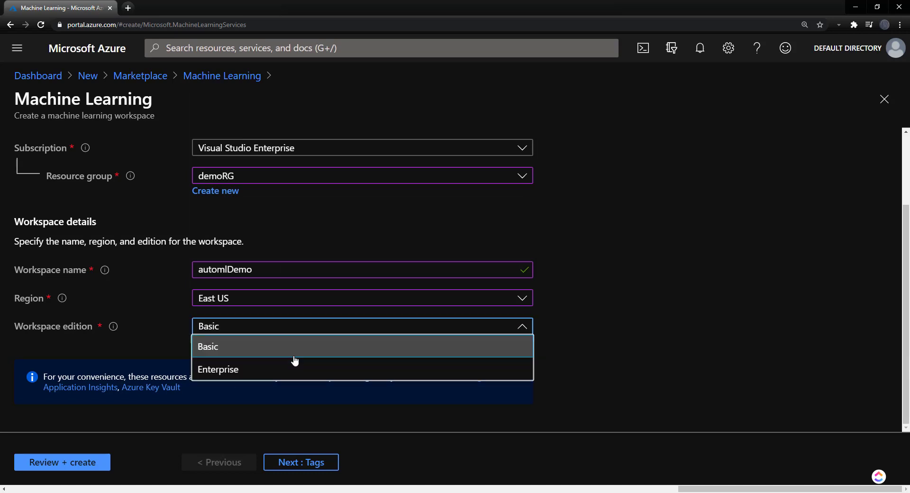
left_click(207, 346)
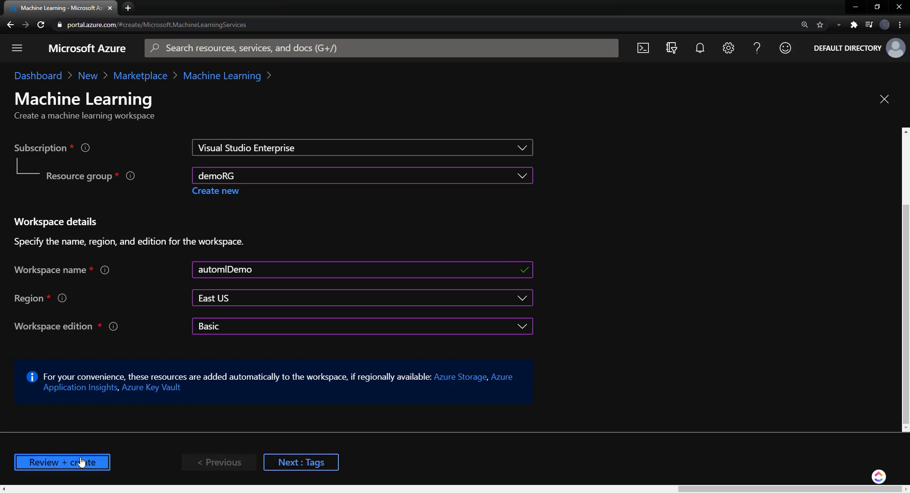
left_click(61, 462)
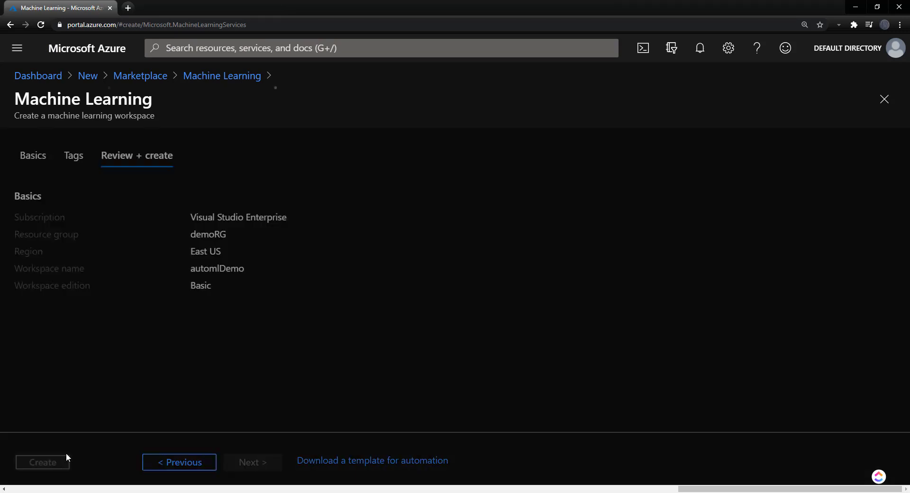
left_click(42, 461)
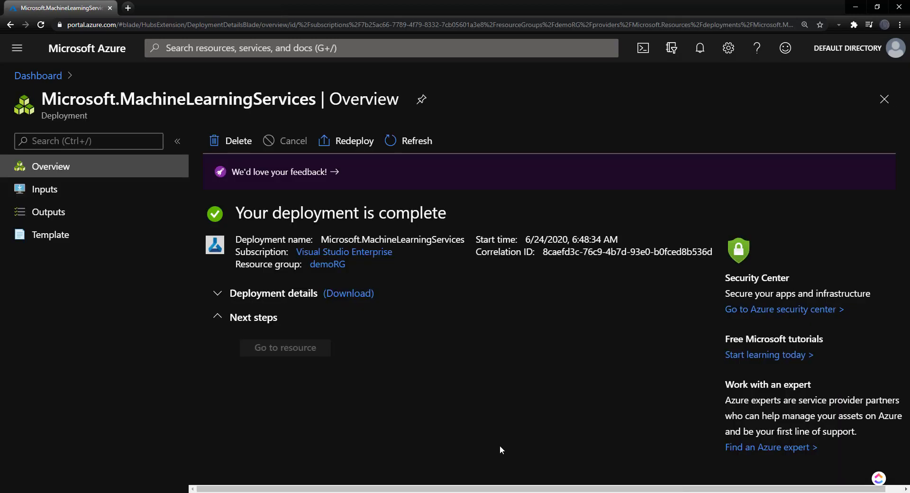
mouse_move(301, 358)
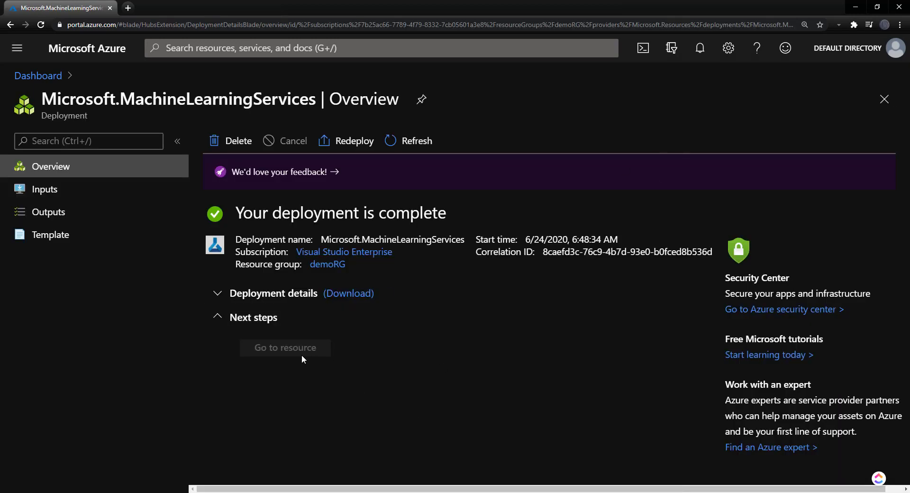
Open the deployed automlDemo workspace from notifications and launch Machine Learning studio
left_click(698, 48)
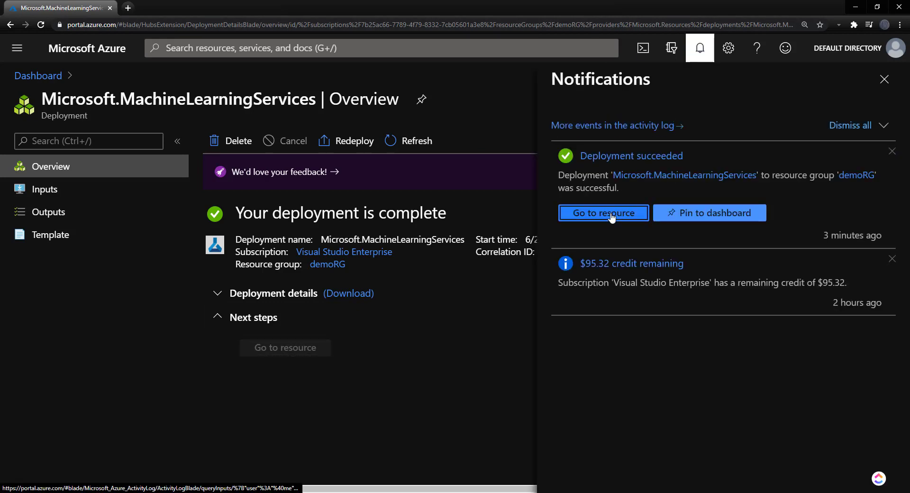
left_click(603, 213)
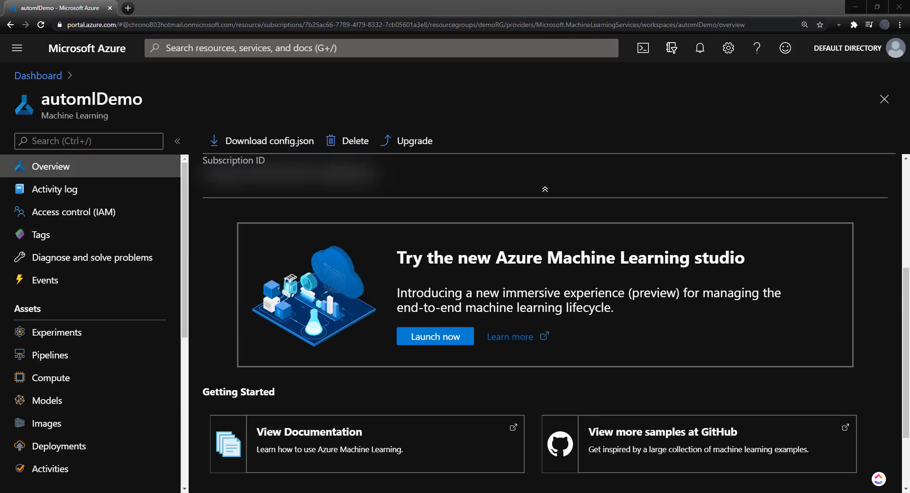
mouse_move(472, 358)
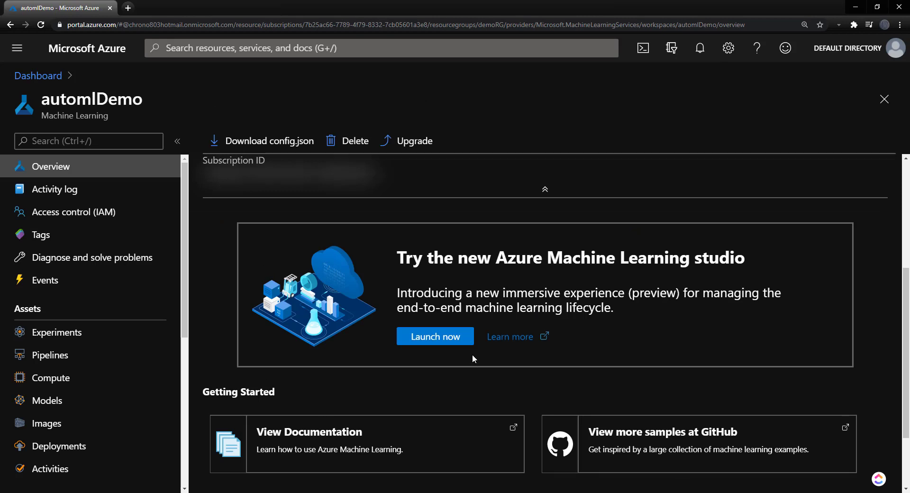
mouse_move(548, 332)
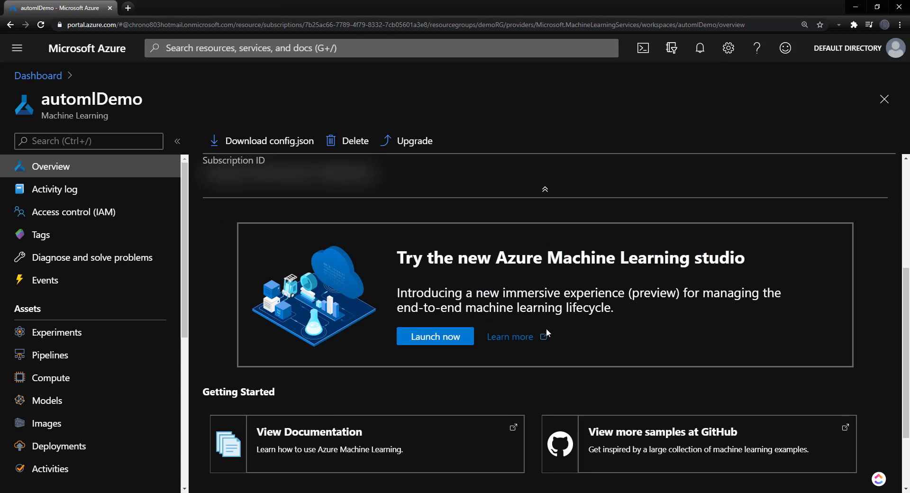
left_click(434, 336)
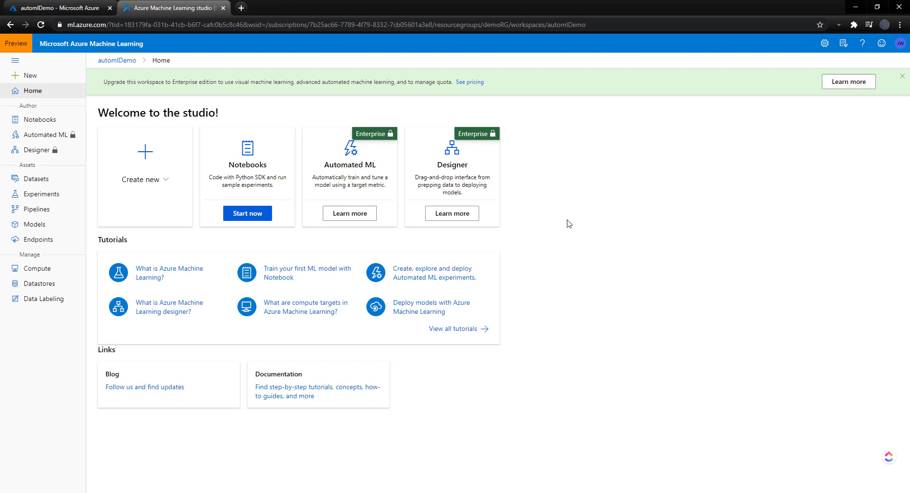
mouse_move(46, 135)
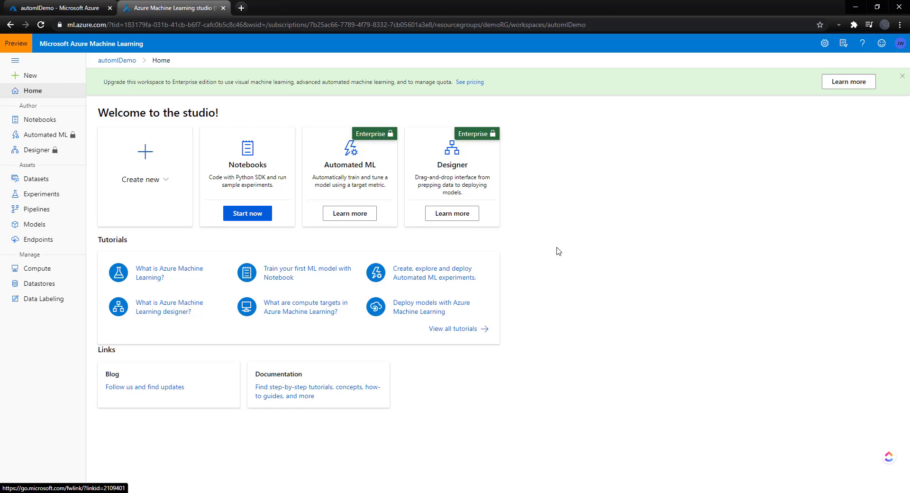
mouse_move(695, 237)
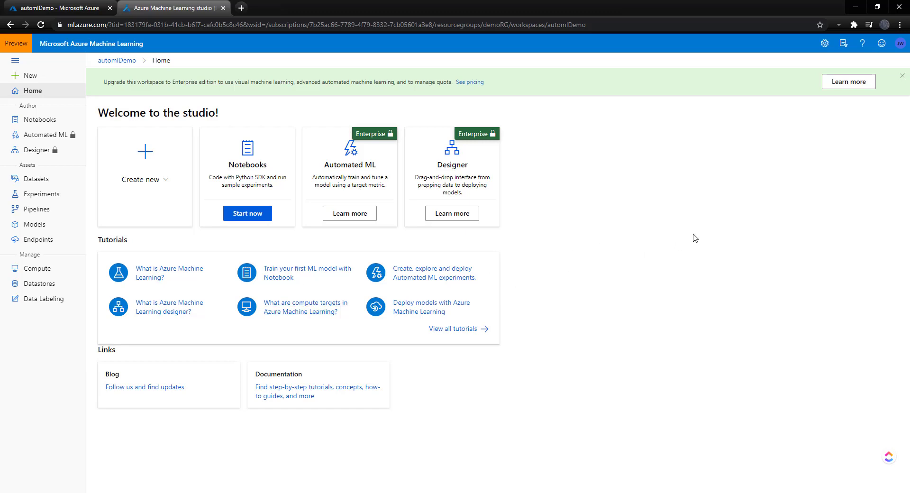
Open Notebooks from the studio's left navigation
left_click(40, 120)
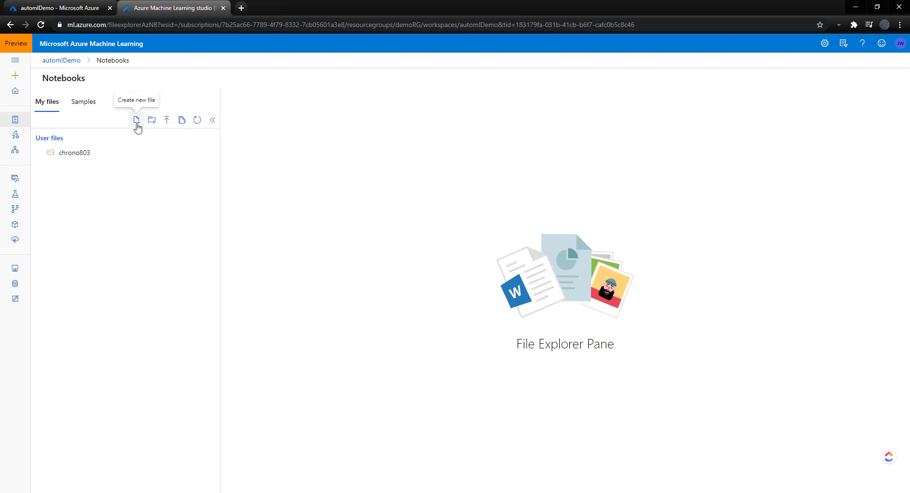
Create a new notebook file named AutoML.ipynb
left_click(137, 120)
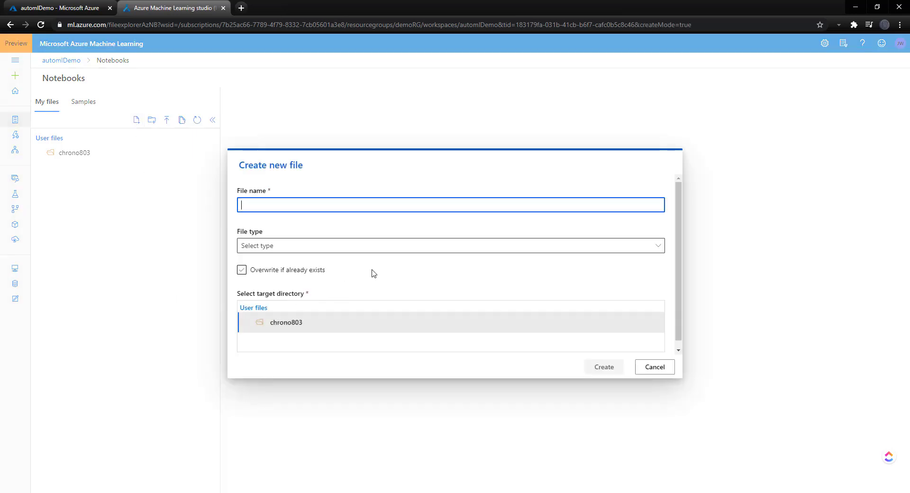
type("A")
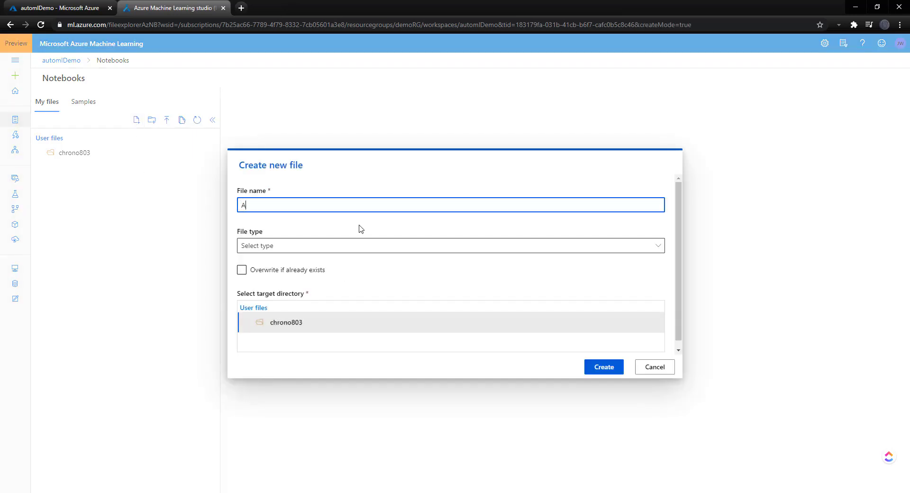
type("utoML.ipynb")
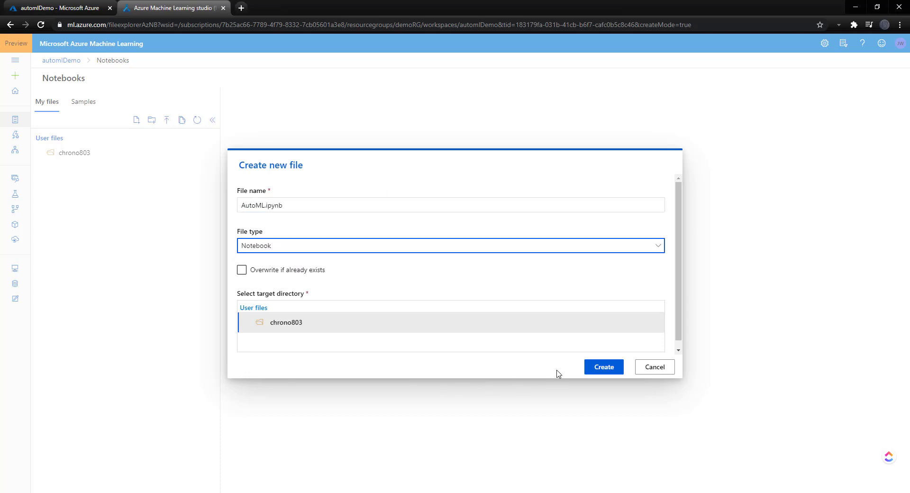
left_click(603, 367)
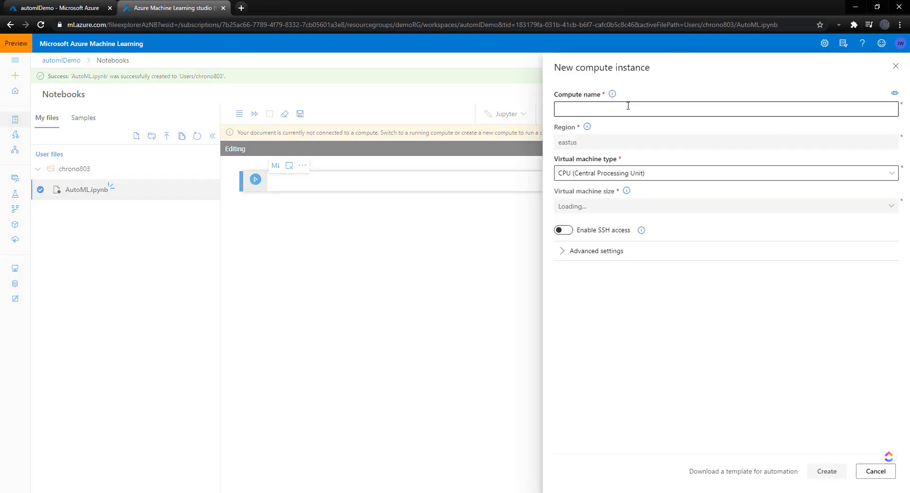
Create a CPU Standard_D1 compute instance named AutoMLCompute1 with SSH left off
type("AutoMLCompute")
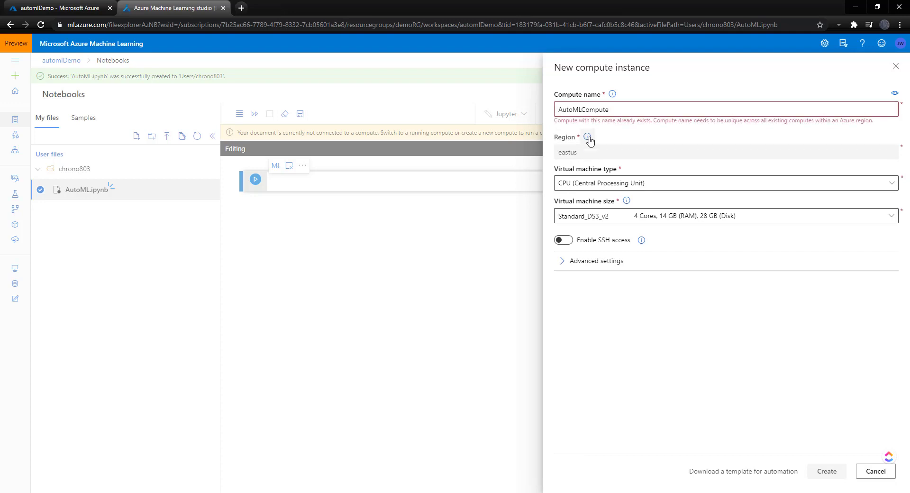
left_click(723, 182)
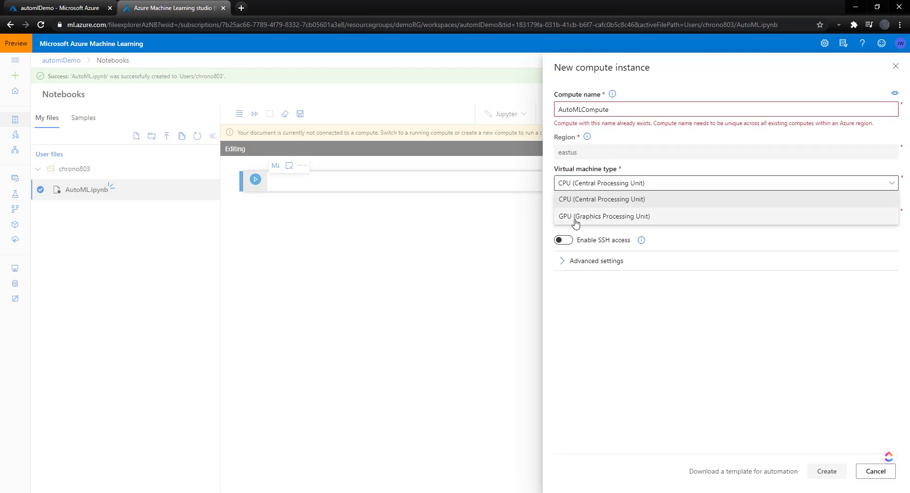
left_click(602, 199)
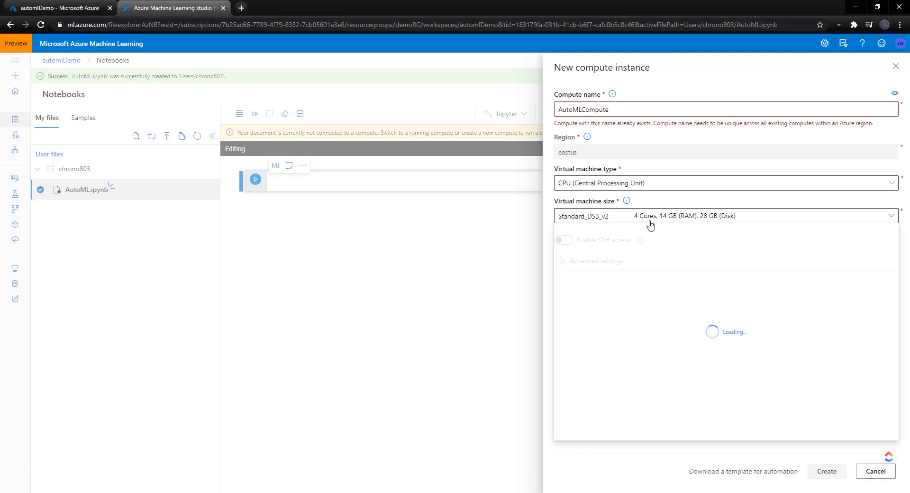
left_click(724, 215)
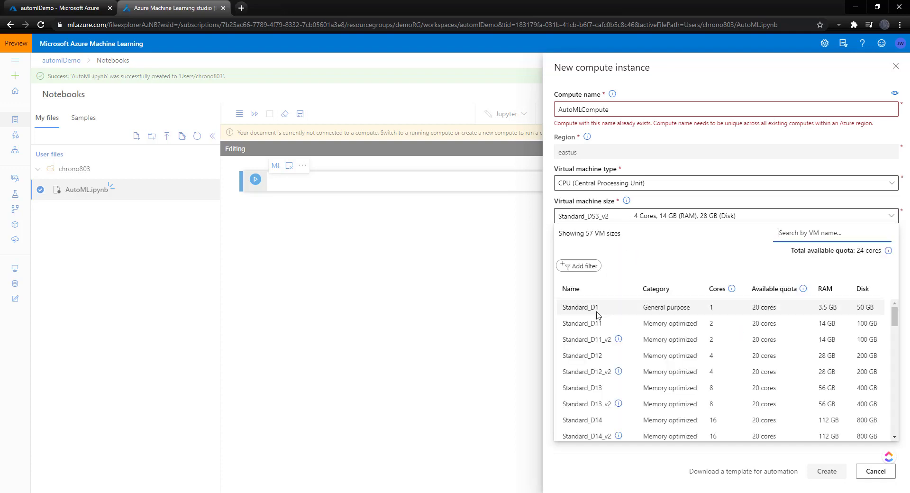
left_click(580, 306)
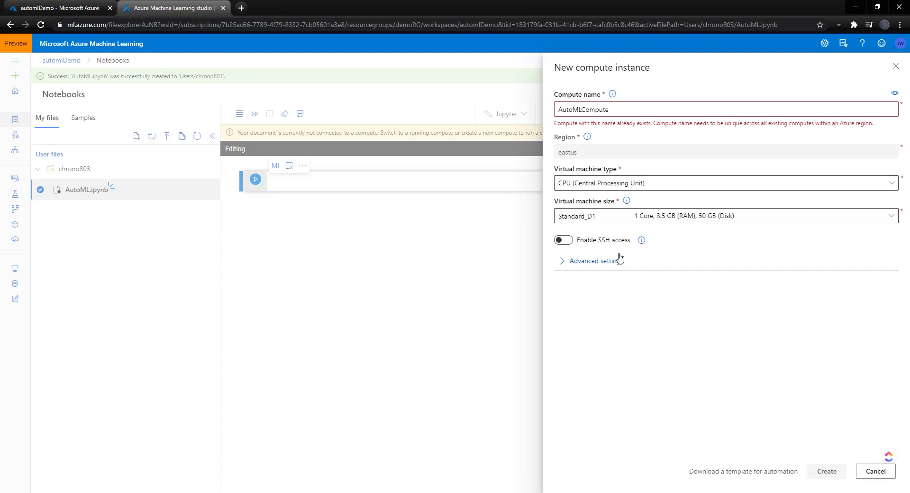
left_click(562, 240)
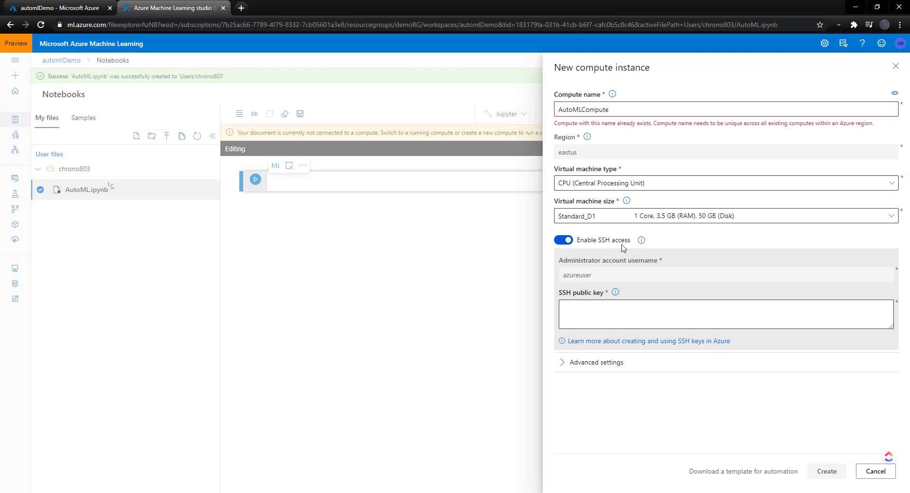
left_click(562, 239)
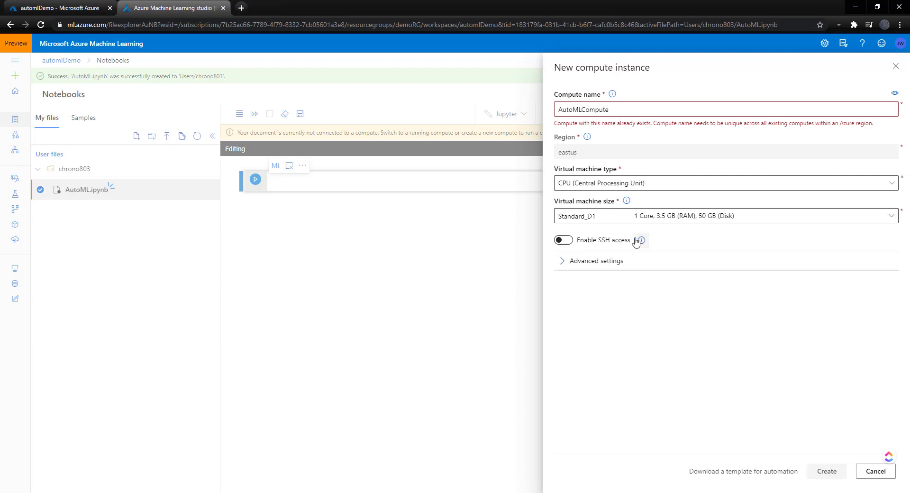
left_click(595, 261)
type("1")
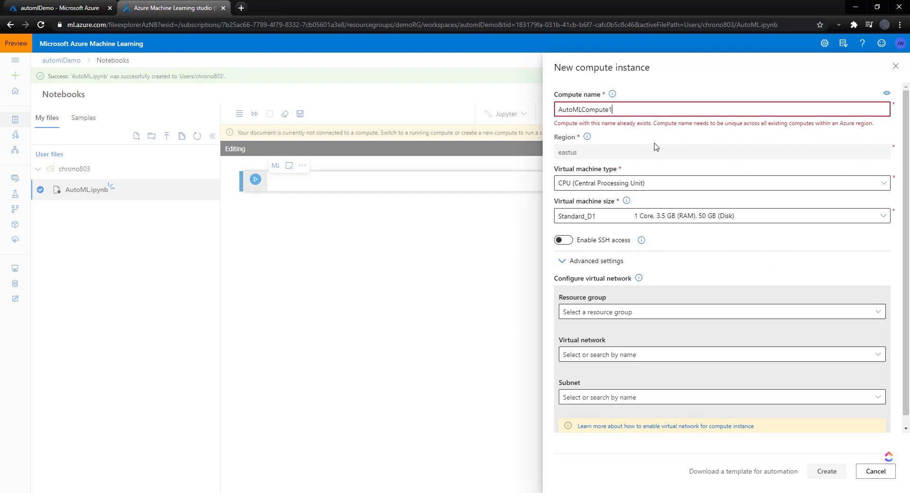
left_click(825, 470)
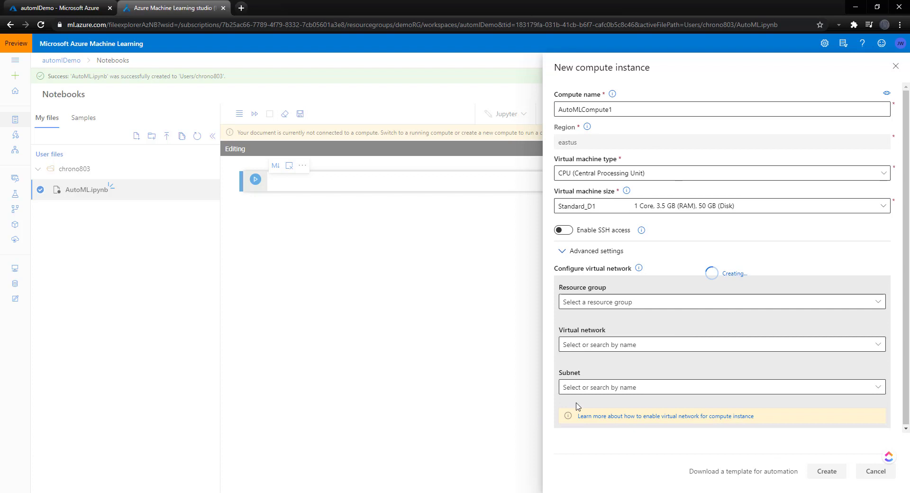
left_click(825, 470)
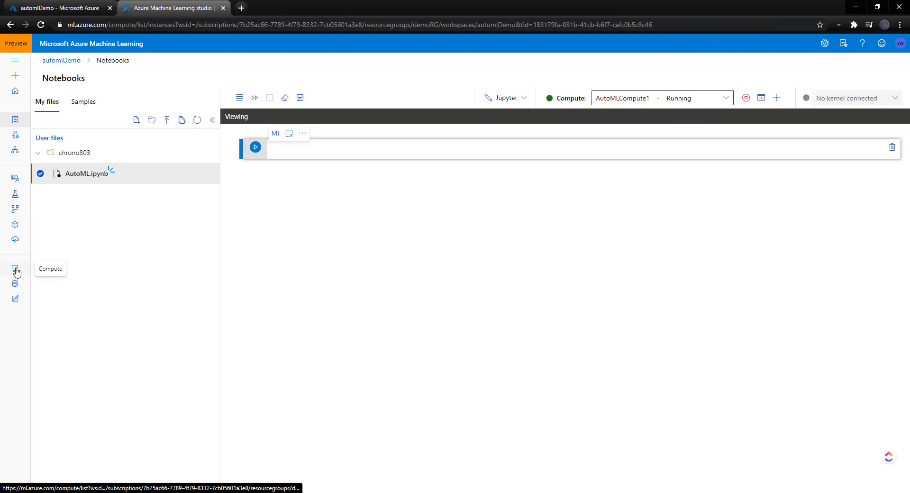
Check AutoMLCompute1 under Compute, then open AutoML.ipynb in JupyterLab past the warning
left_click(15, 268)
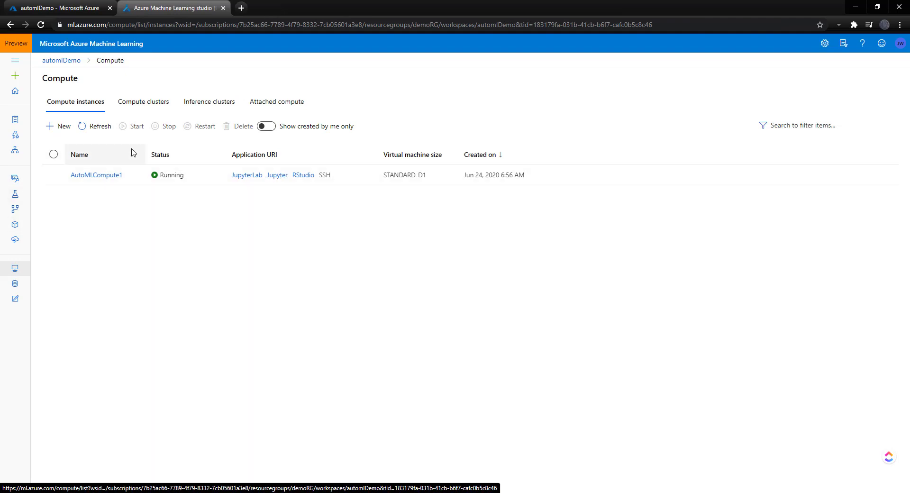
mouse_move(271, 175)
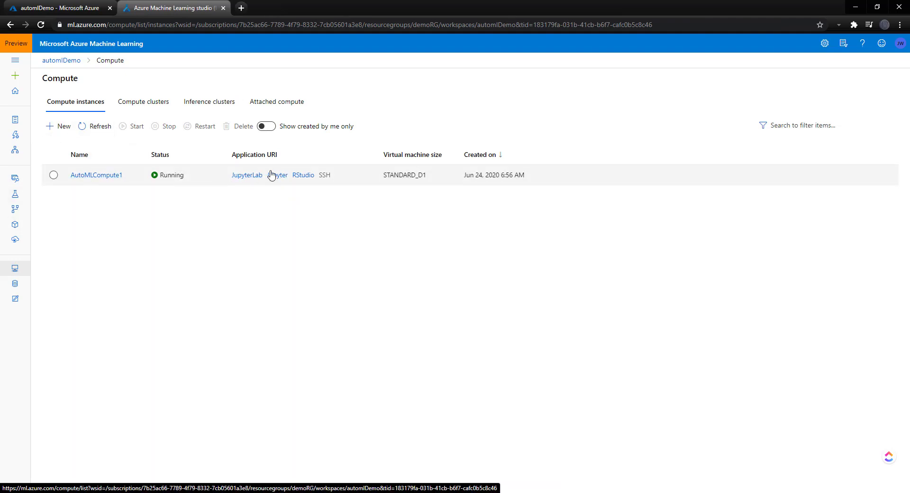
mouse_move(23, 258)
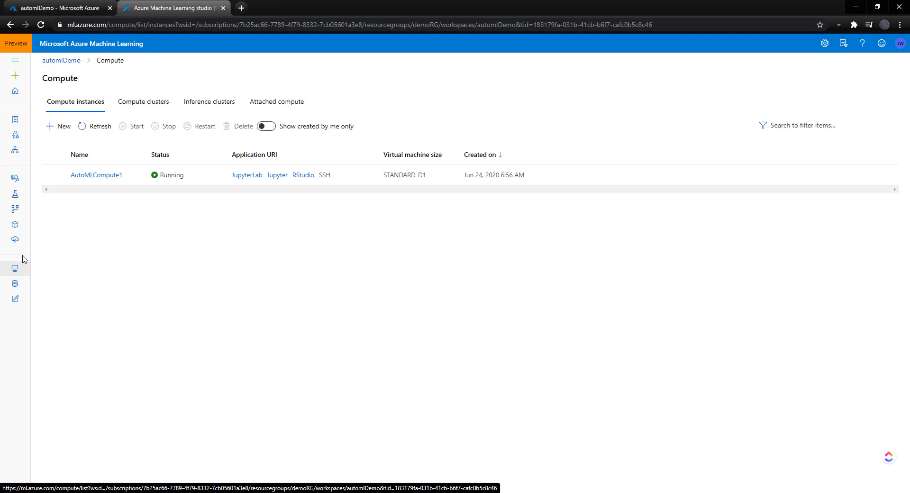
left_click(15, 119)
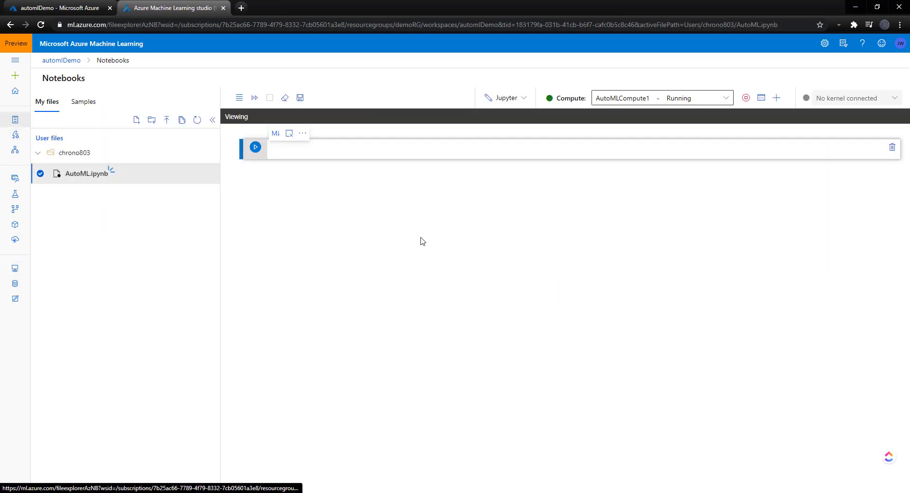
left_click(505, 98)
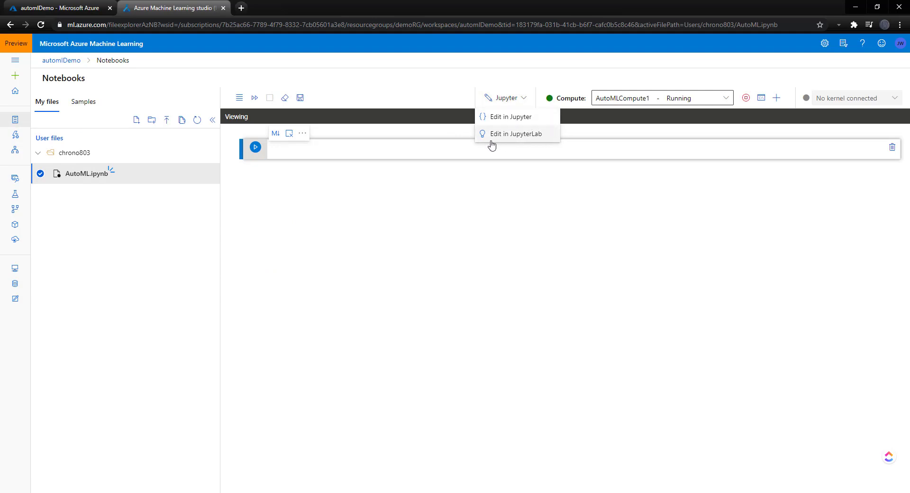
left_click(515, 134)
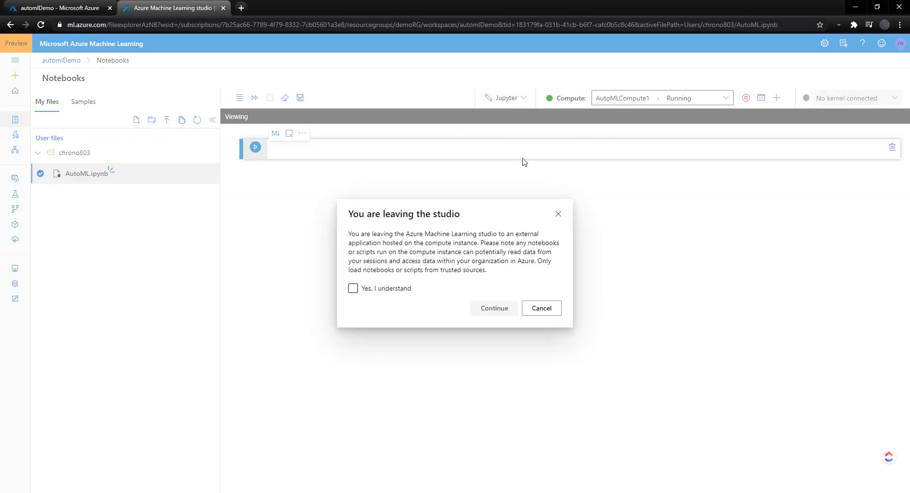
left_click(493, 308)
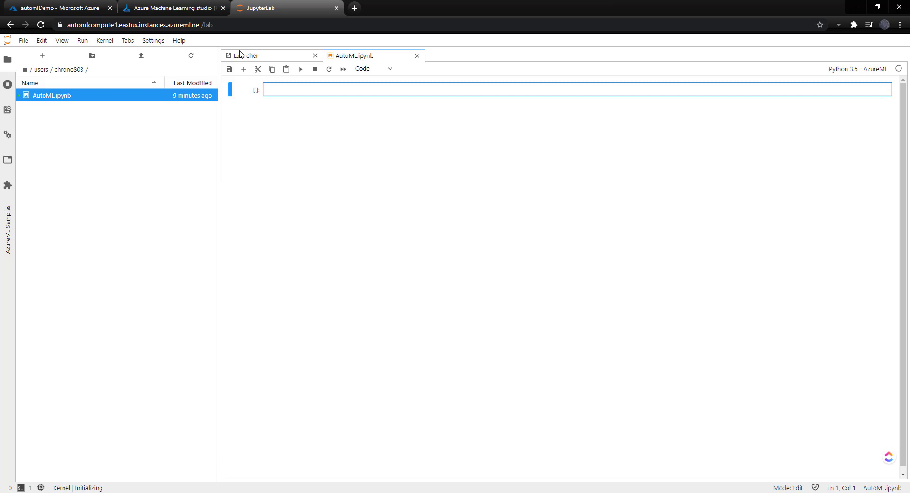
Close the JupyterLab Launcher and return to the Azure ML studio tab
left_click(246, 55)
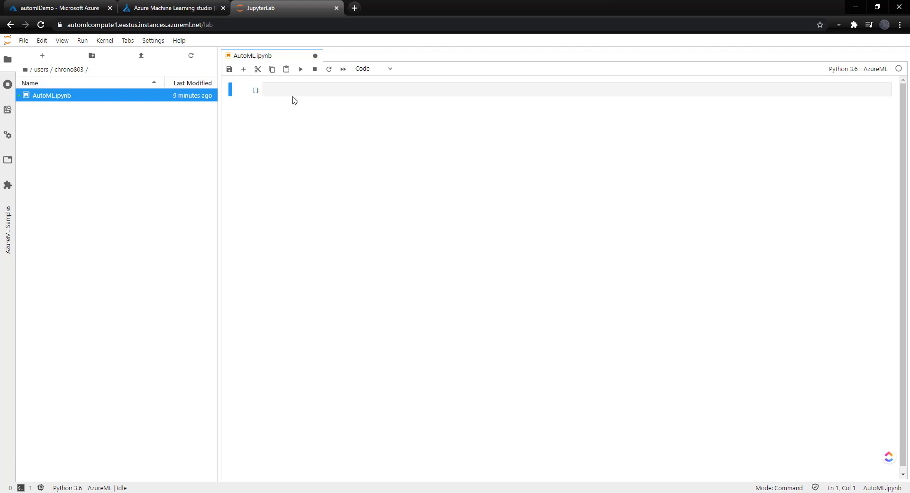
left_click(173, 8)
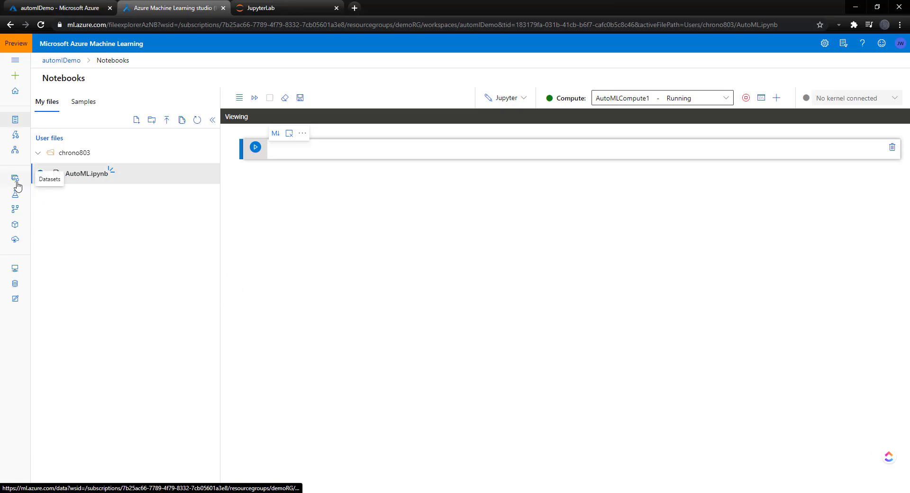
Start a Tabular dataset named Housing from local files and advance to datastore selection
left_click(16, 178)
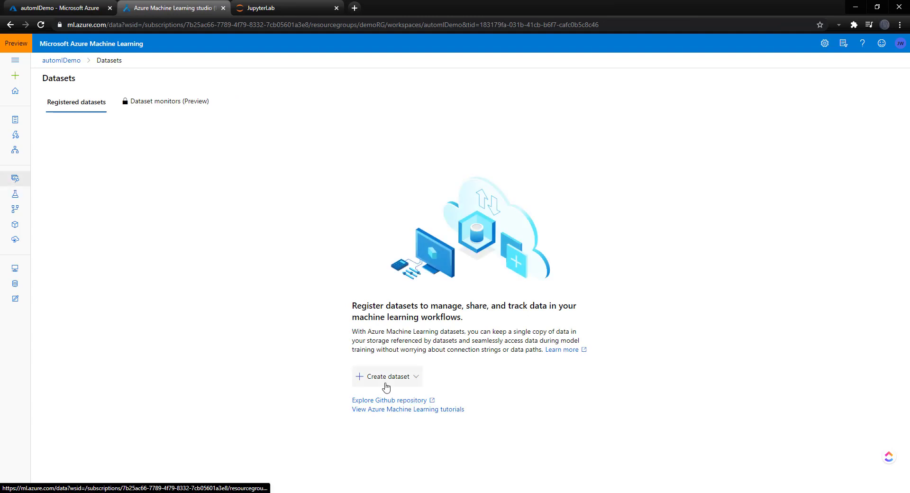
left_click(386, 376)
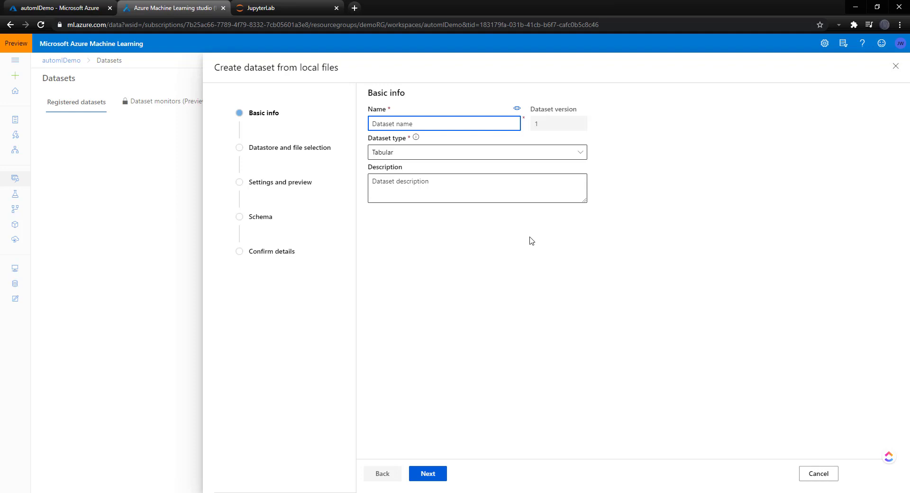
type("H")
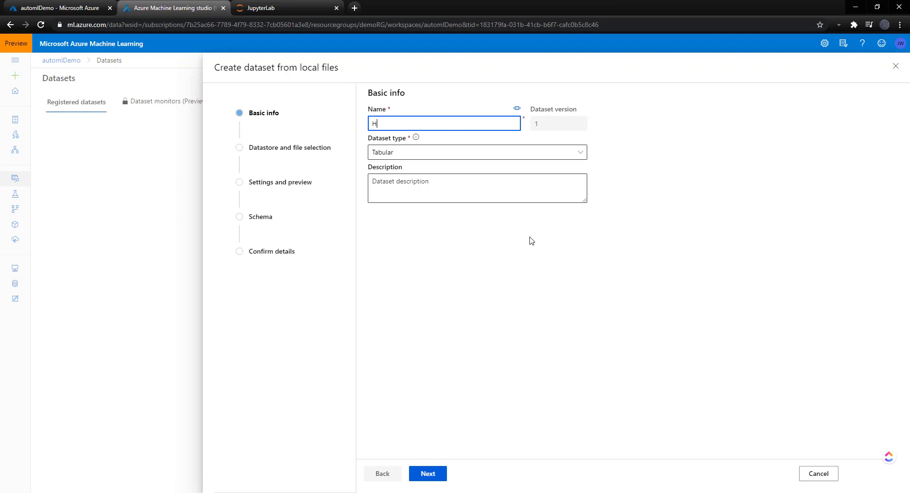
type("ousing")
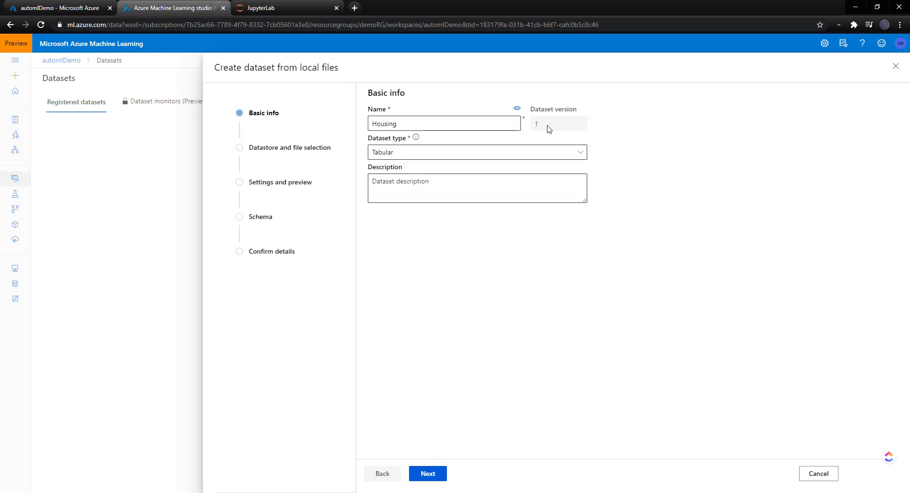
left_click(476, 152)
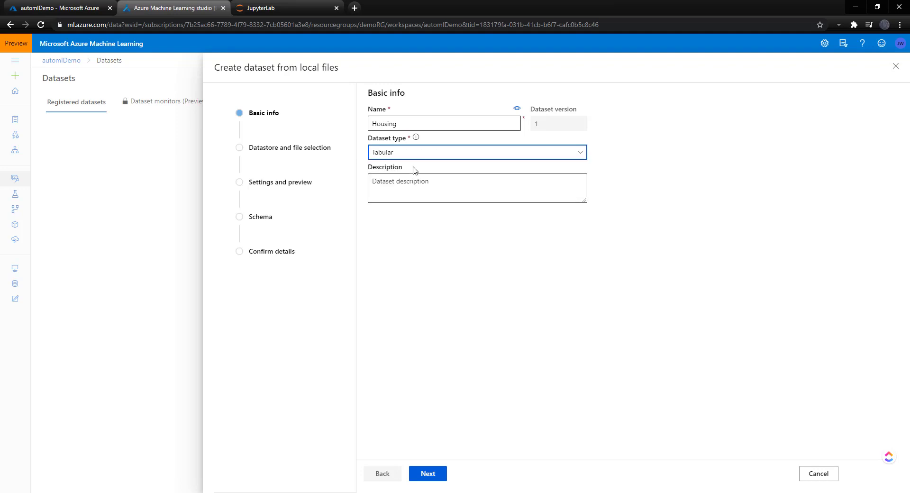
left_click(427, 472)
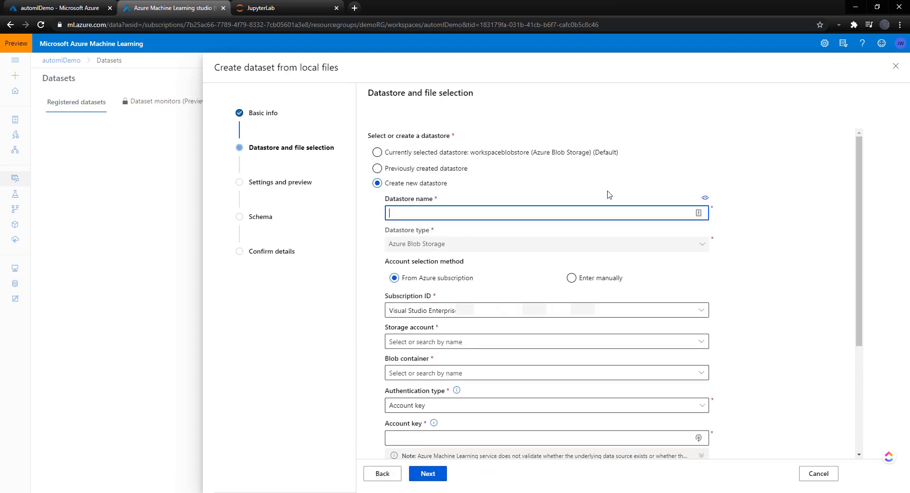
Name the new datastore housingds and select the databricksdemostorage storage account
type("housingds")
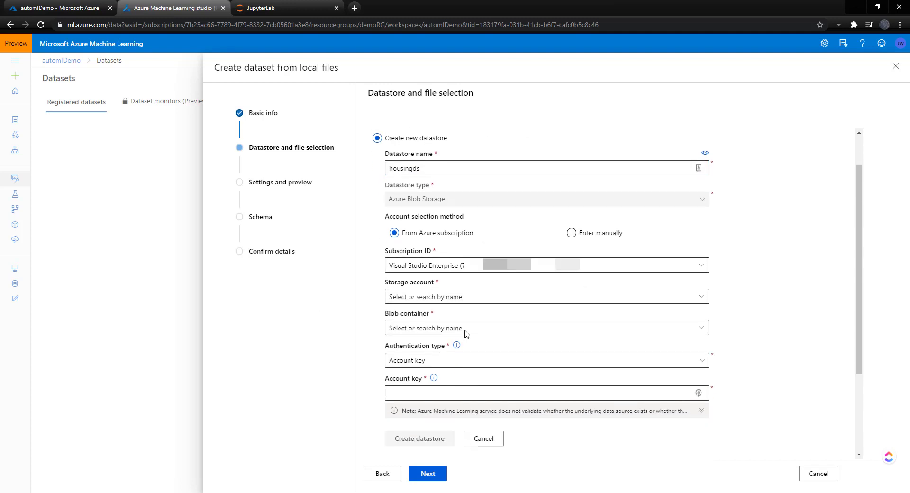
left_click(543, 296)
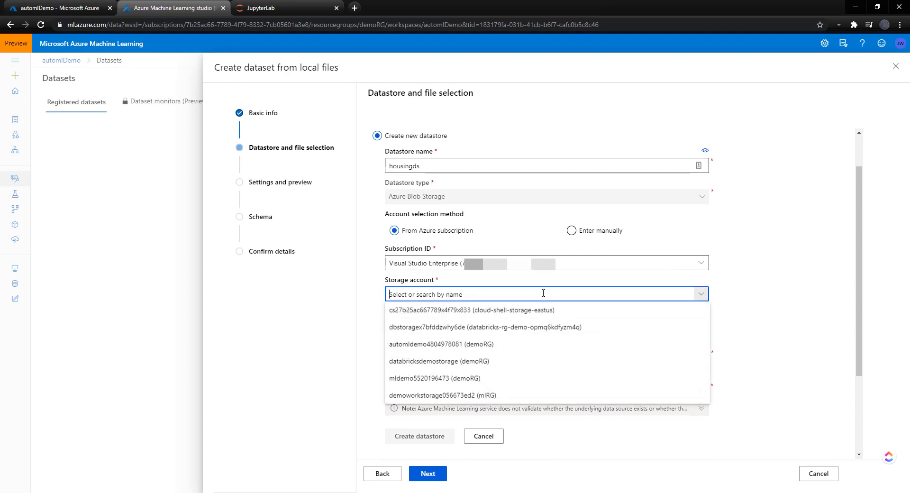
left_click(437, 360)
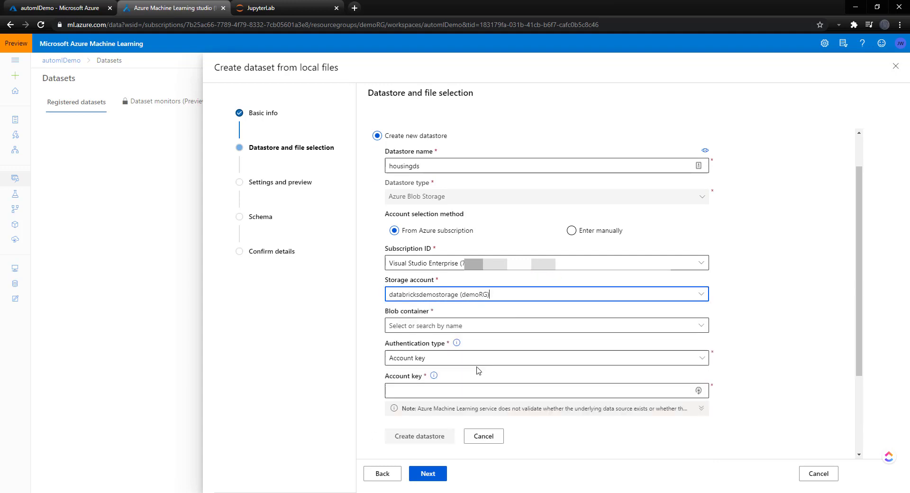
left_click(545, 325)
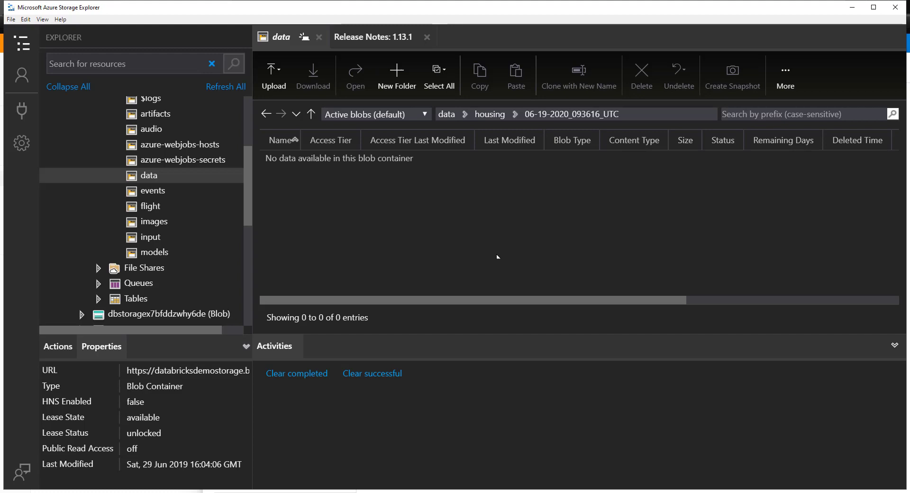
mouse_move(115, 332)
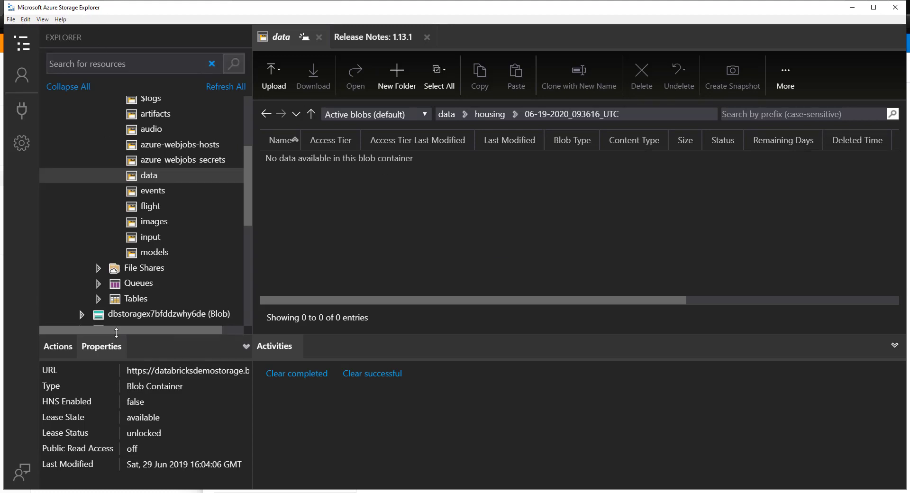
Browse the data container's housing folder in Storage Explorer and scroll its properties
left_click(153, 162)
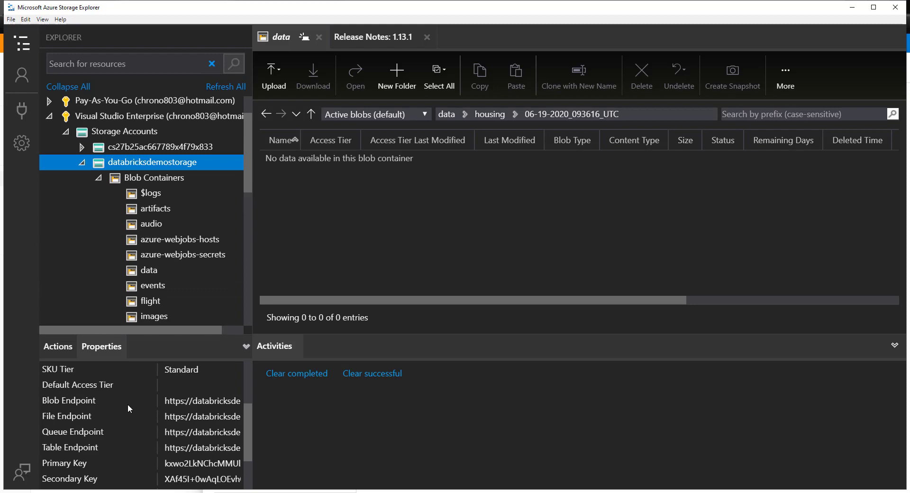
scroll("down", 3)
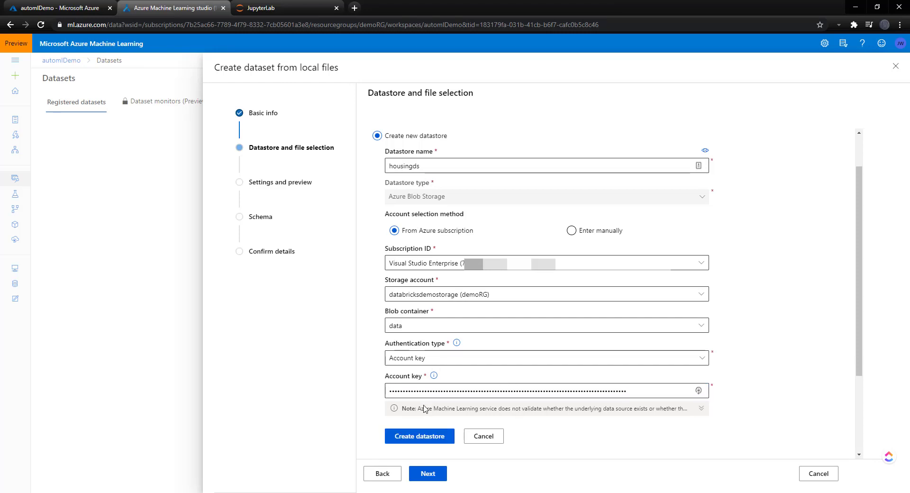
Create the housingds datastore and select housing.csv for upload, skipping data validation
left_click(418, 435)
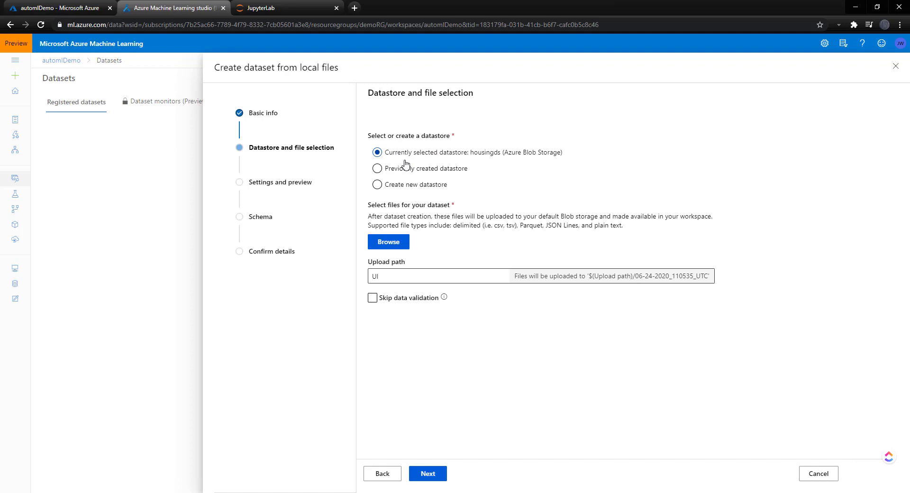
left_click(387, 242)
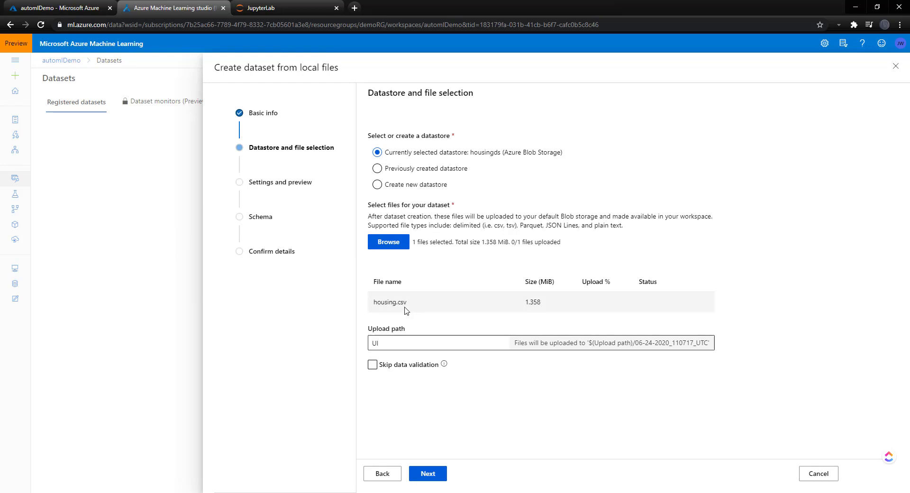
left_click(372, 363)
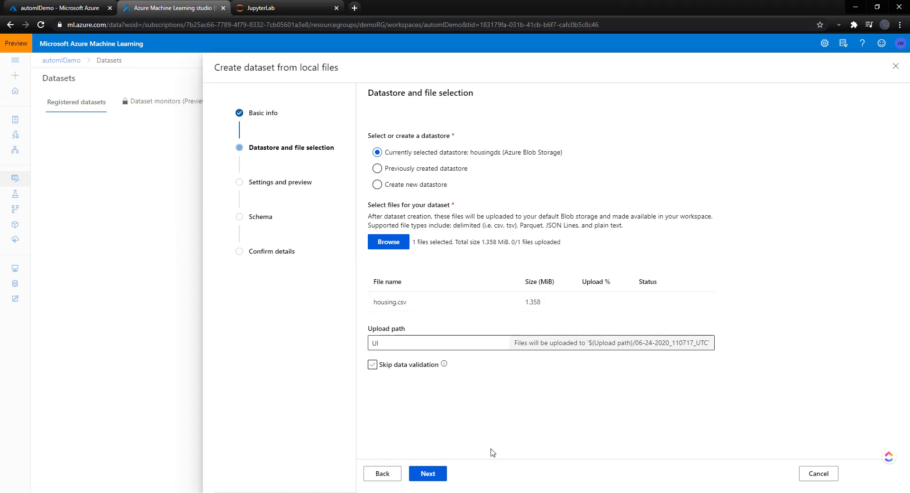
left_click(426, 473)
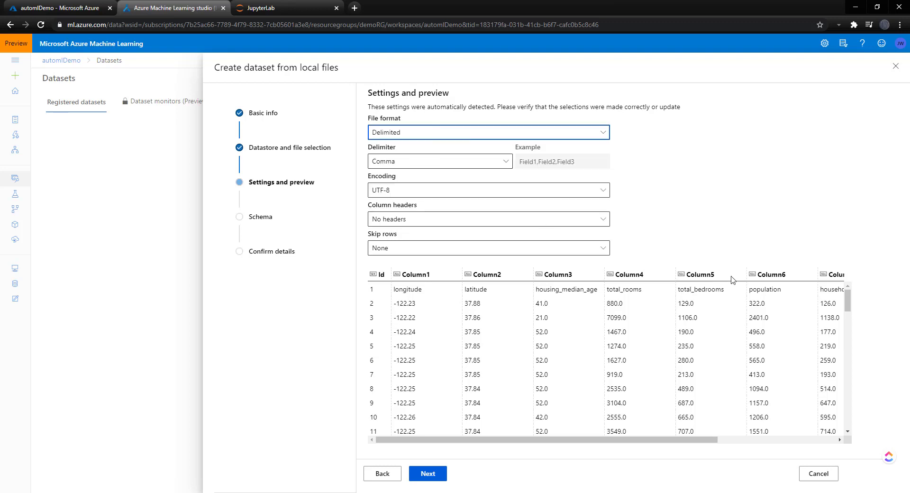
mouse_move(620, 302)
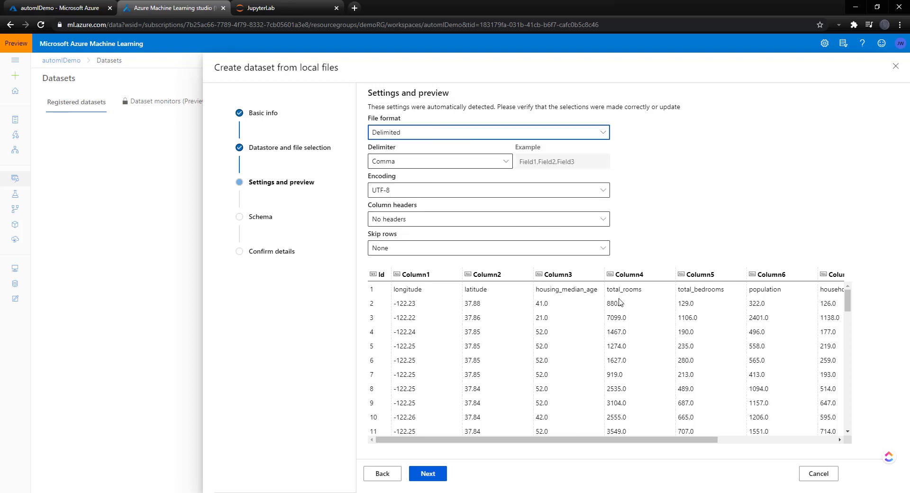
Set column headers to 'Use headers from the first file' and continue to Schema
left_click(487, 219)
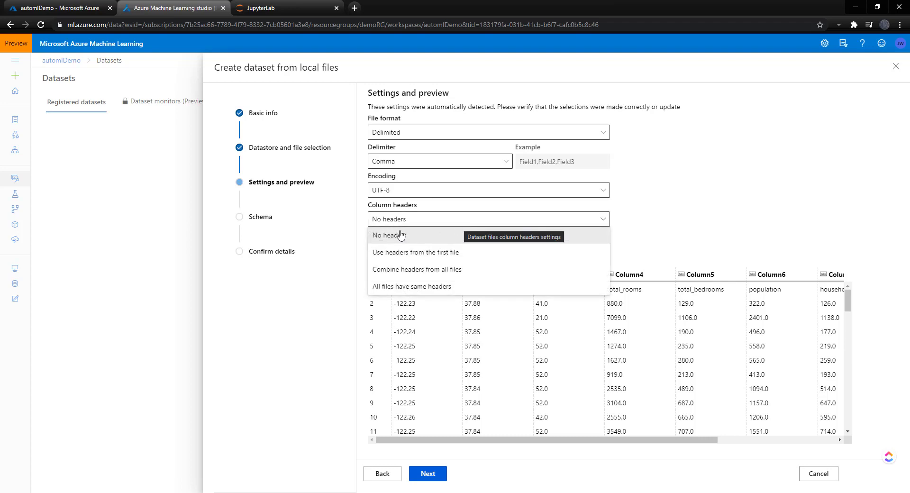
left_click(416, 253)
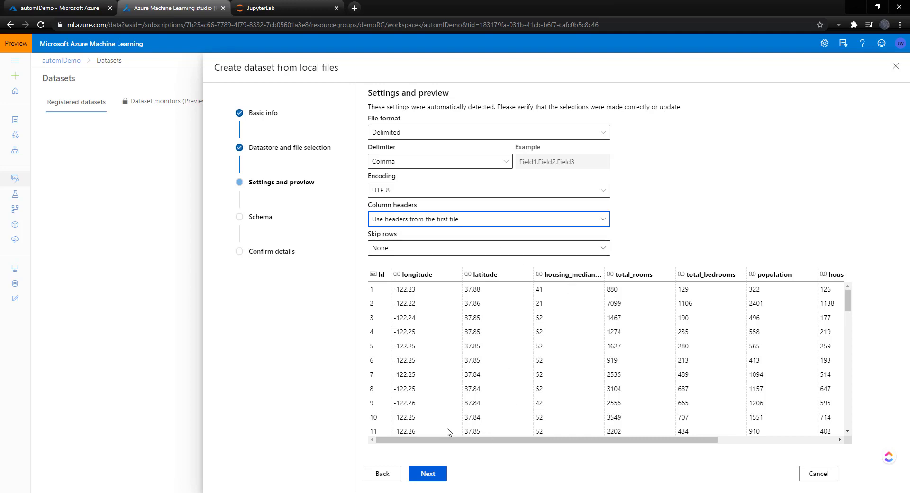
left_click(427, 473)
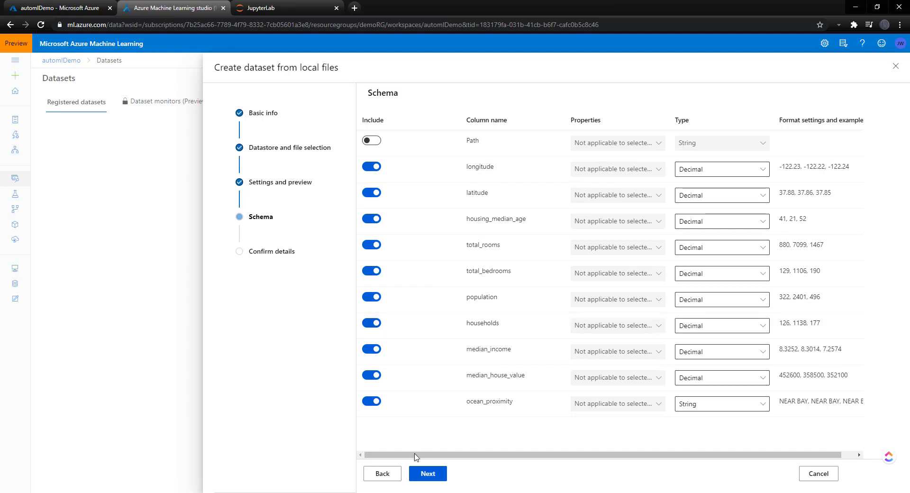
Confirm the schema, create the Housing dataset, and return to the JupyterLab notebook
left_click(428, 473)
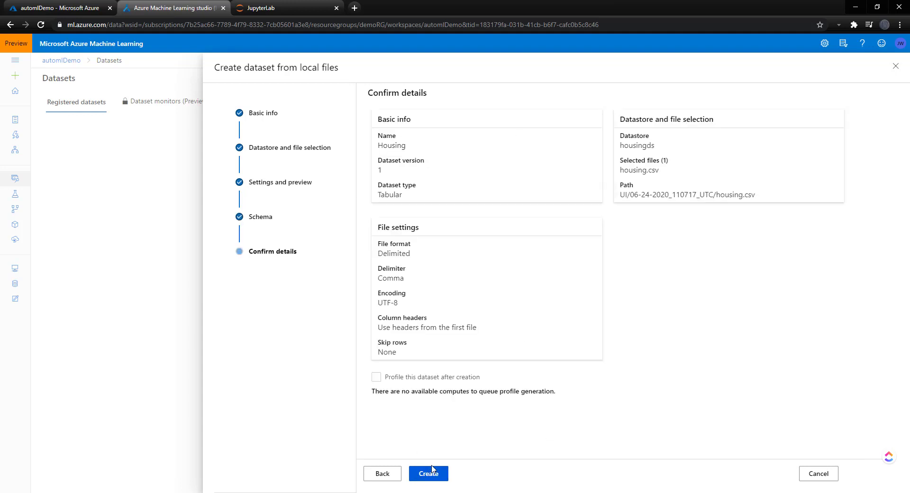
left_click(428, 473)
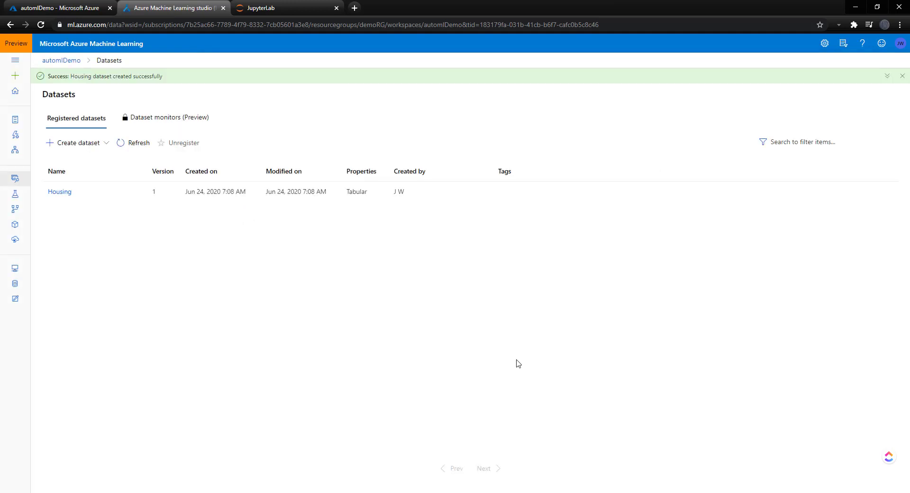
mouse_move(21, 106)
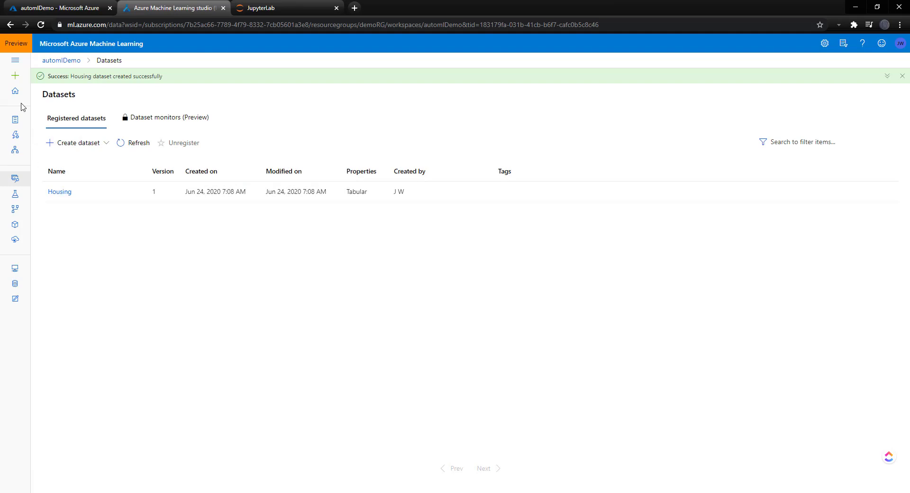
left_click(273, 7)
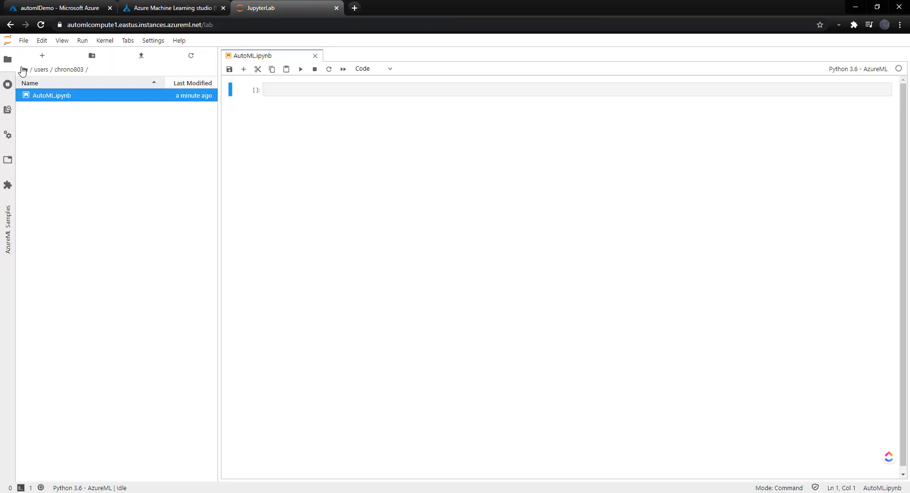
Enter the azureml imports (Workspace, AutoMLConfig) and sklearn imports in the first cell and run it
key("ctrl+plus")
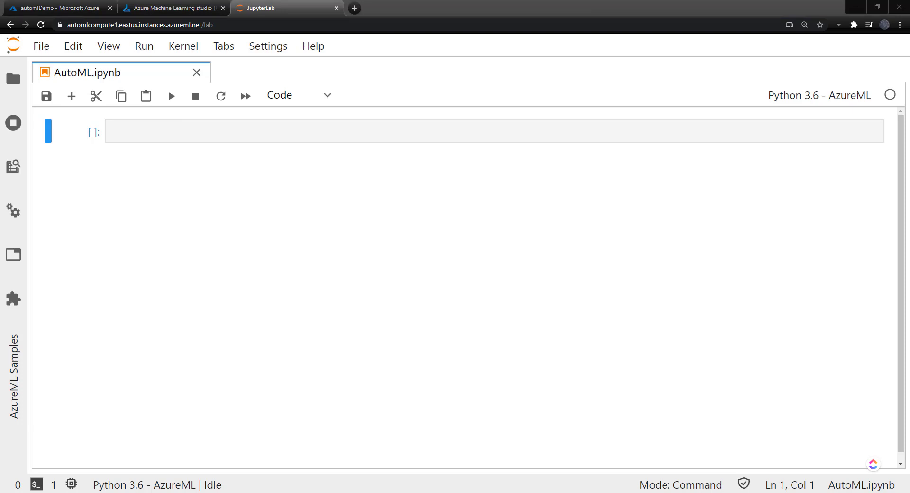
left_click(493, 131)
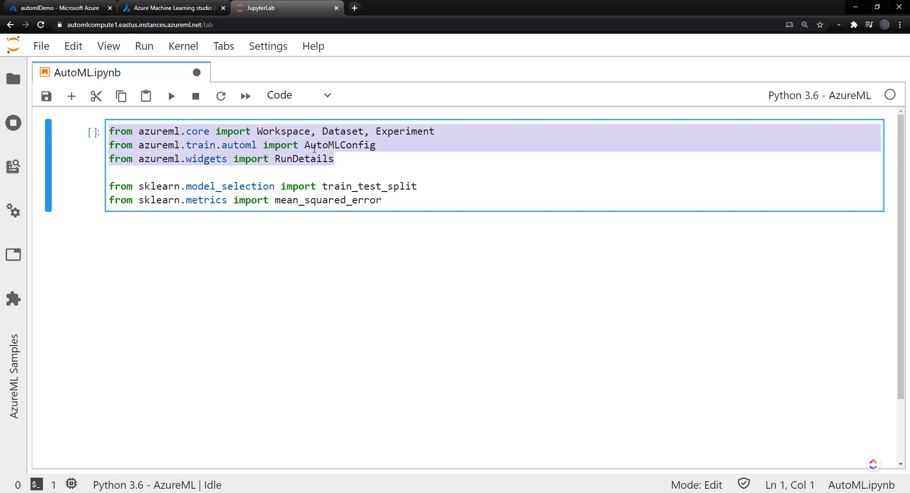
left_click(168, 186)
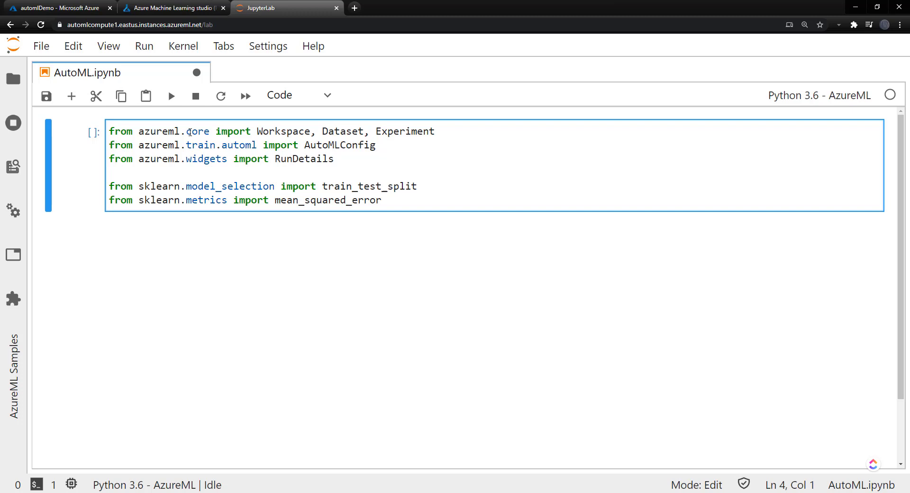
left_click(259, 131)
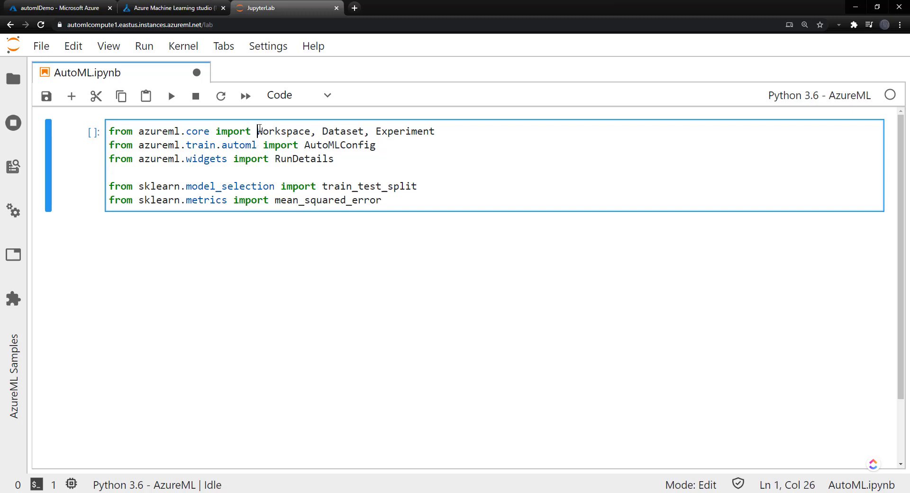
left_click_drag(257, 131, 360, 131)
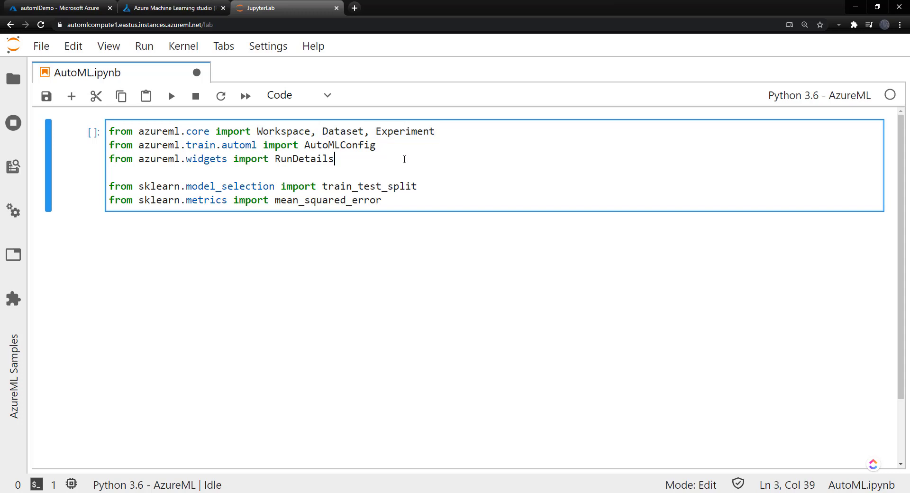
double_click(339, 145)
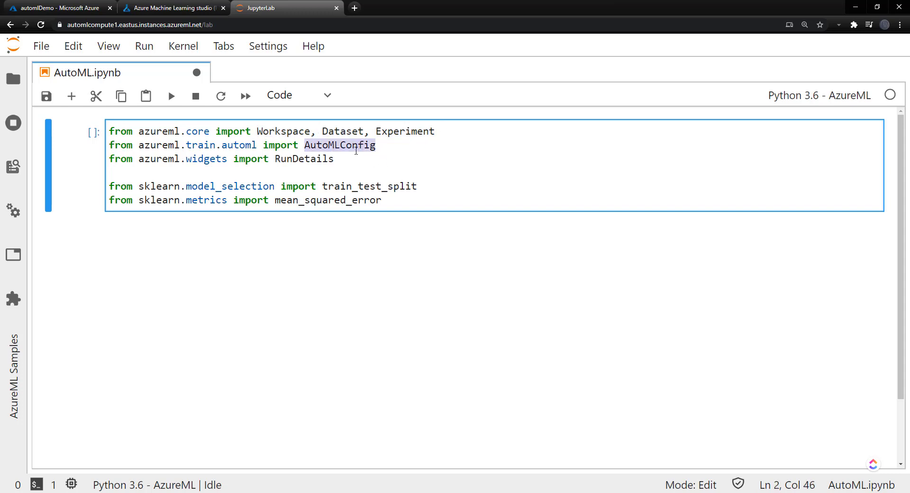
mouse_move(397, 149)
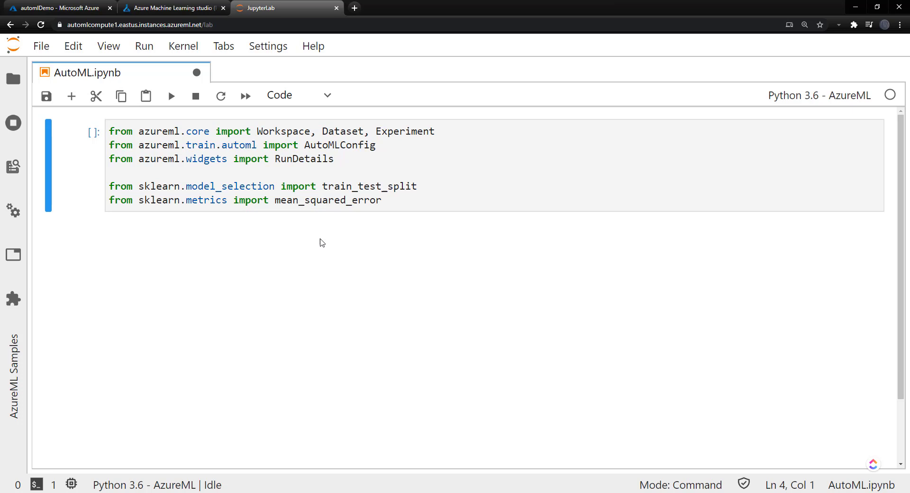
double_click(369, 186)
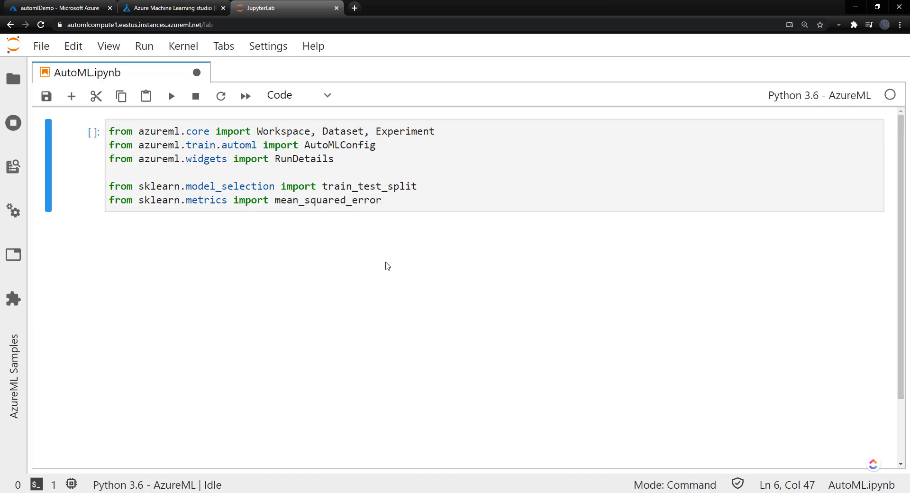
left_click(171, 95)
type("w")
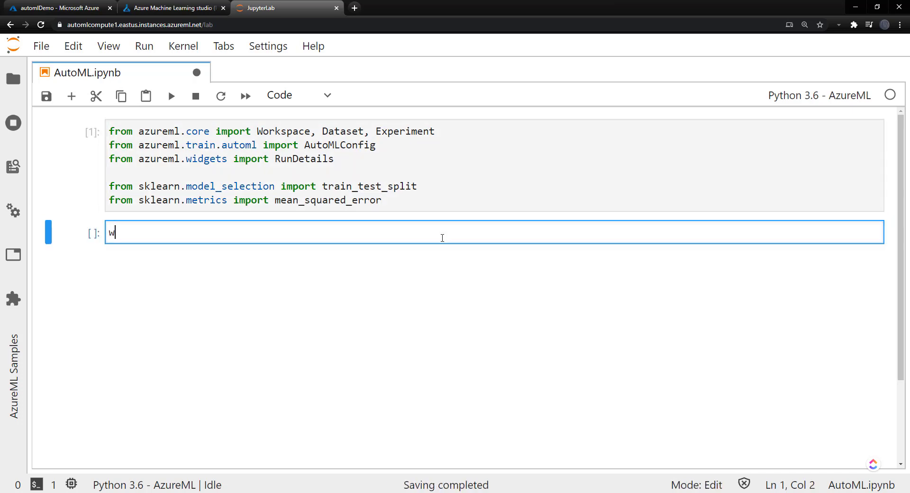
Load the workspace with ws = Workspace.from_config(), completing sign-in, and start a new cell
type("s = Workspa")
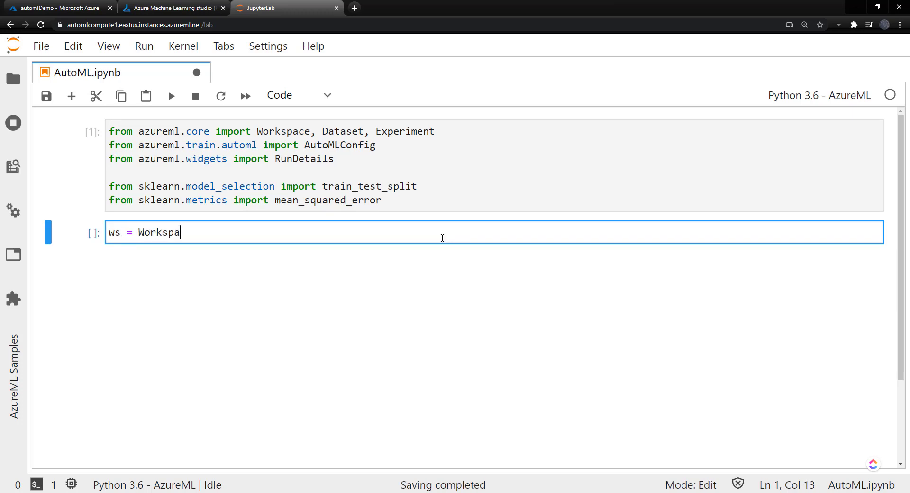
type("ce.from_config")
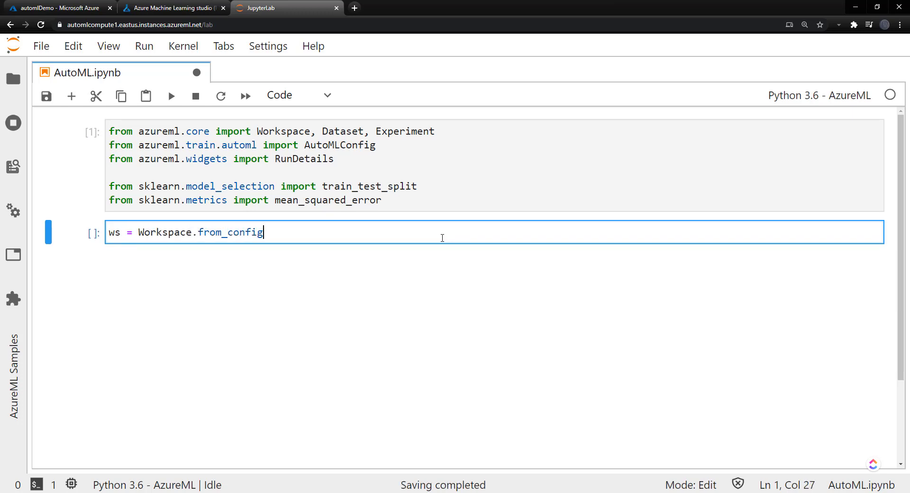
type("()")
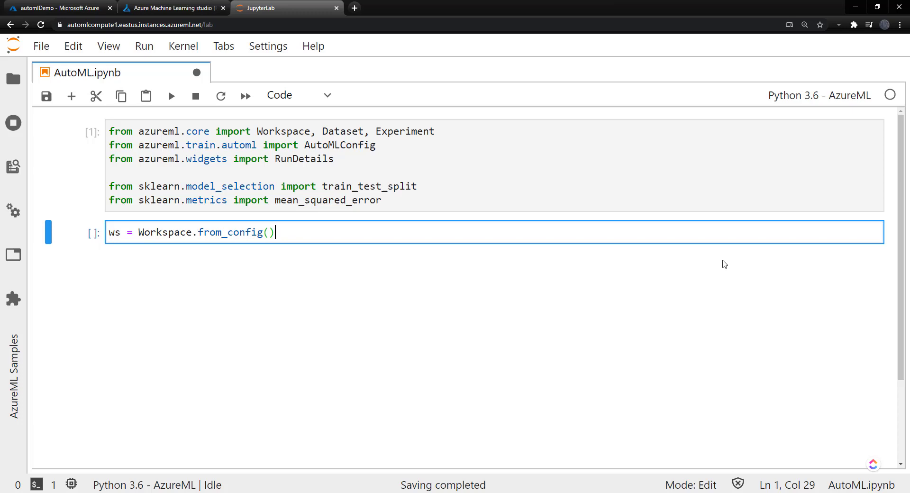
mouse_move(365, 251)
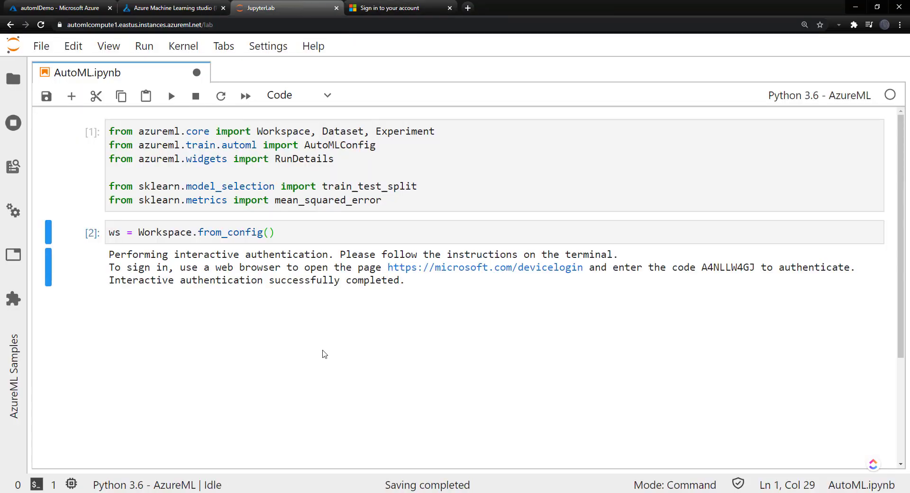
left_click(449, 8)
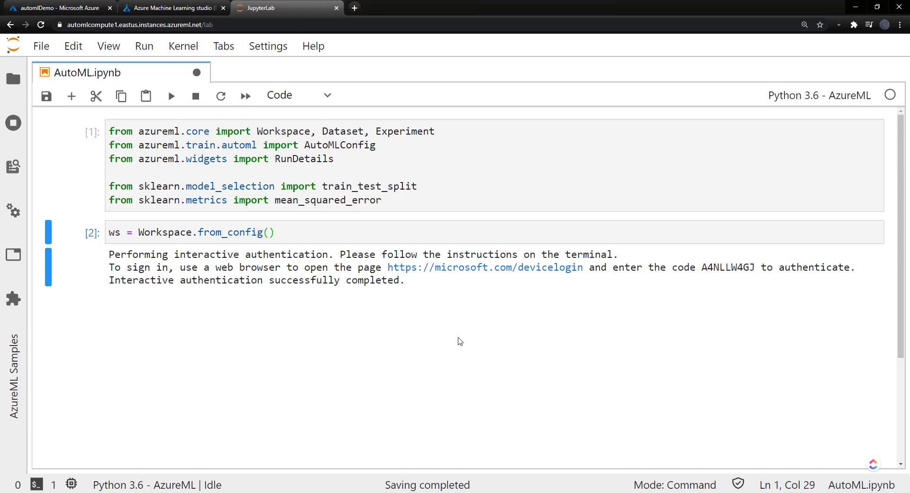
type("housing")
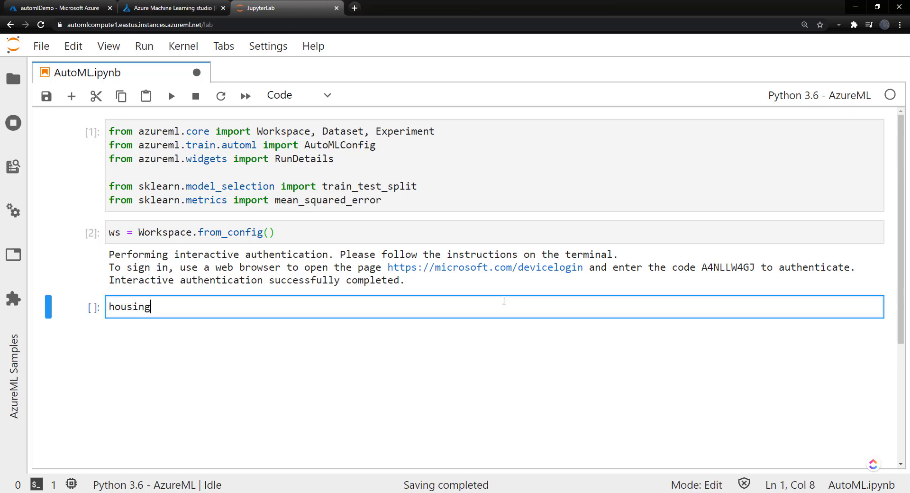
Load the 'Housing' dataset via Dataset.get_by_name into housing_ds and display its version-1 details
type("_ds =")
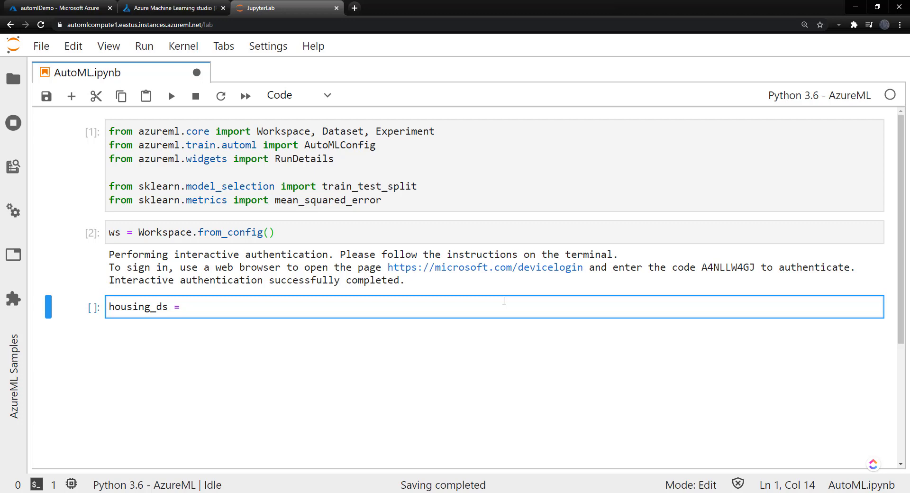
type("Dataset.")
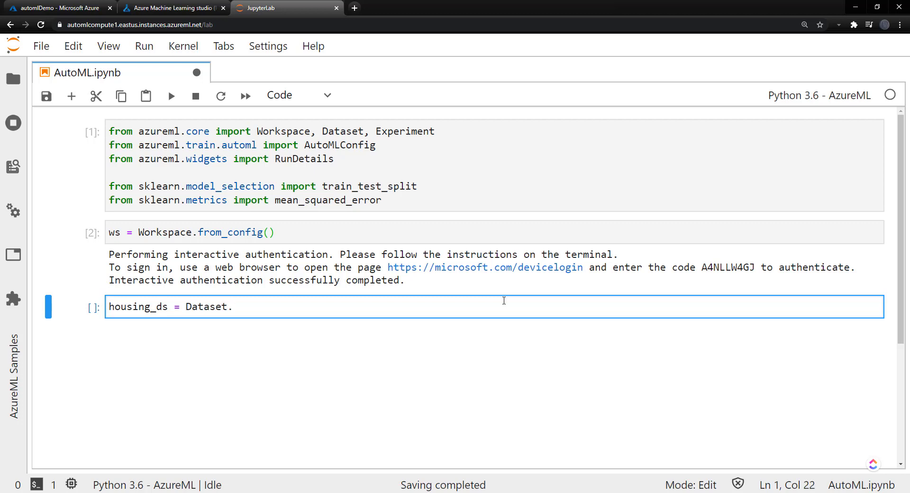
type("get_by_name(works")
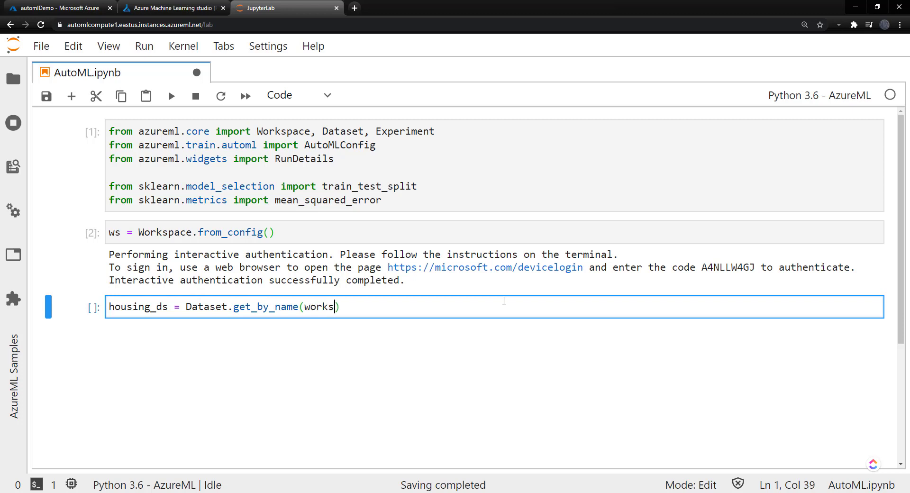
type("workspace=ws,")
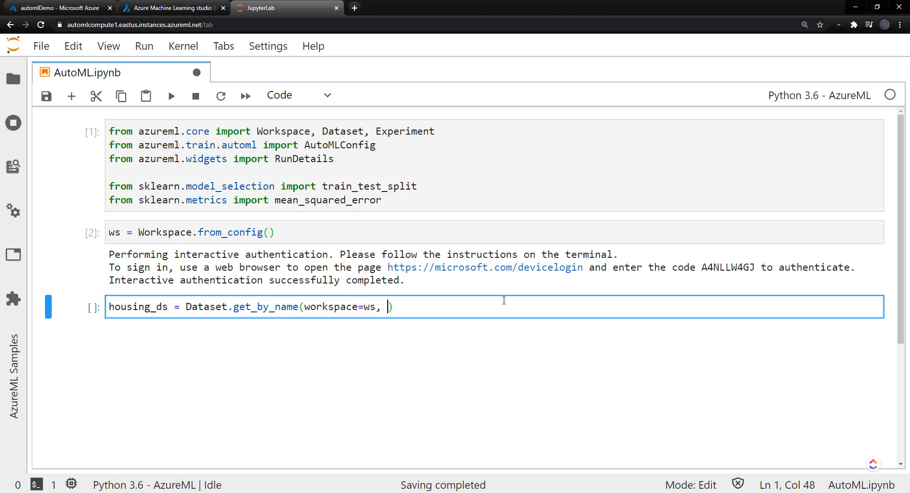
type("name-")
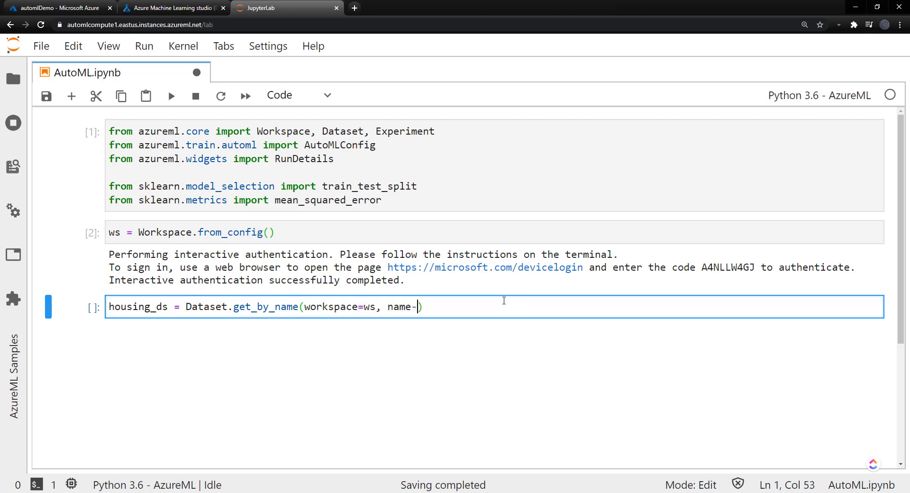
type("\"Housing\"")
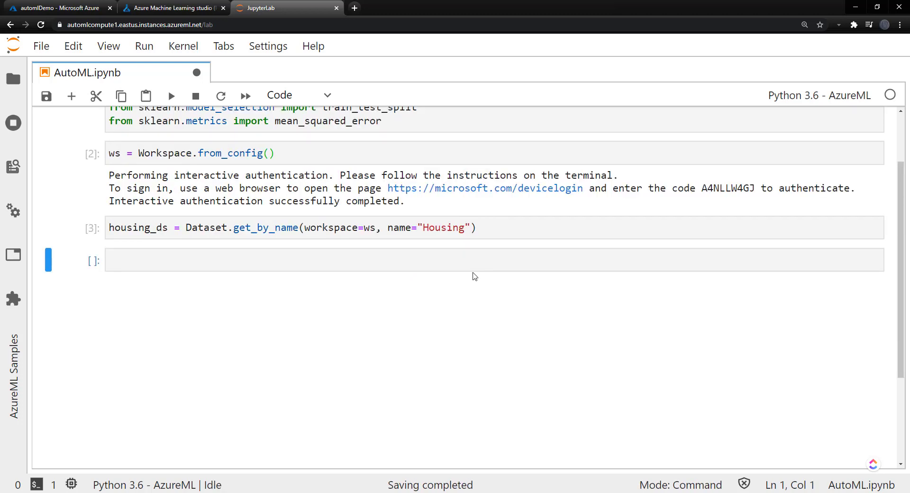
type("housing_ds")
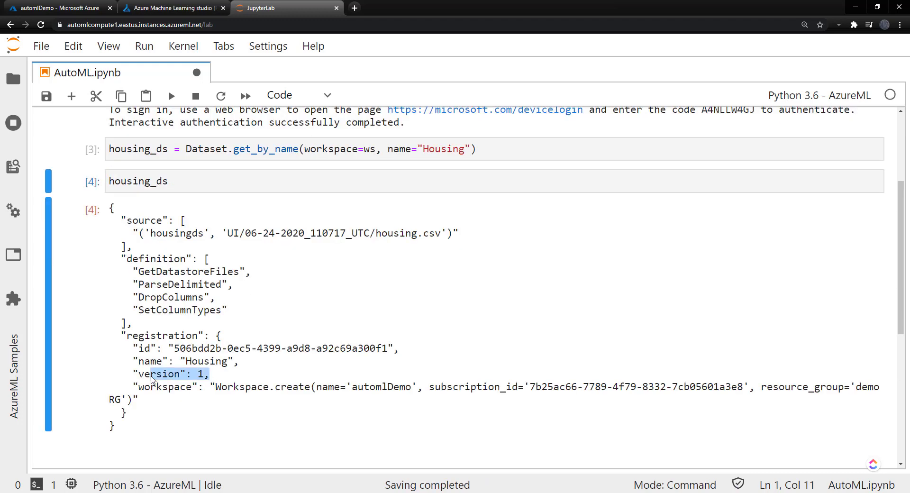
scroll("down", 3)
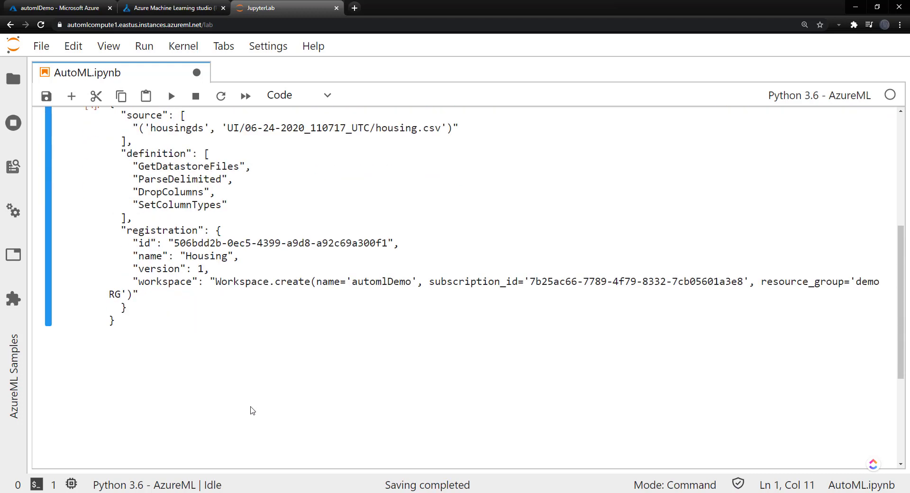
Run housing_df = housing_ds.to_pandas_dataframe() and begin the housing_df.head() preview
type("housing_df =")
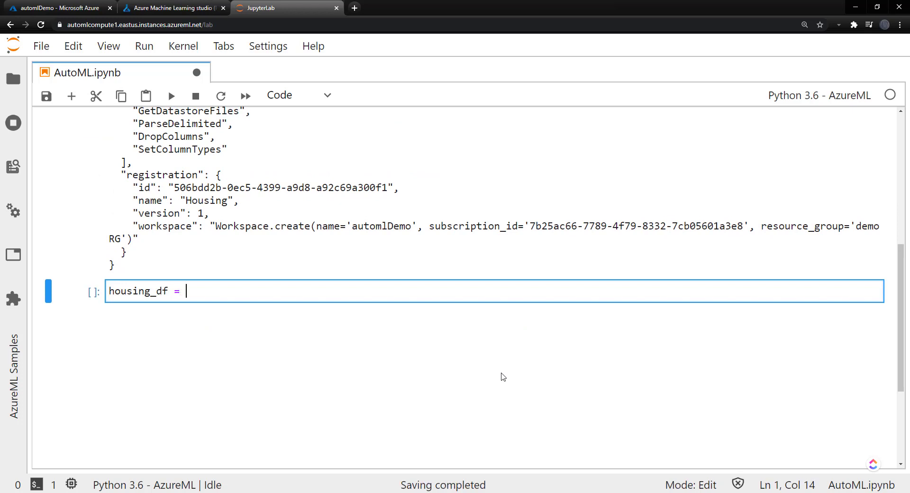
type("housing_")
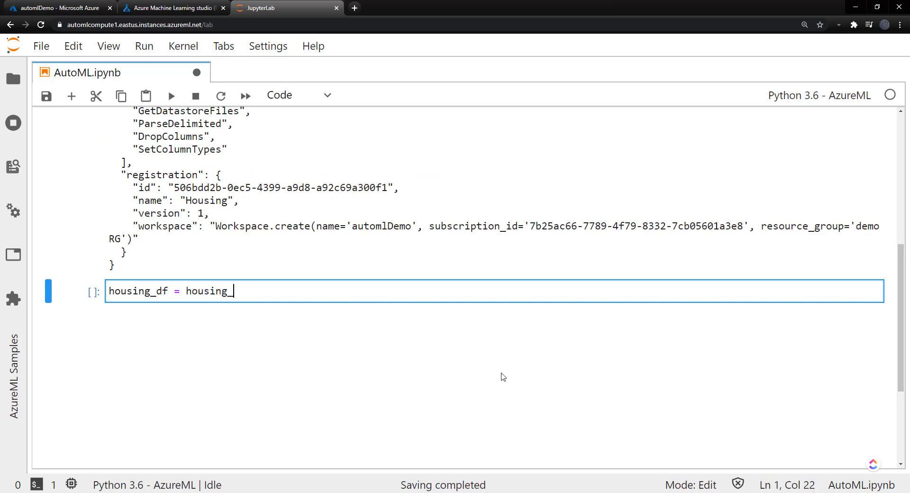
type("ds.to")
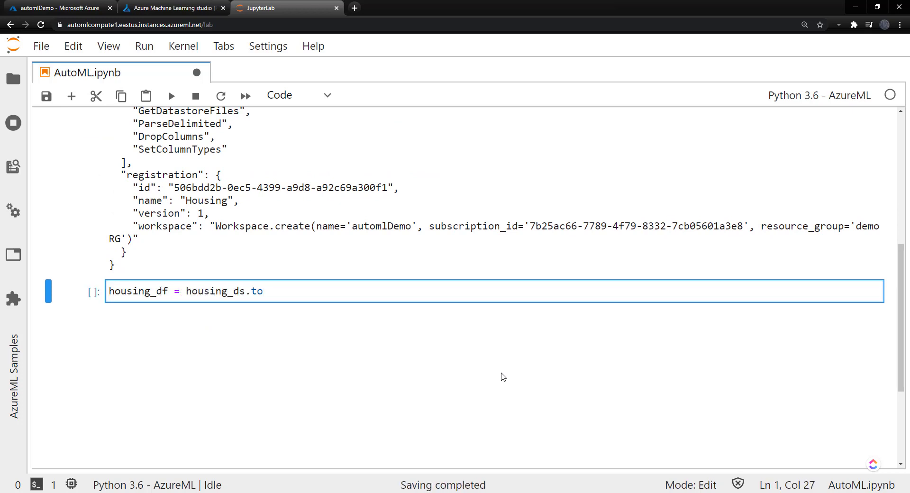
type("_pandas_datafram")
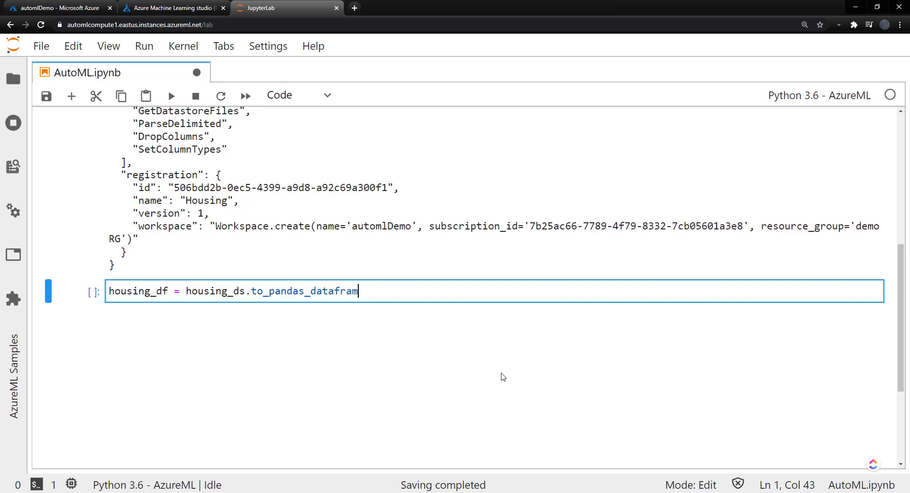
key("shift+enter")
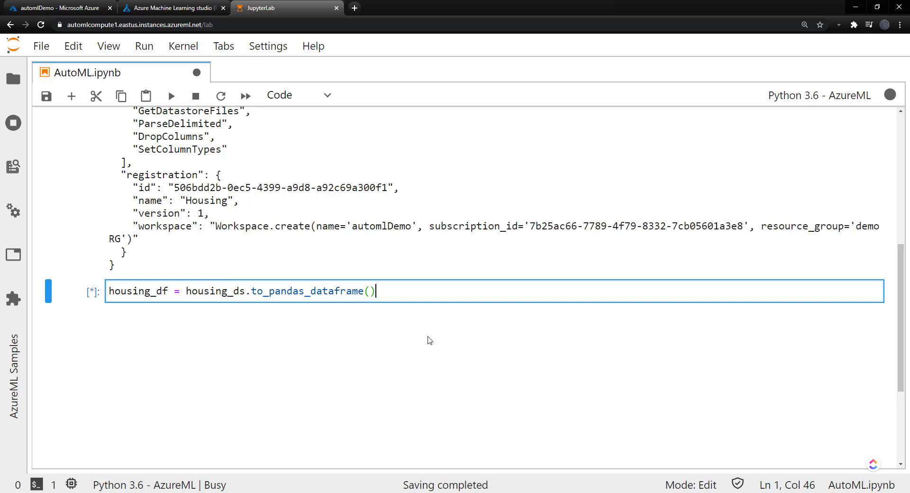
type("hou")
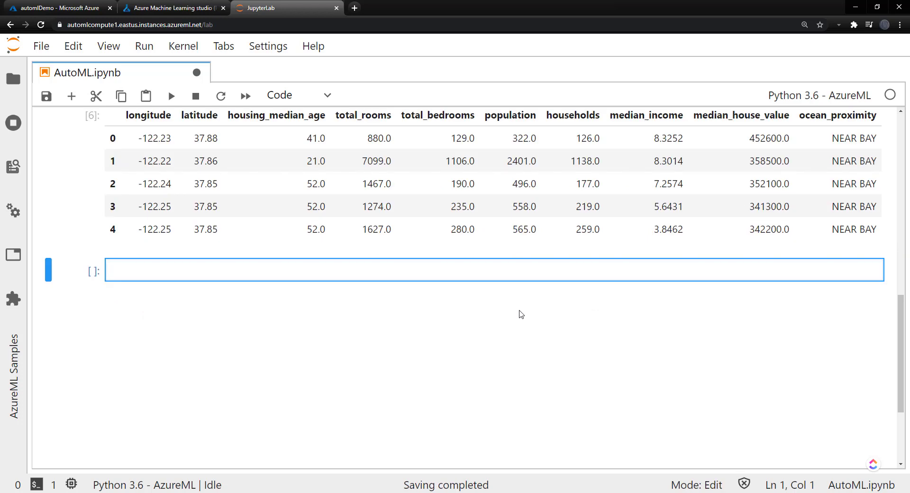
Begin the split cell with X_train, X_test = train_test_split()
type("X")
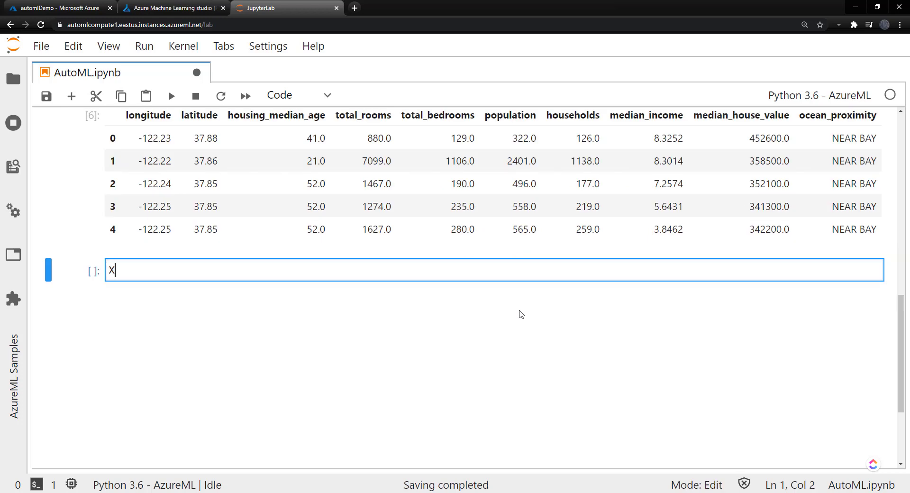
type("_tra")
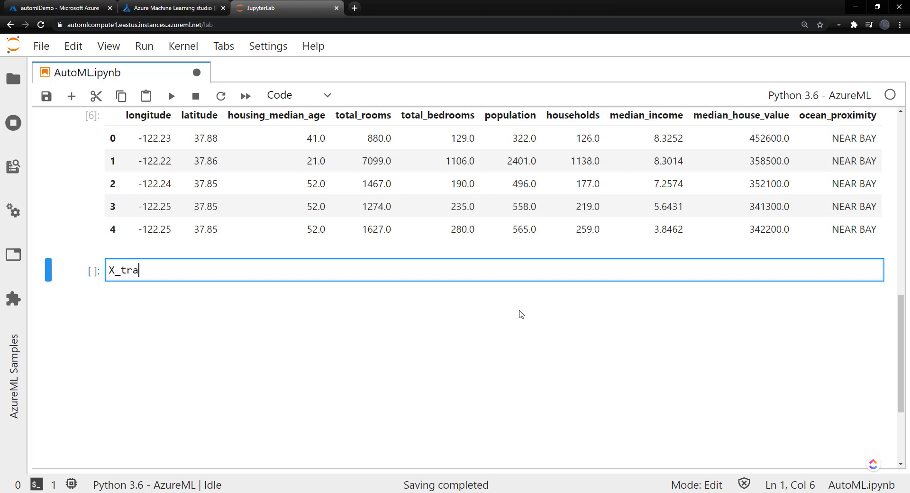
type("in, X_test = tra")
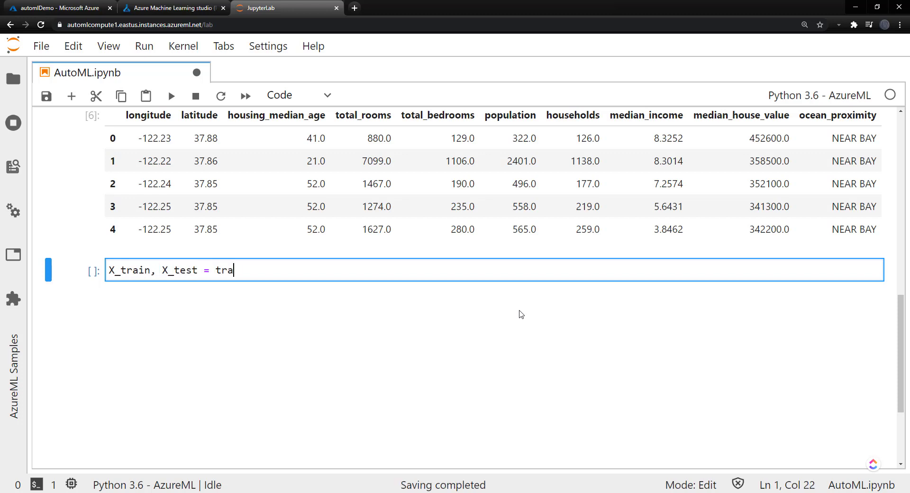
key("Backspace")
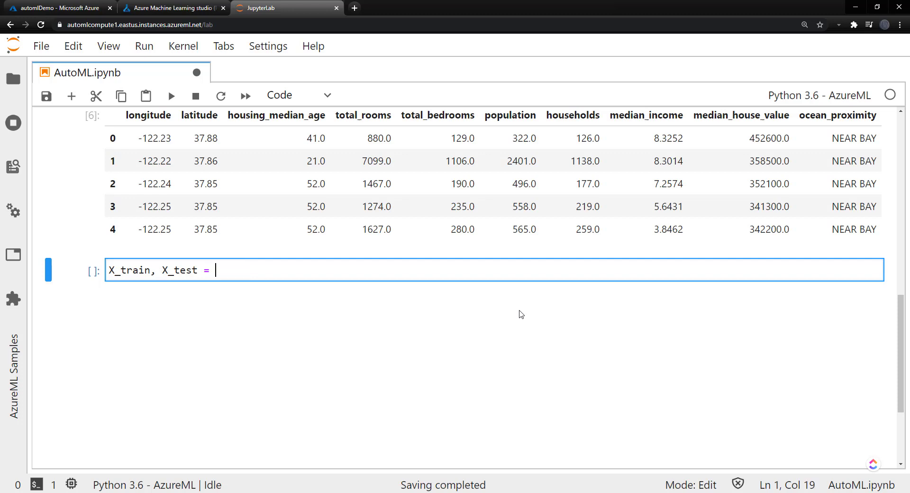
type("train_")
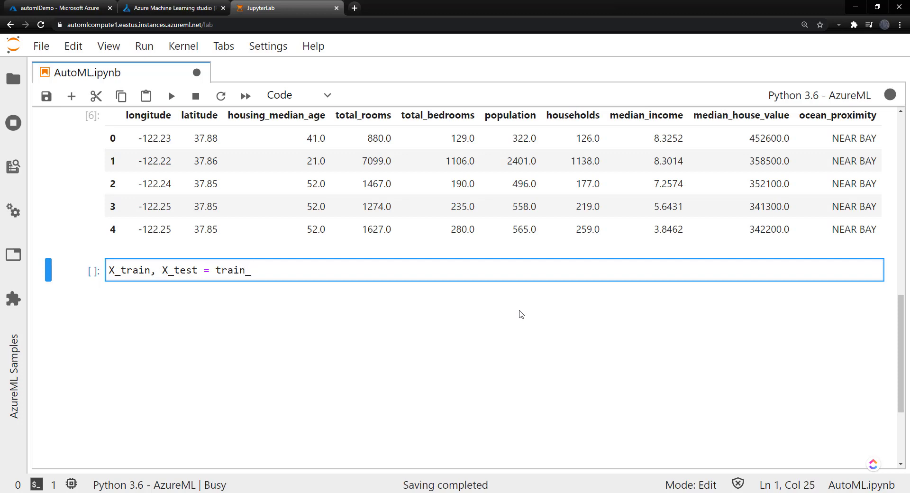
type("test_split()")
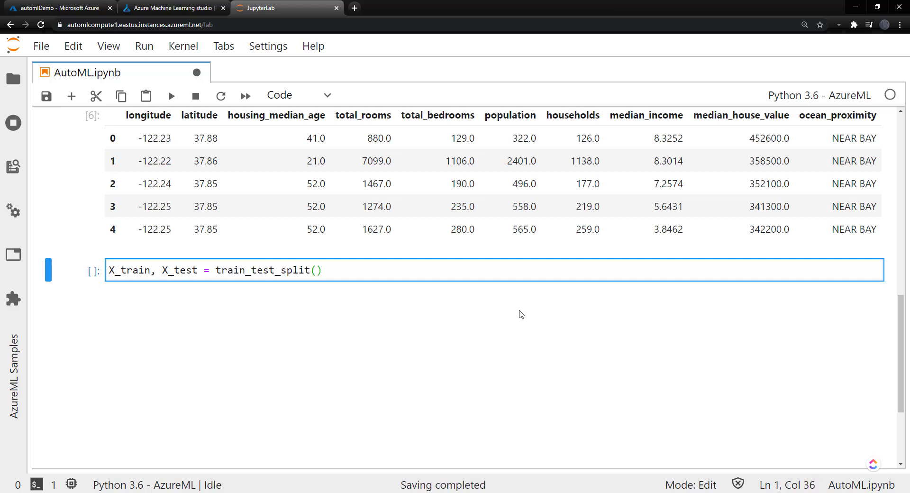
Pass housing_df with test_size=0.1 and random_state=42 to train_test_split
type("housing_")
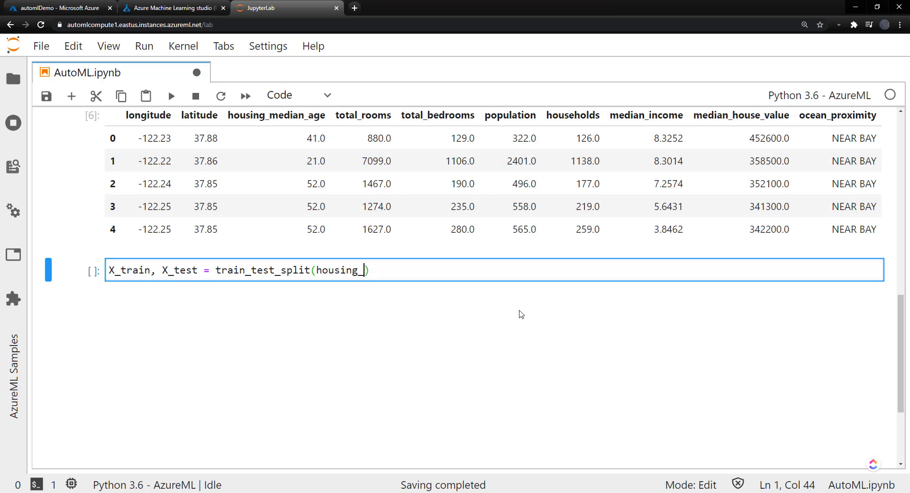
type("df,")
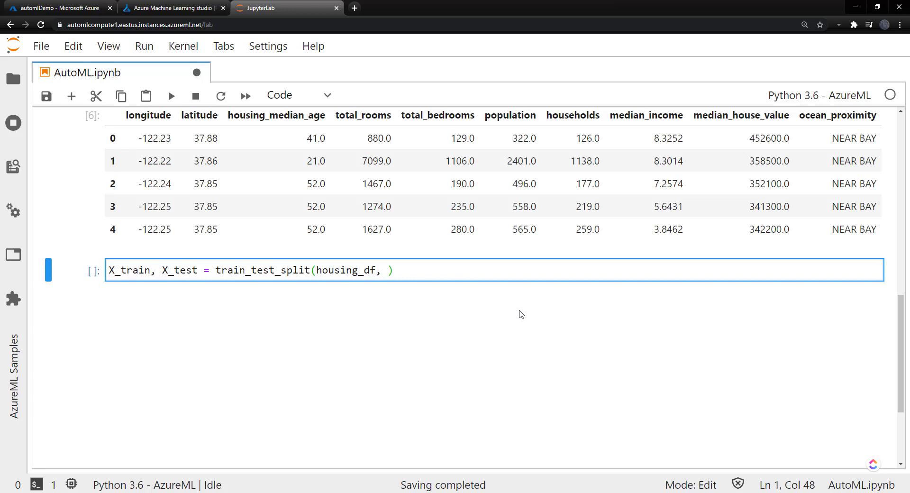
type("test_")
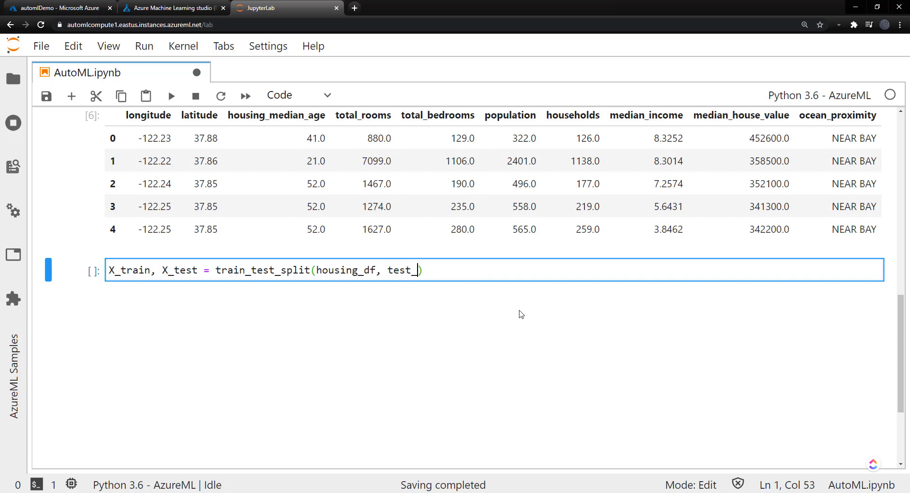
type("size")
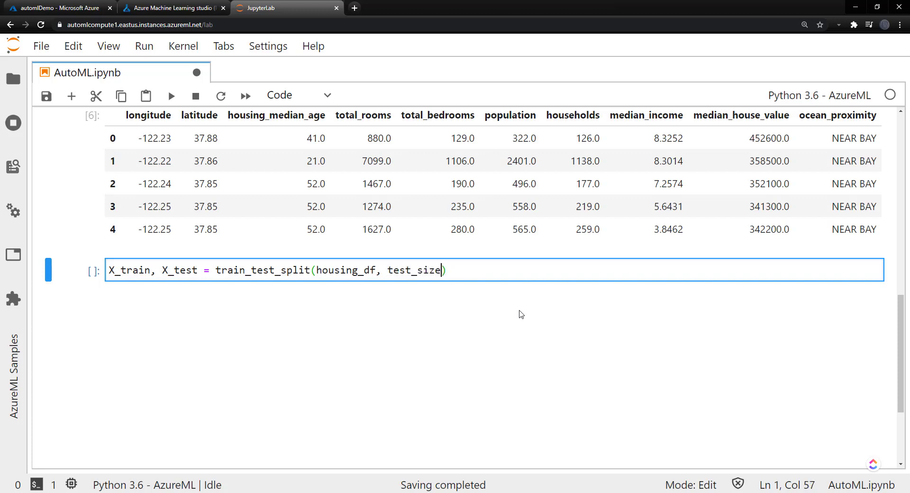
type("=0.1, rand")
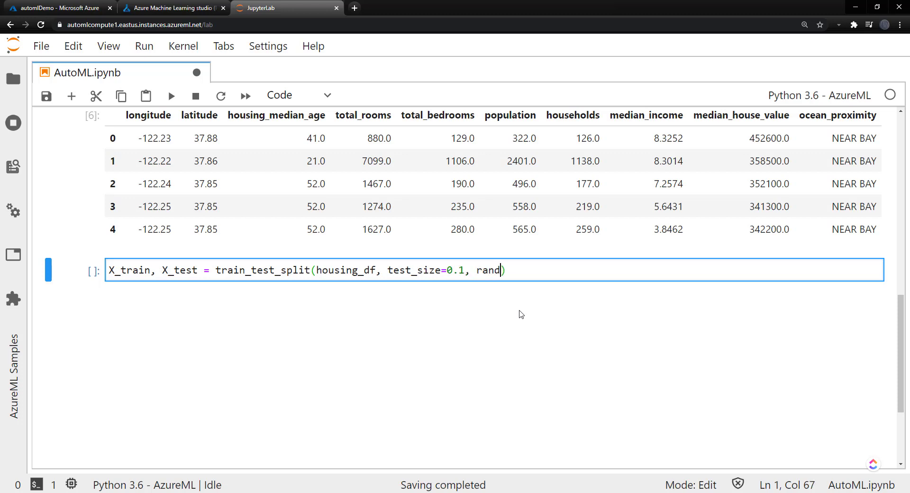
type("om_st")
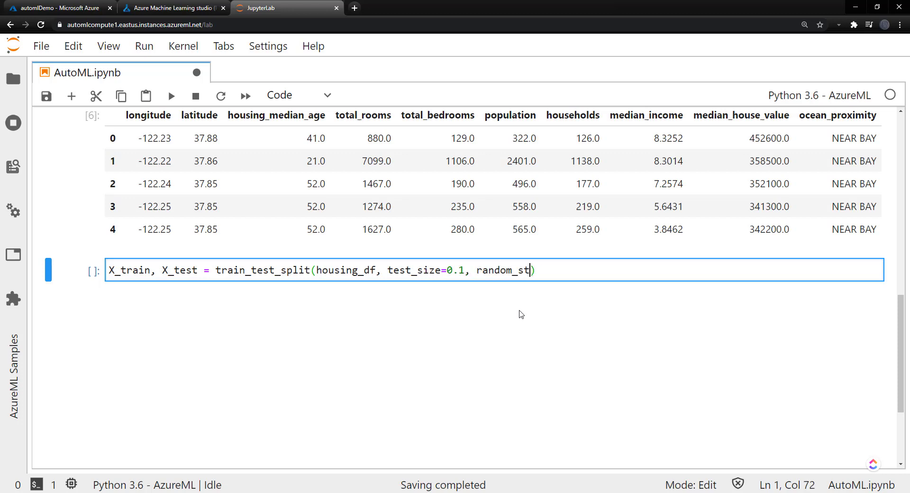
type("ate=42")
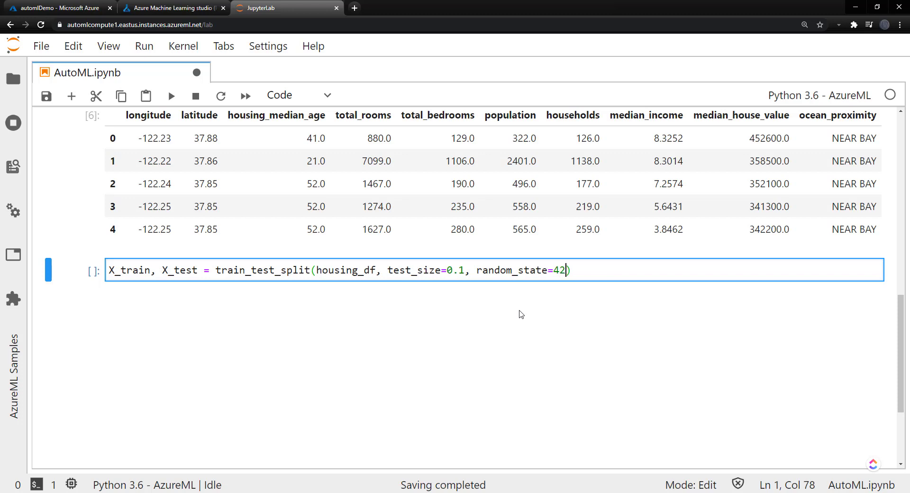
type("autom")
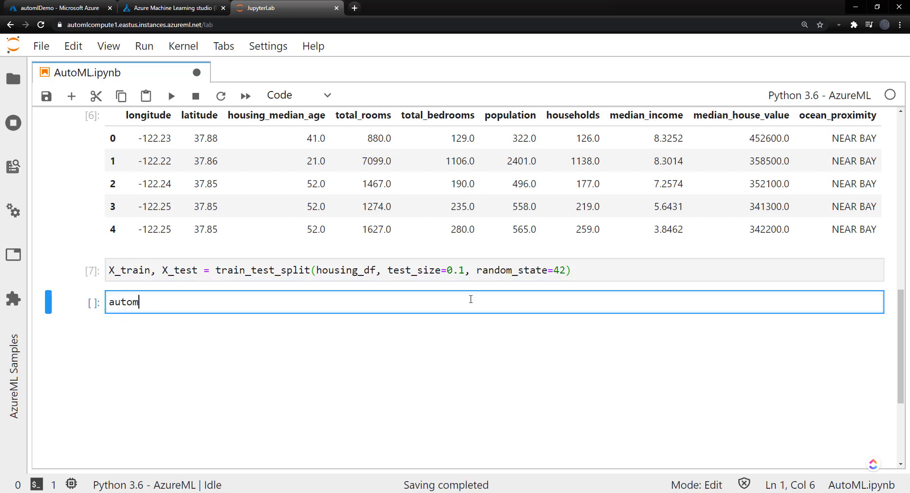
Start automl_settings with 2-minute iteration and 15-minute experiment timeouts
type("l_settings")
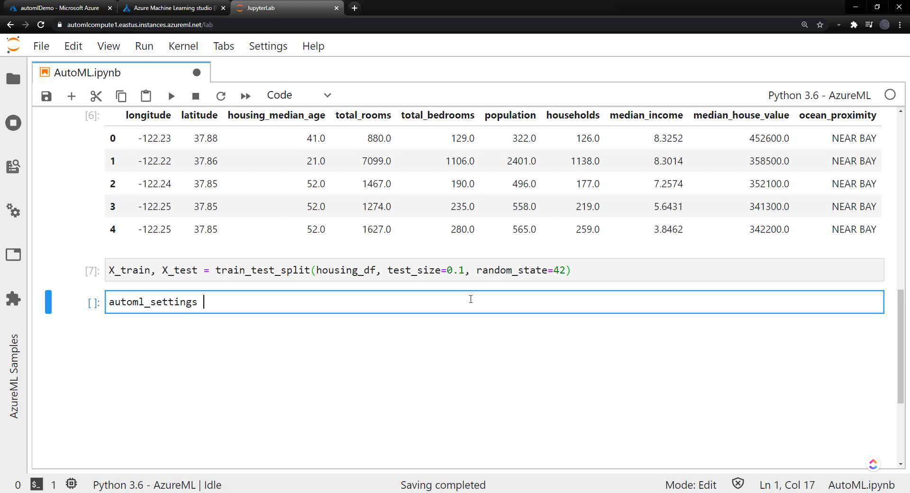
type("= {")
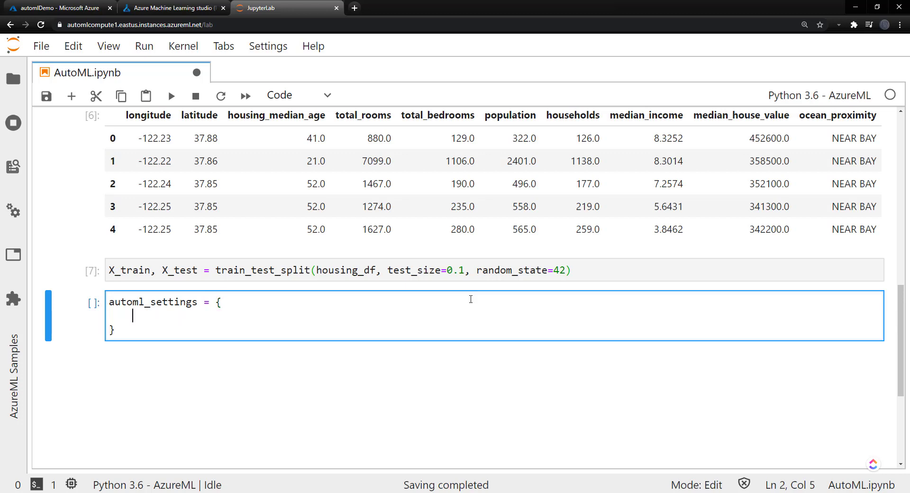
type("\"iterati")
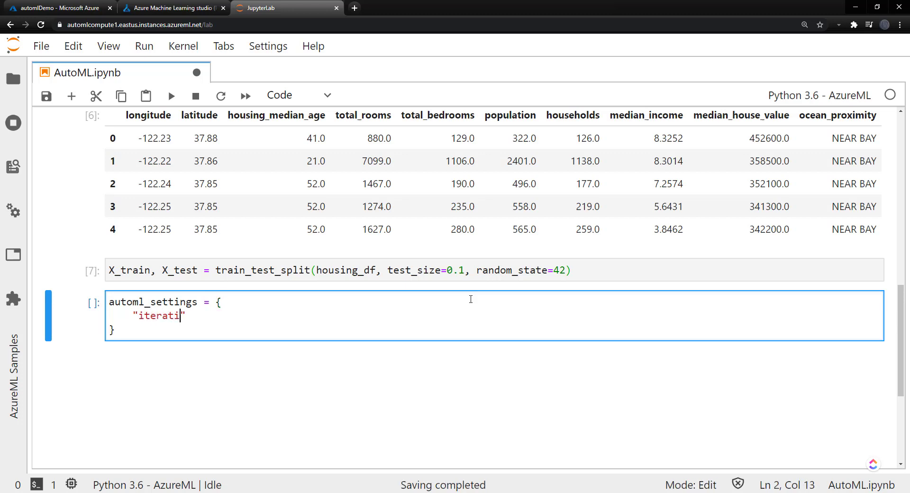
type("on_timeout_minute")
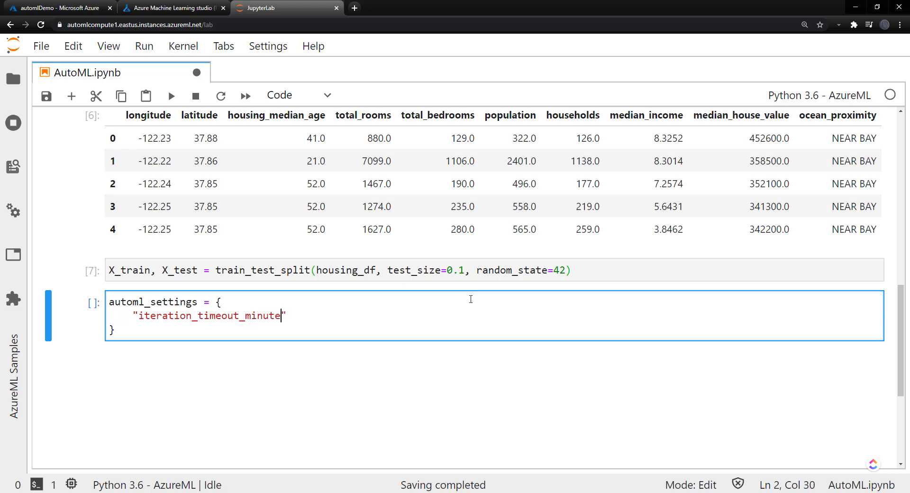
type("s\": 2")
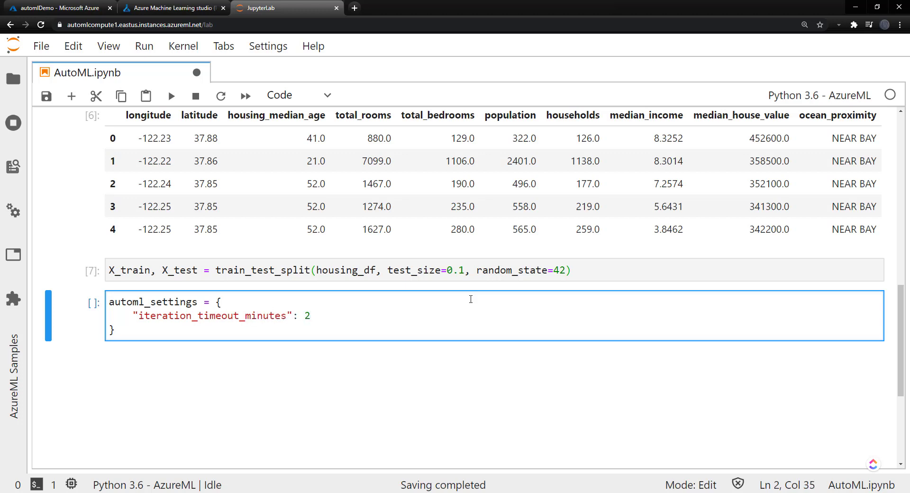
type(",")
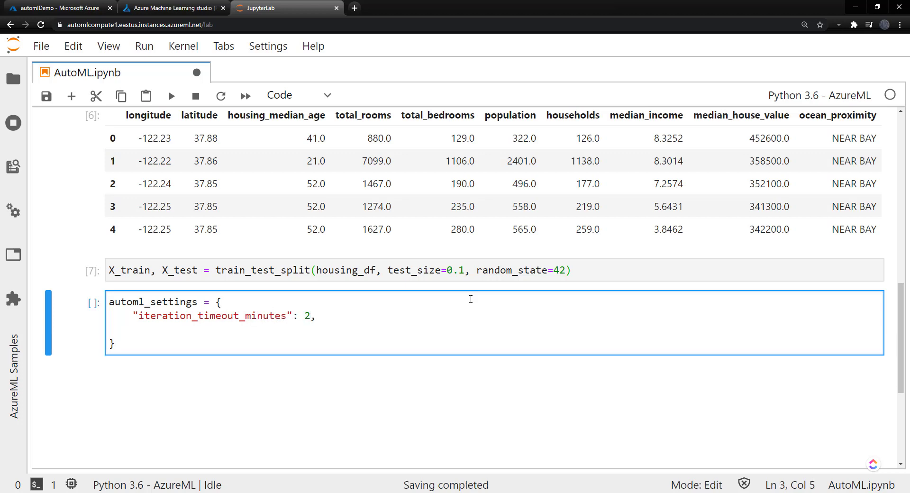
type("\"experi")
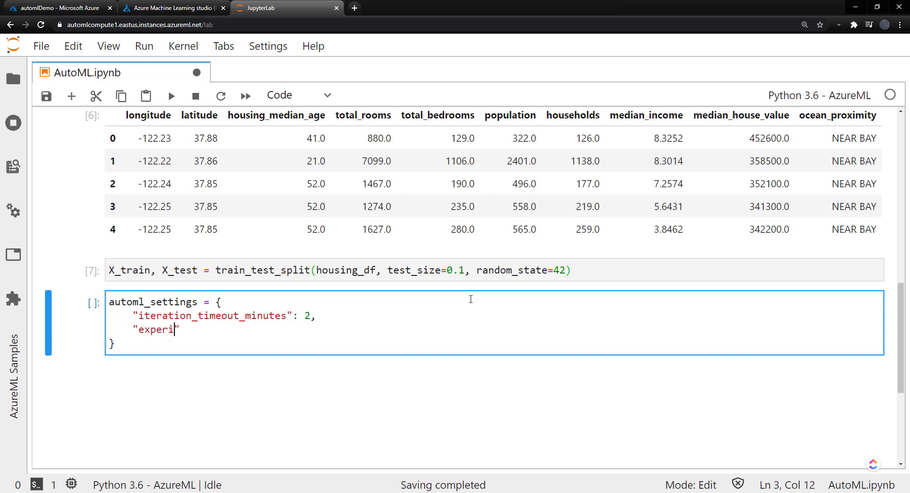
type("ment_time")
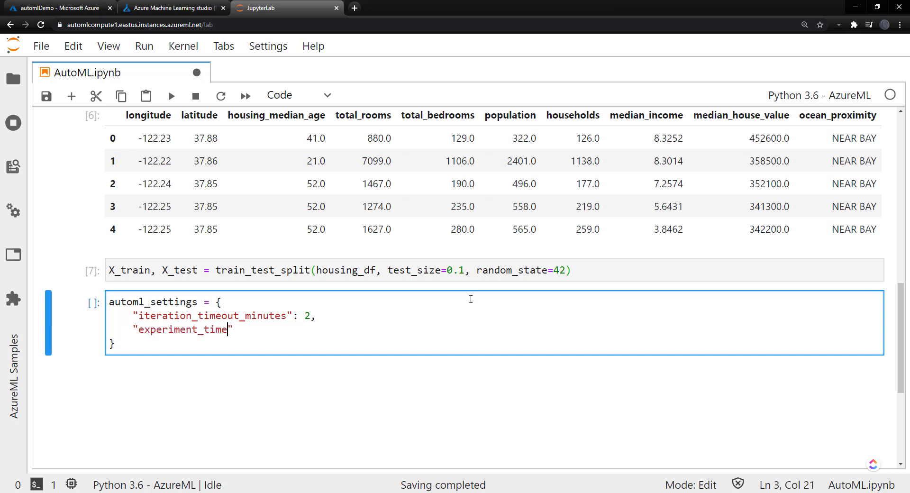
type("out_minutes")
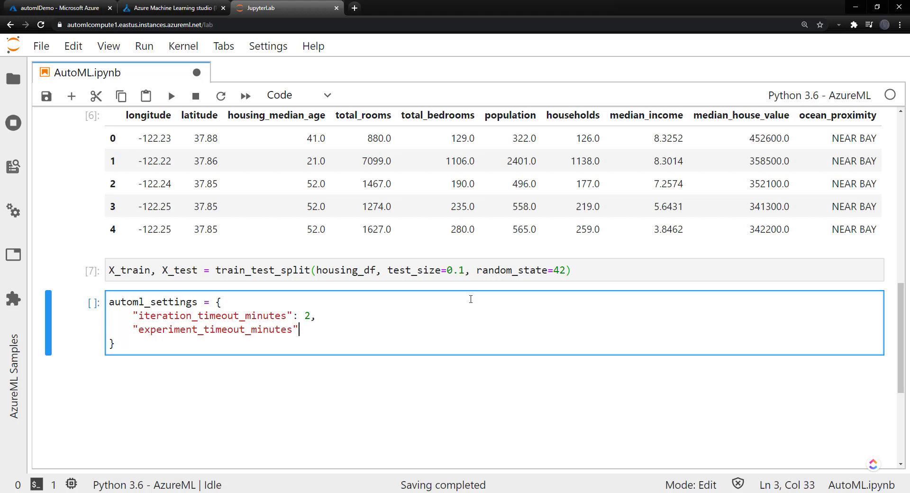
type(": 1")
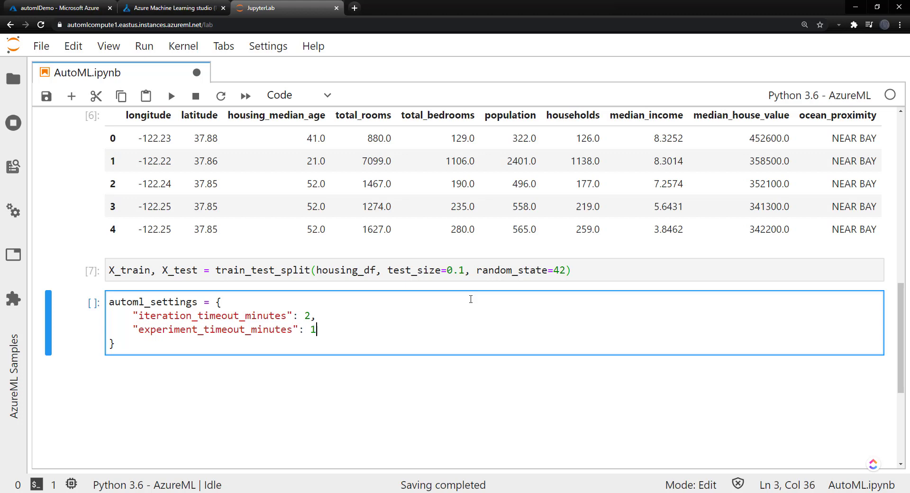
type("5,")
type("\"")
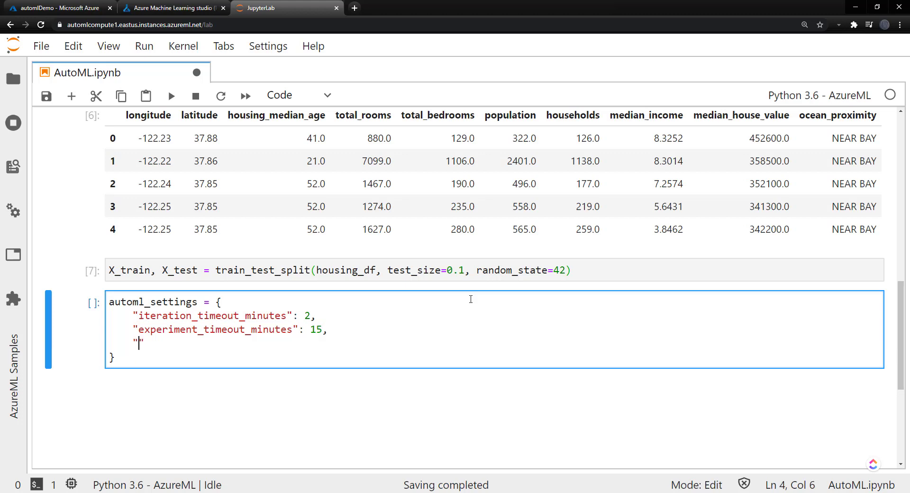
Add enable_early_stopping True and spearman_correlation as the primary metric
type("enable_")
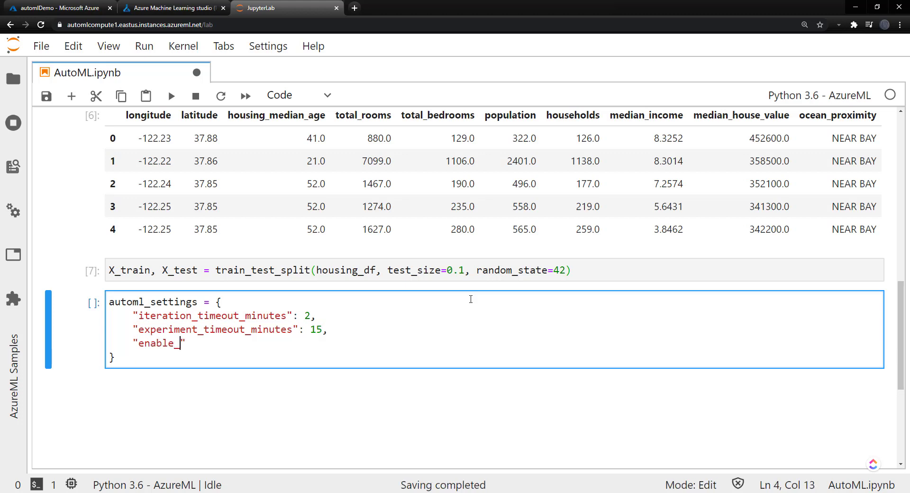
type("early_stop")
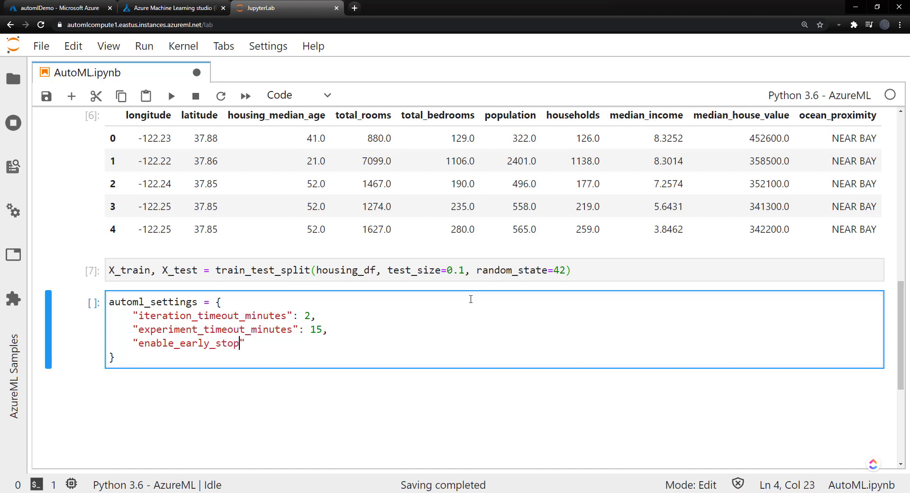
type("ping\":")
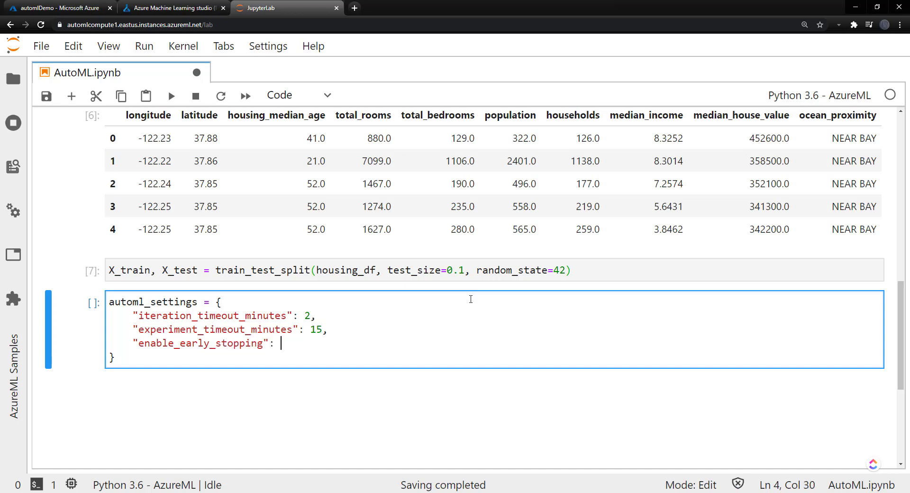
type("True,")
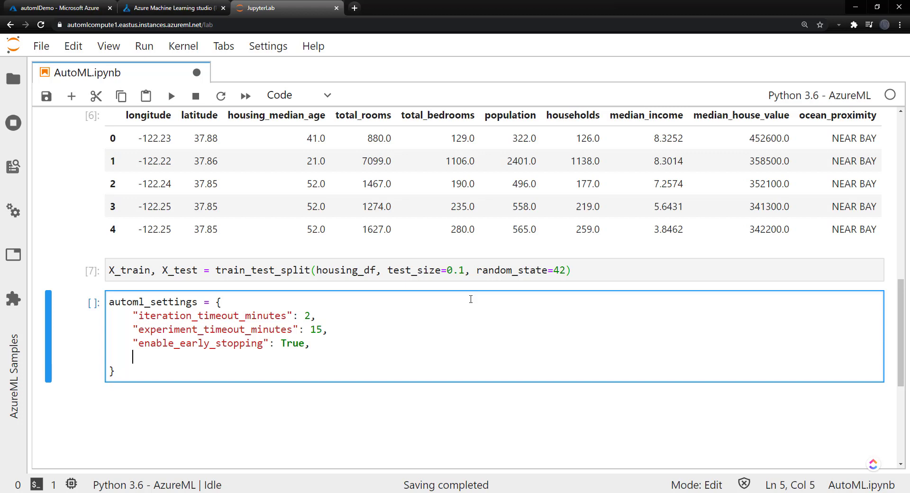
scroll("down", 3)
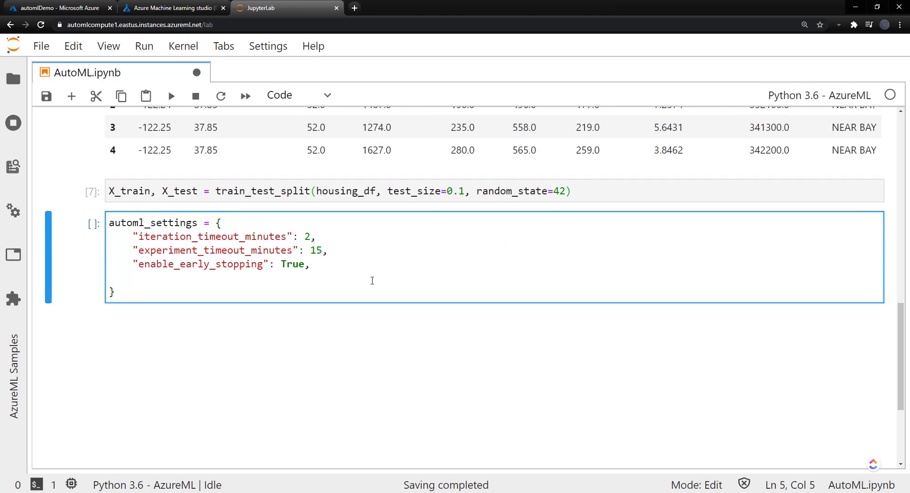
type("\"\"")
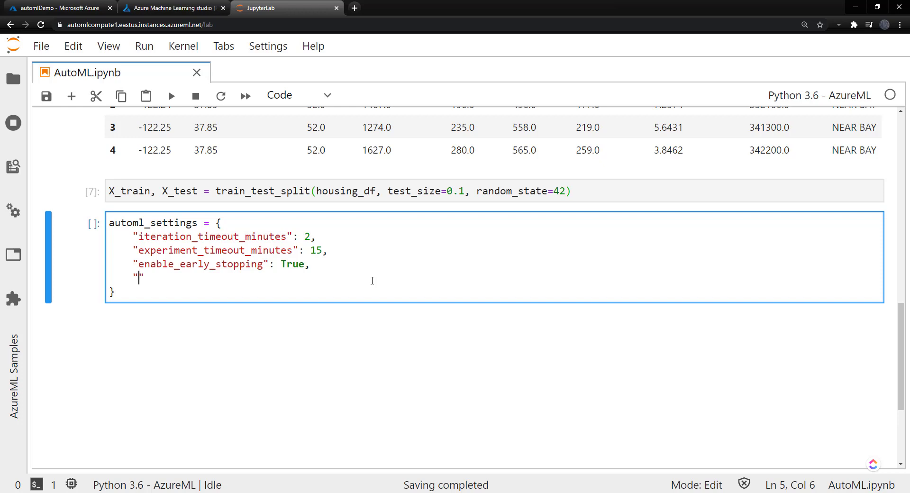
type("primac")
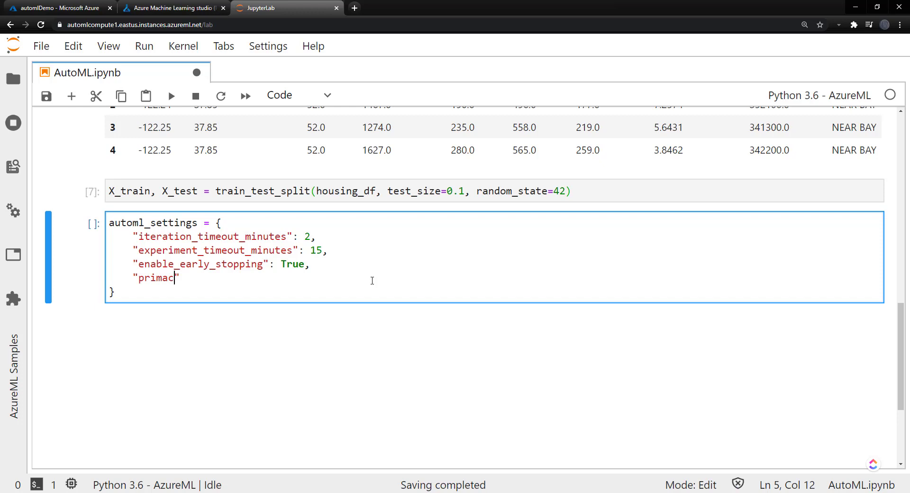
type("y_metric")
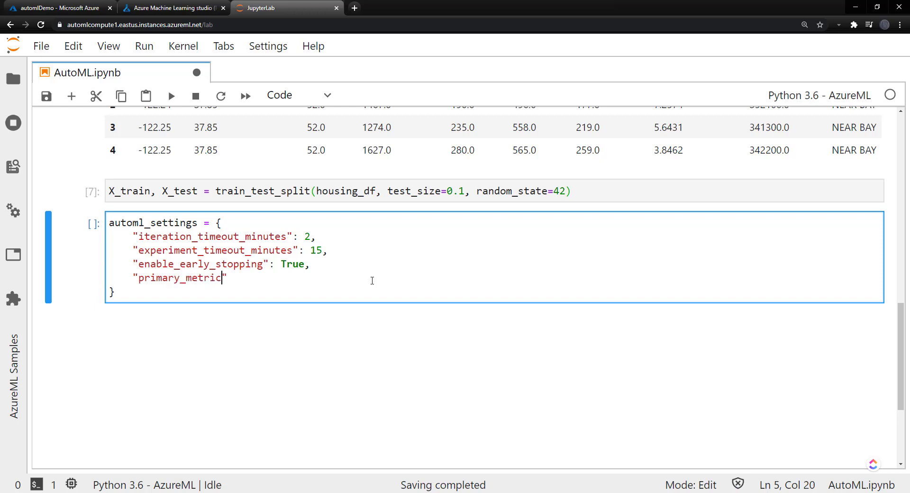
type(": \"s")
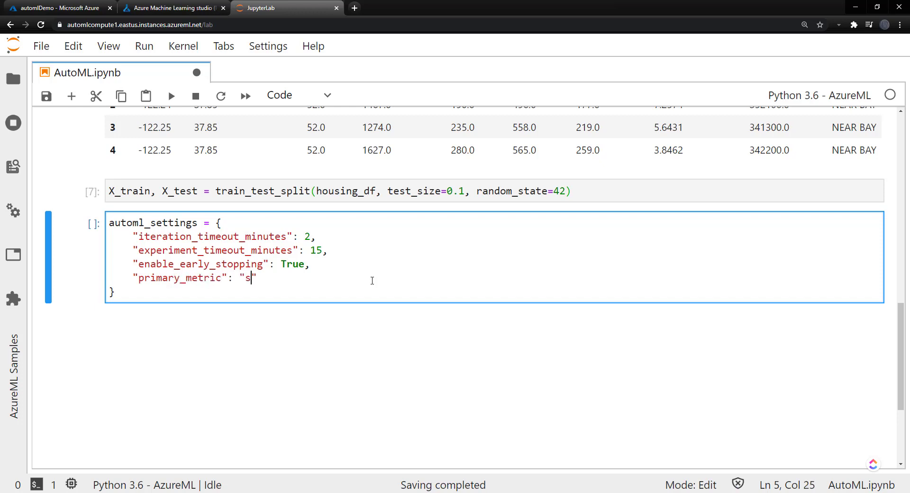
type("pearman_")
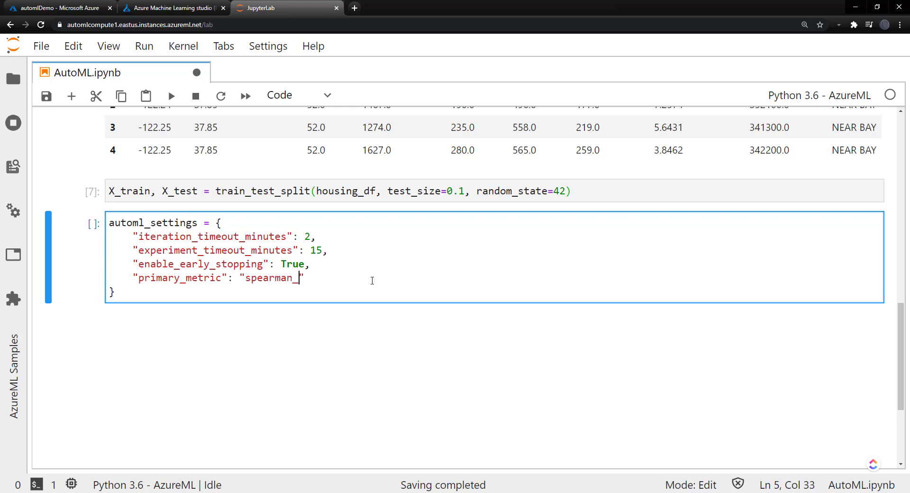
type("correlation\"")
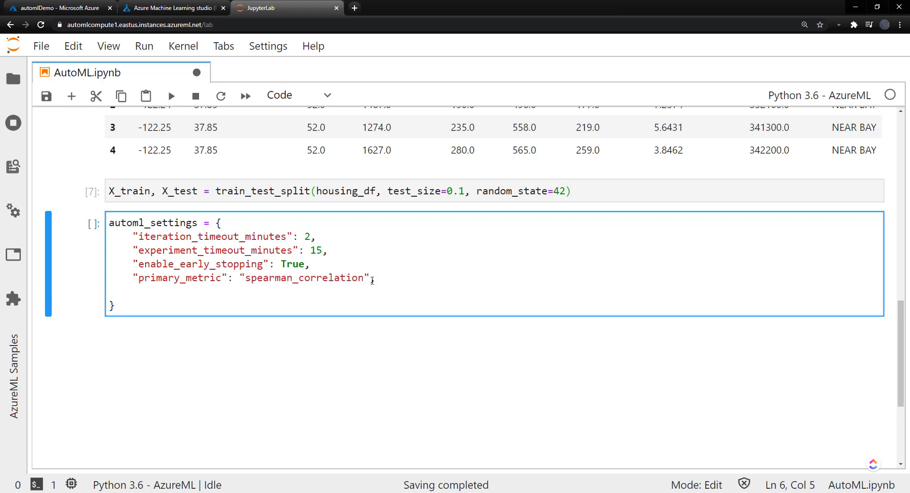
Add auto featurization and 5 cross-validations, then run the settings cell
type("\"feat\"")
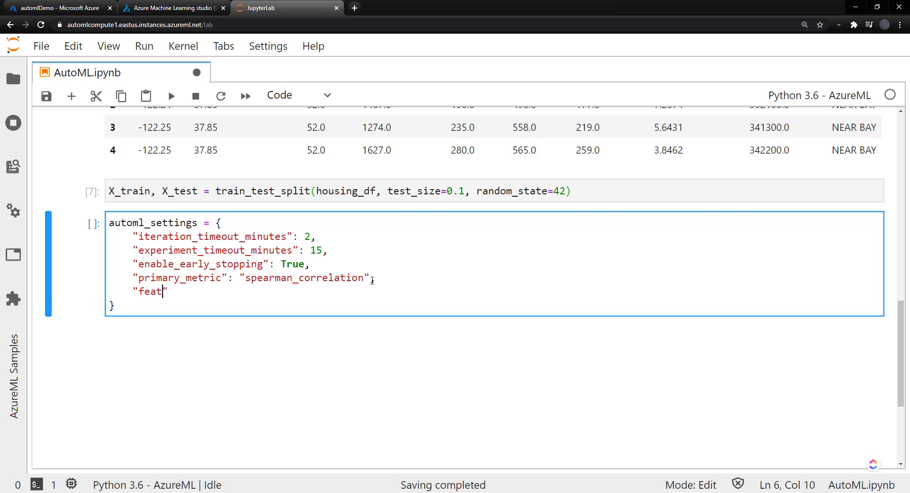
type("u")
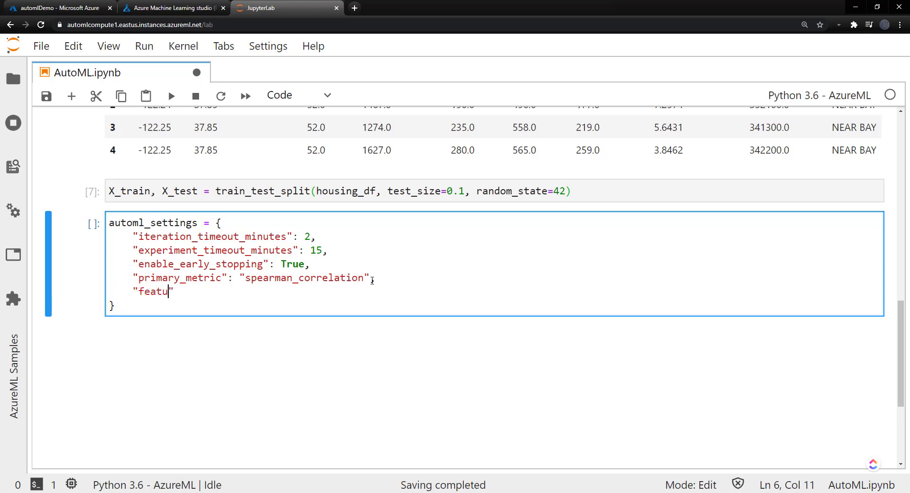
type("rization\": \"auto\",")
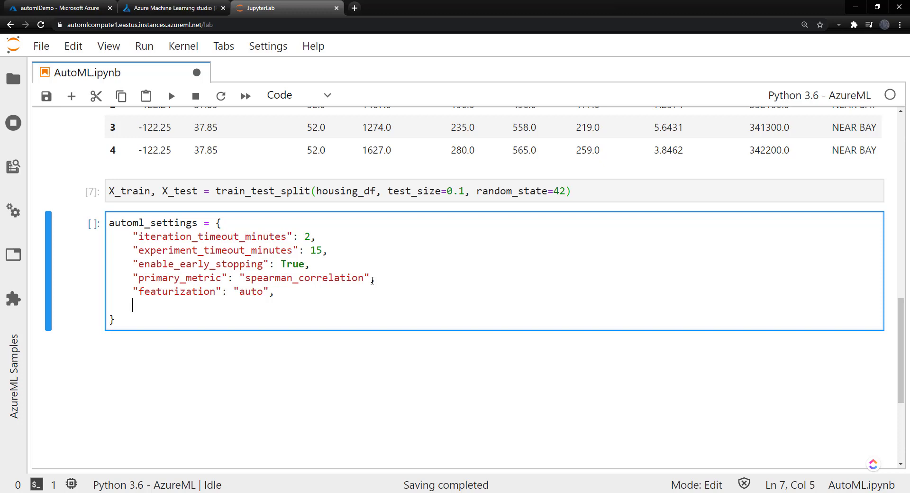
type("\"n_cross_val\"")
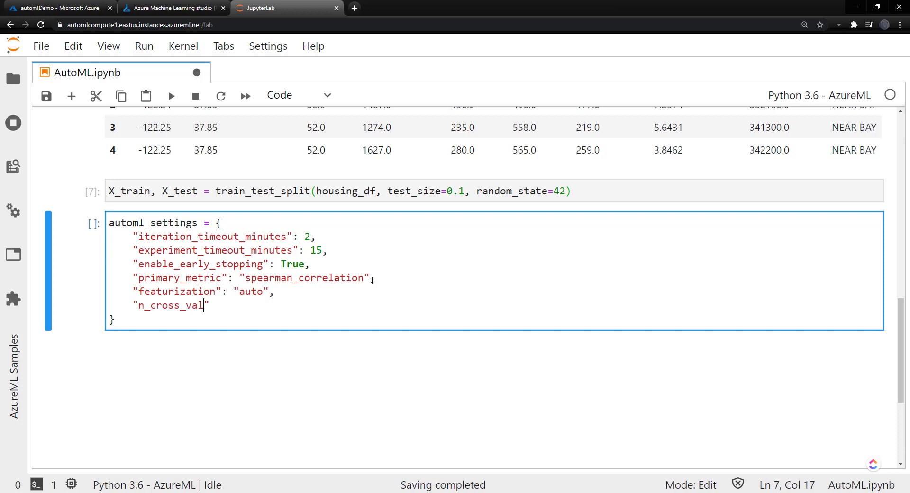
type("idation\": 5")
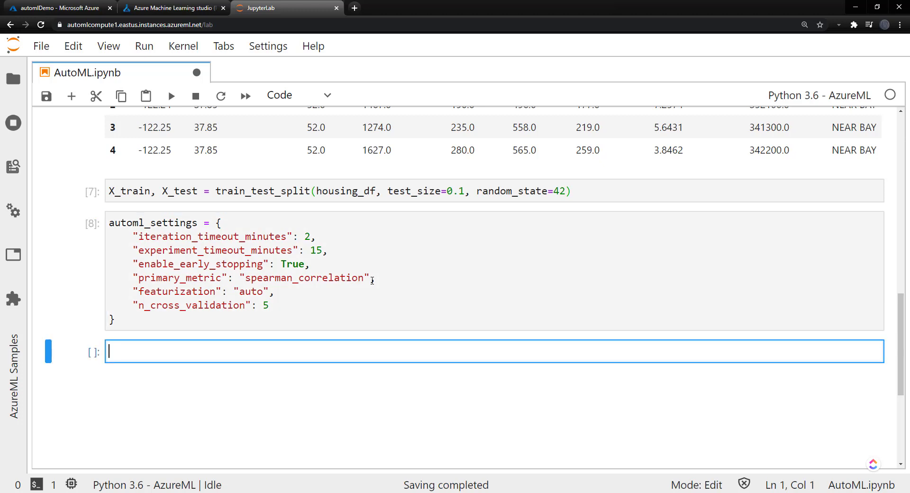
type("aut")
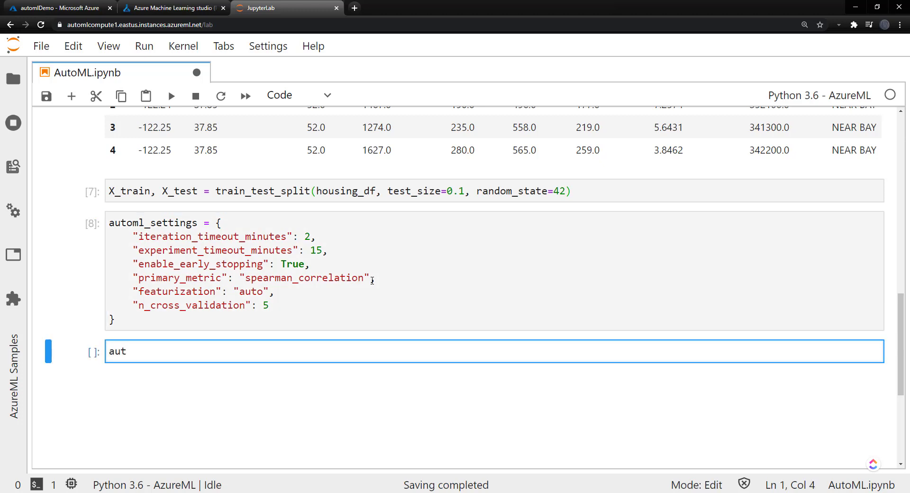
Start automl_config as a regression AutoMLConfig logging to automl_errors.log
type("oml_config = AutoMLConfig")
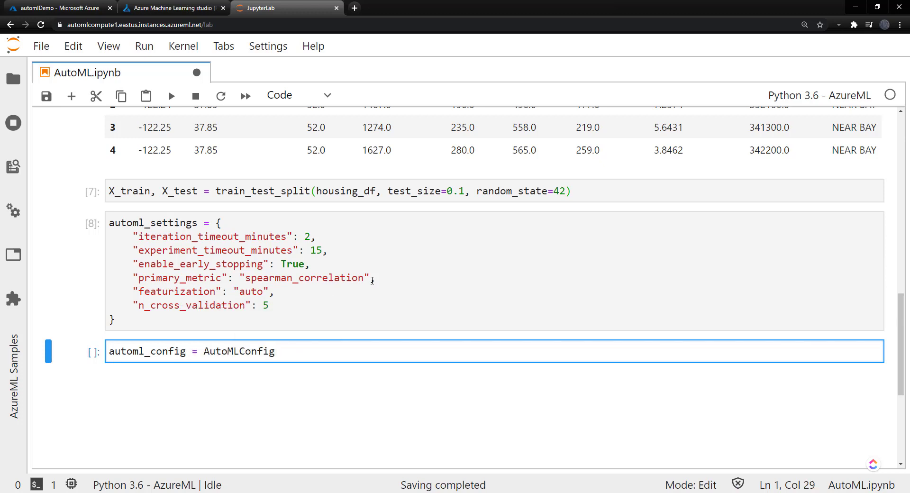
type("(task=-")
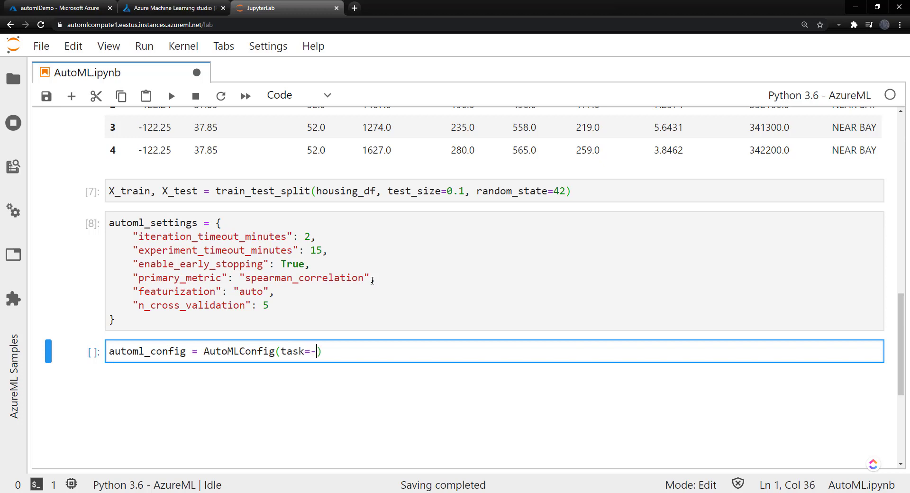
type("\"regression\"")
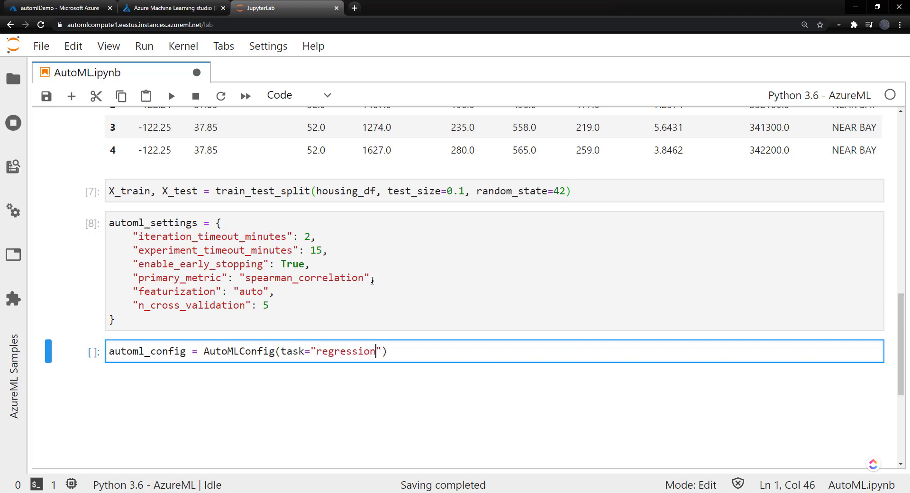
type(", debug")
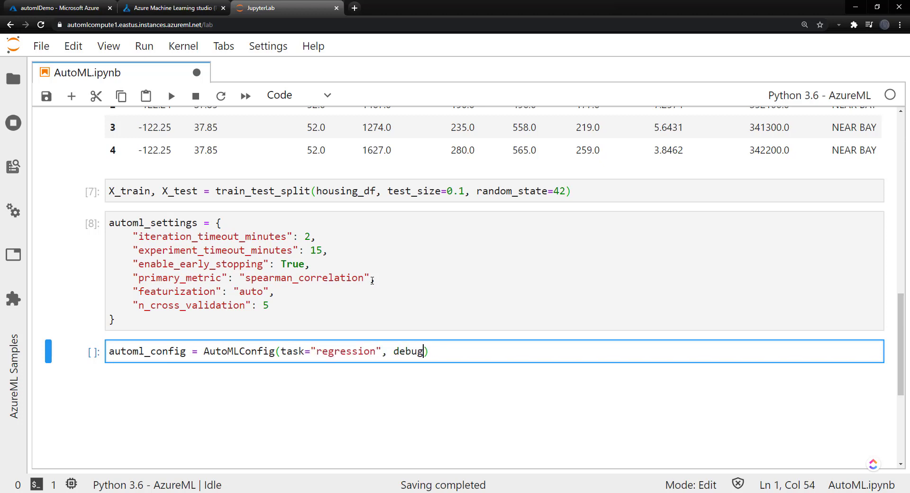
type("_log=\"\"")
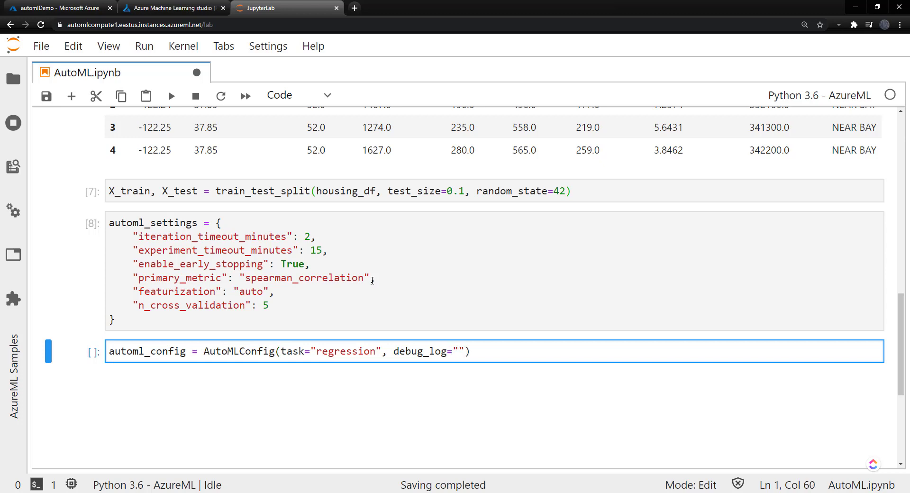
type("automl+")
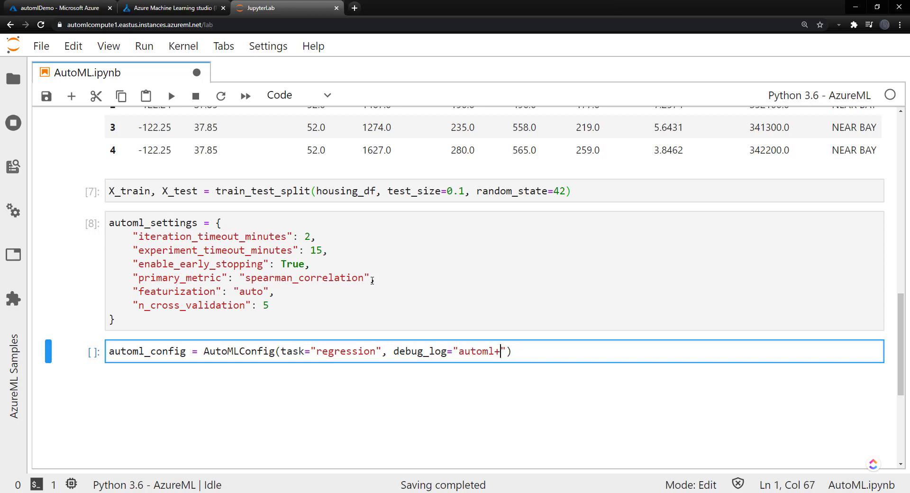
type("_errors.log")
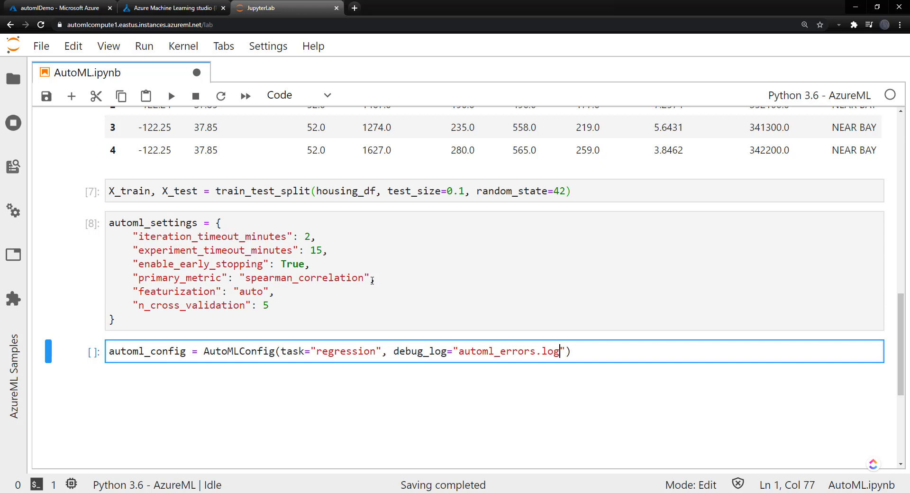
Set training_data X_train, label median_house_value and **automl_settings, then run the cell
type(", training_d")
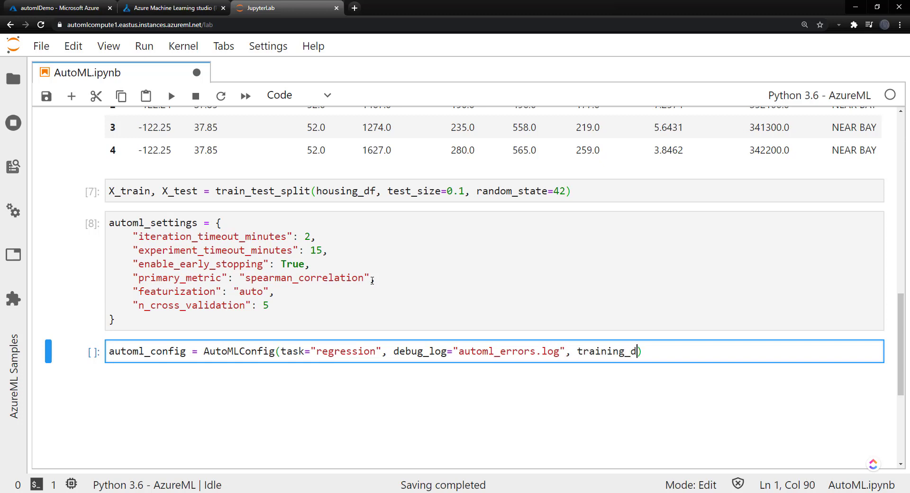
type("ata=X_t")
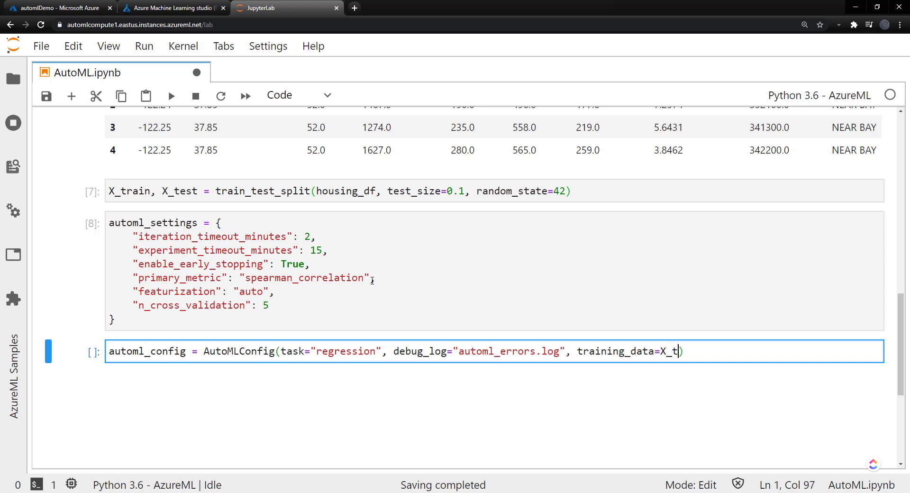
type("rain, 1")
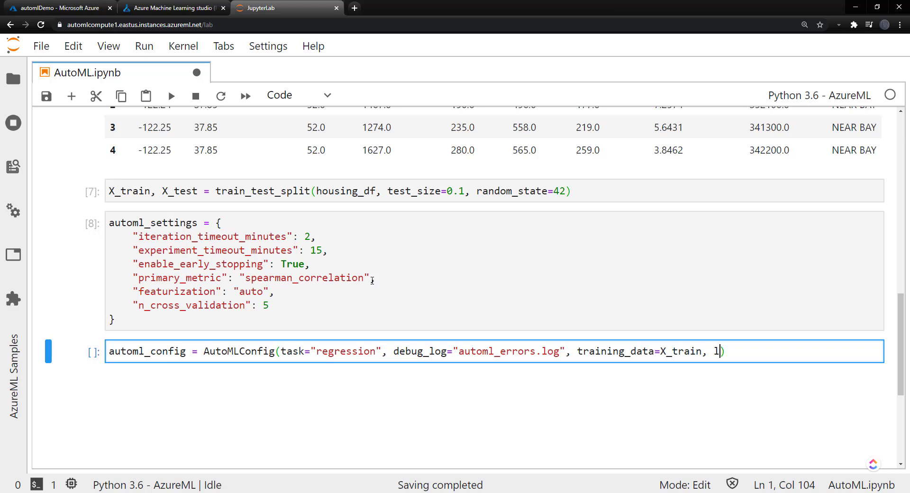
type("abel_col")
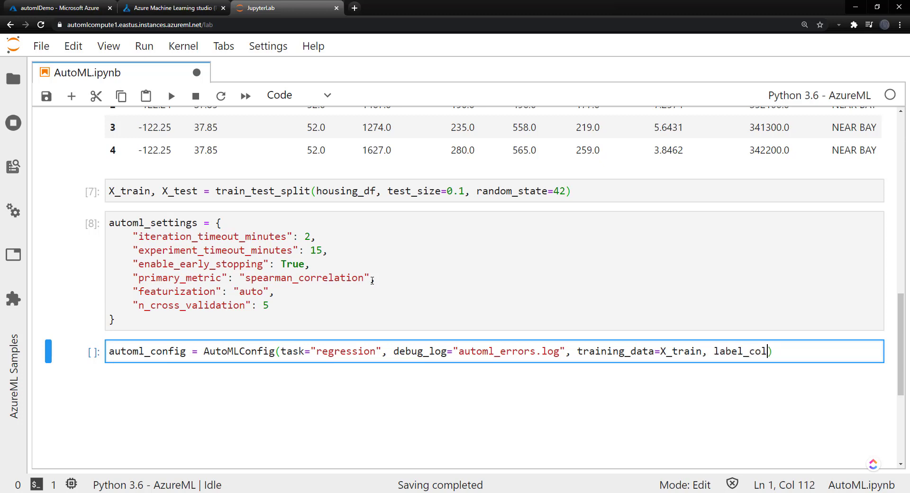
type("umn_na")
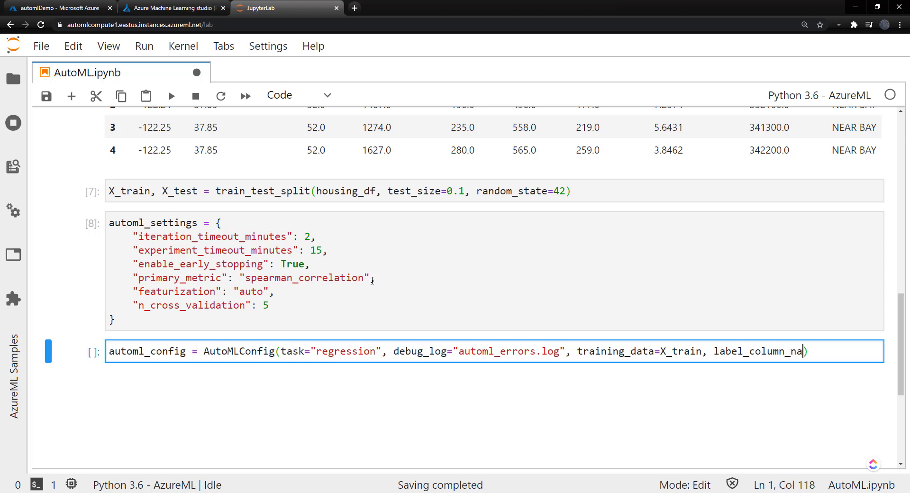
type("me=\"\"")
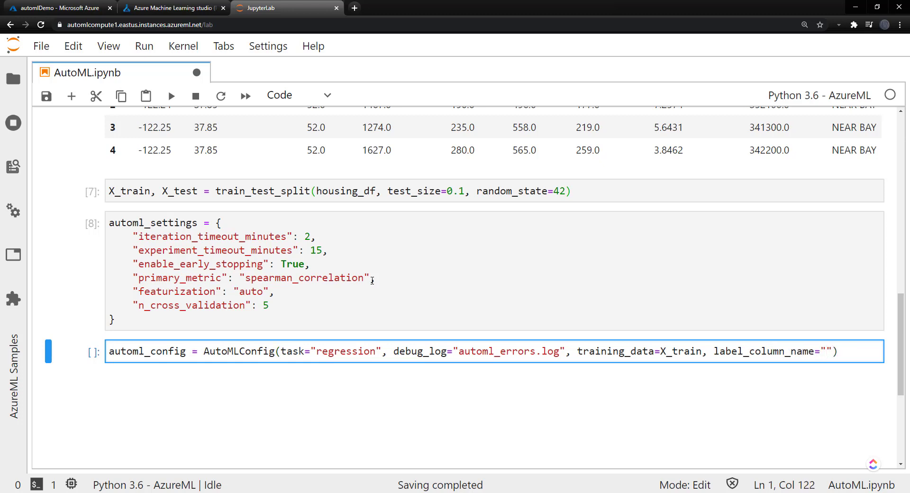
type("median_house_value\",")
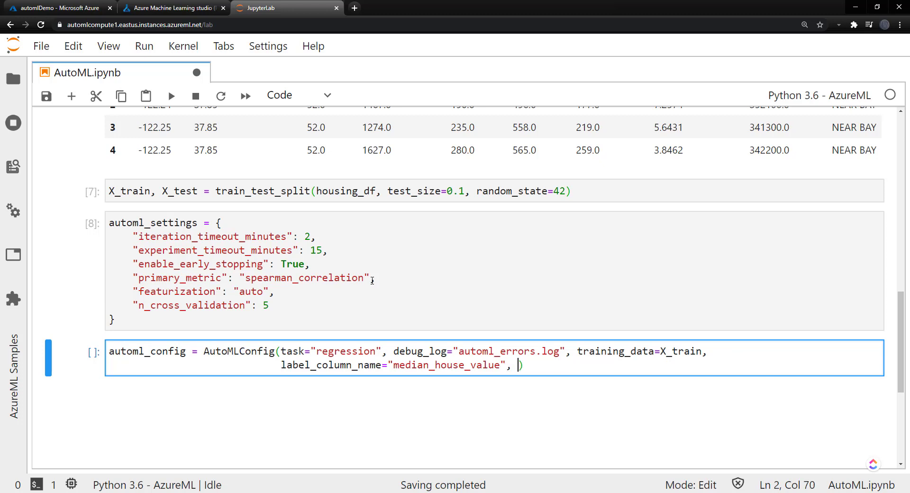
mouse_move(665, 401)
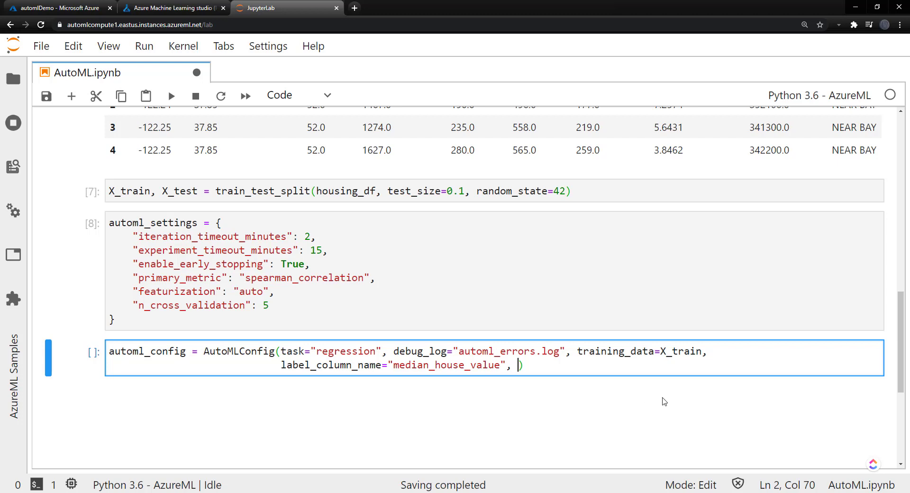
double_click(419, 351)
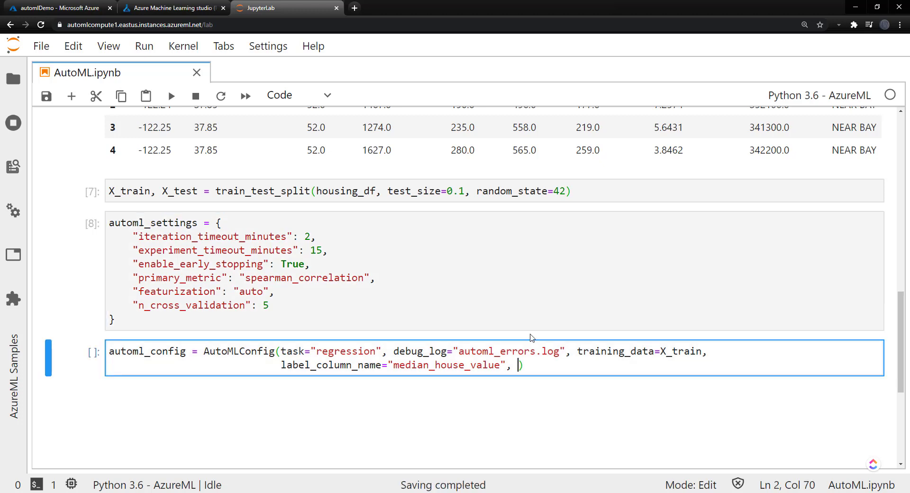
type("**")
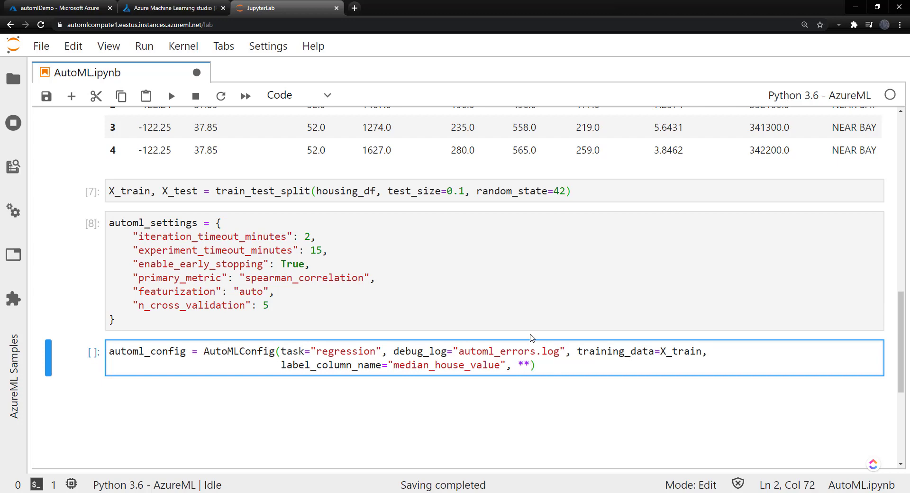
type("automl_settings")
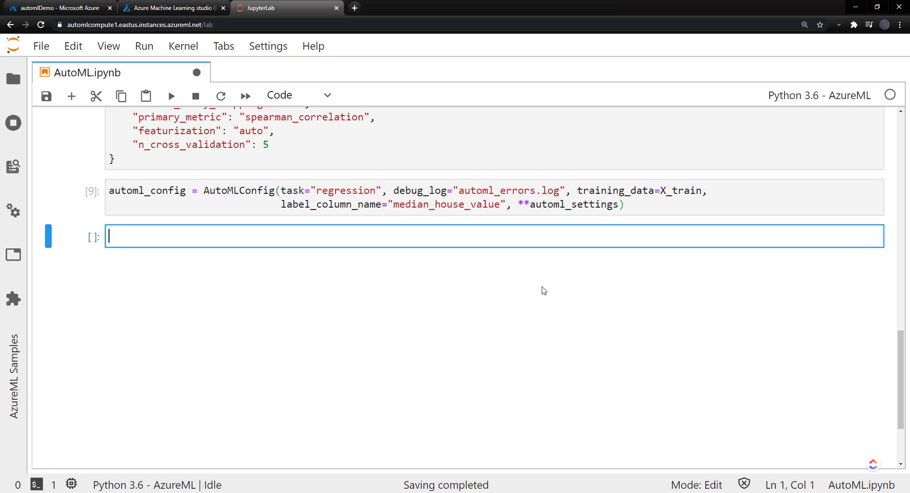
Create the Experiment named "housing_experiment" on the workspace ws
type("experiment = Experi")
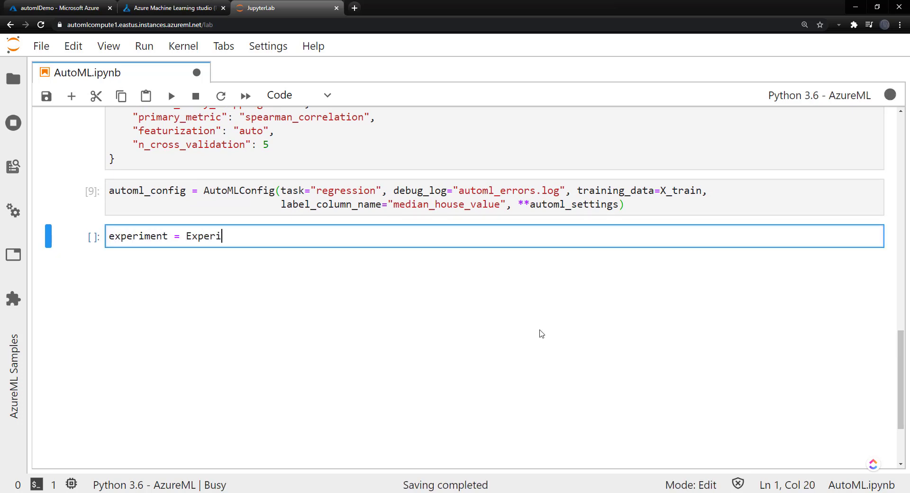
type("ment()")
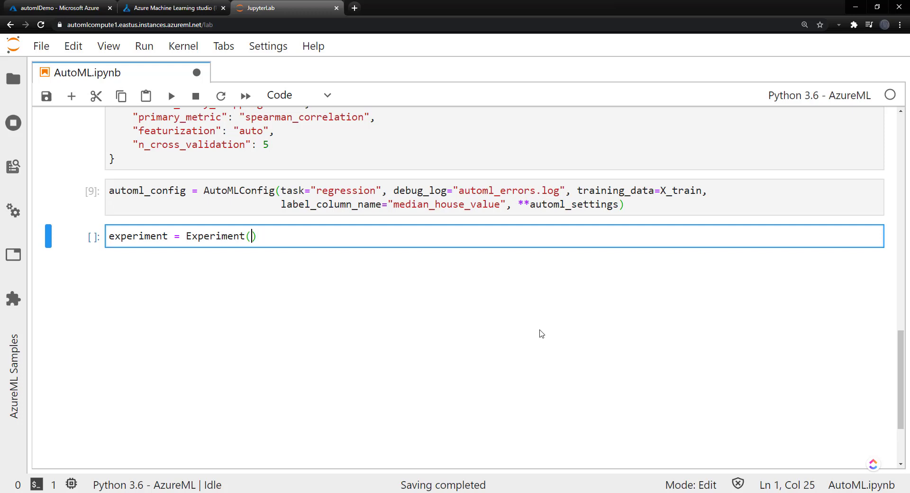
type("ws,")
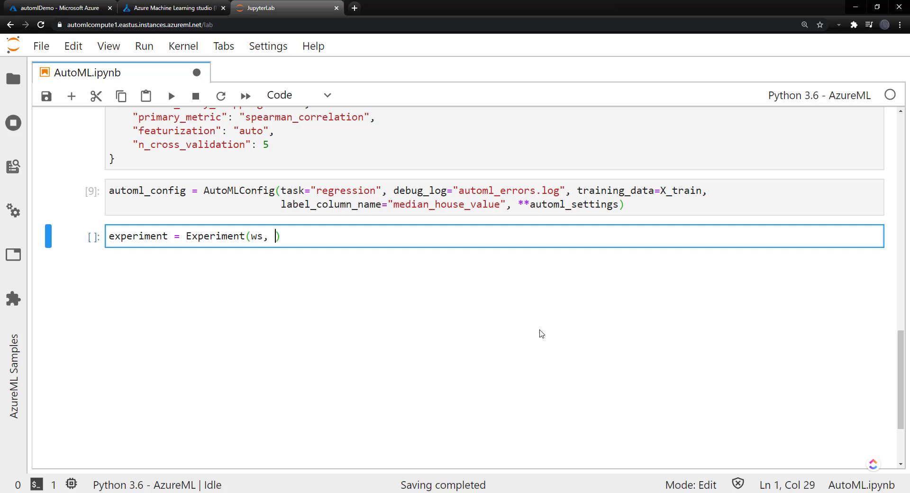
type("\"housing\"")
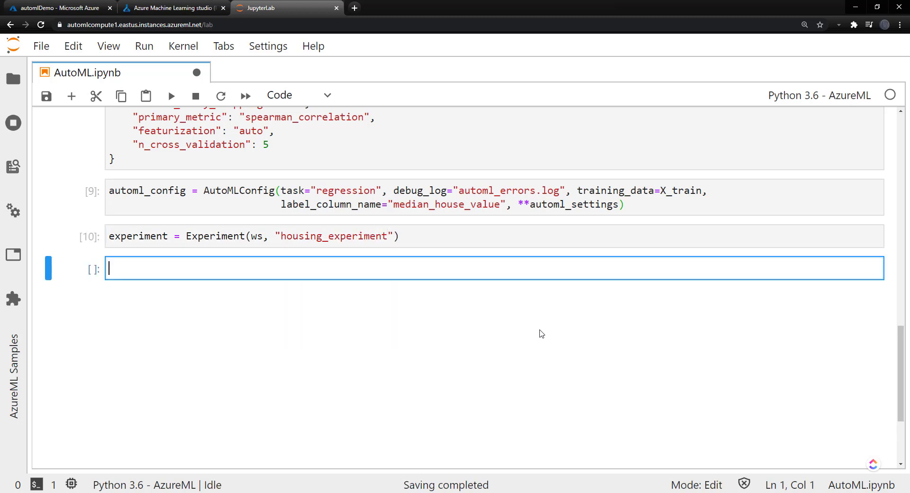
Write run = experiment.submit(automl_config, show_output=True) in the new cell
type("run =")
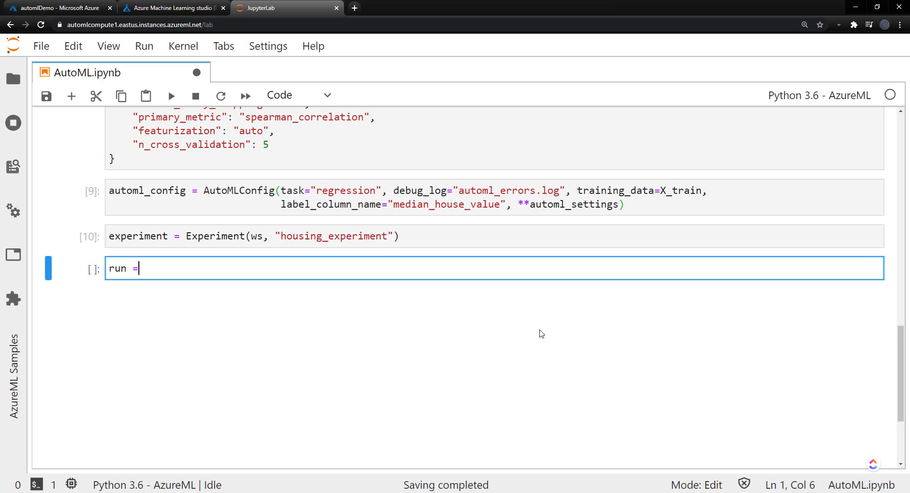
type("experiment.submit(automl_config")
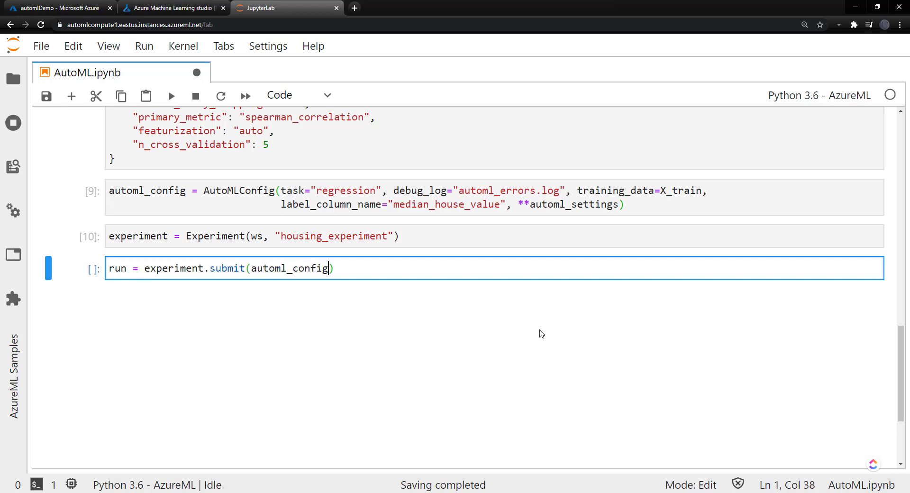
type(", sho")
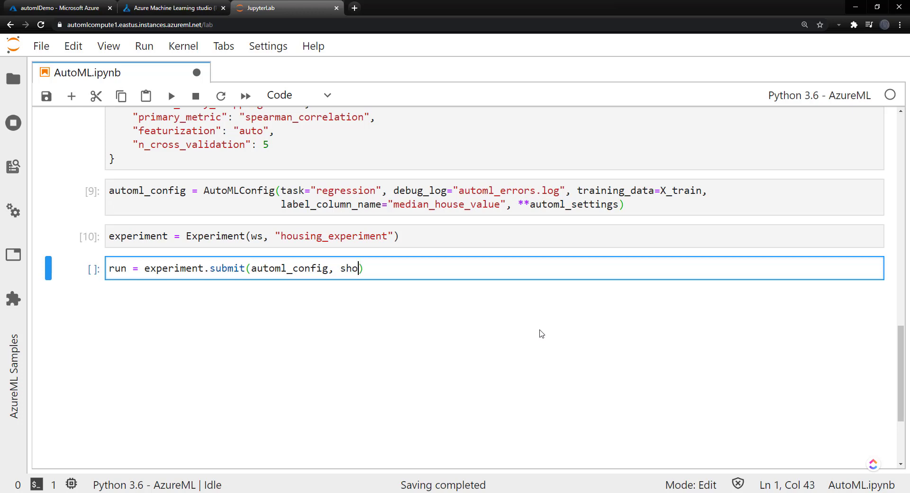
type("w_output_")
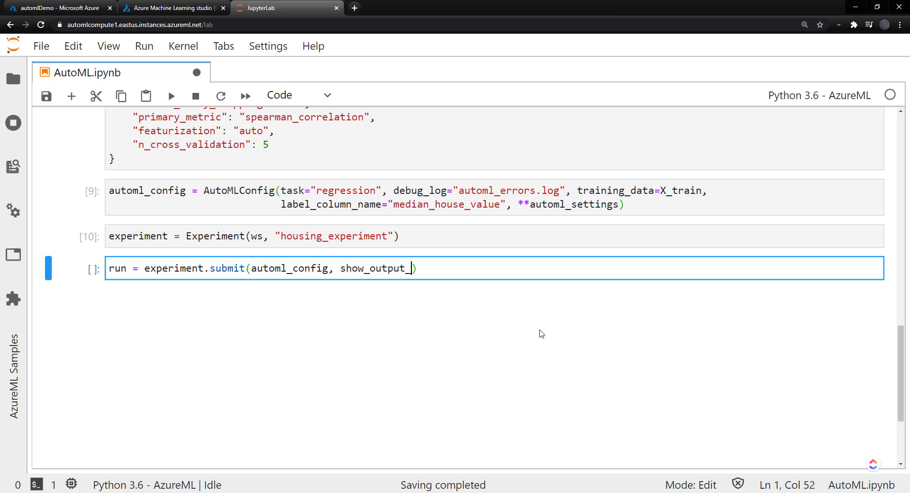
type("=True")
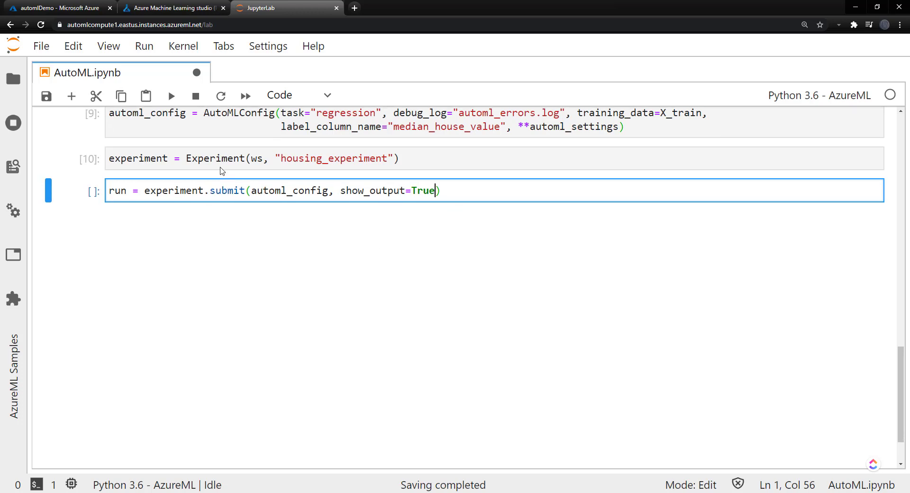
mouse_move(387, 214)
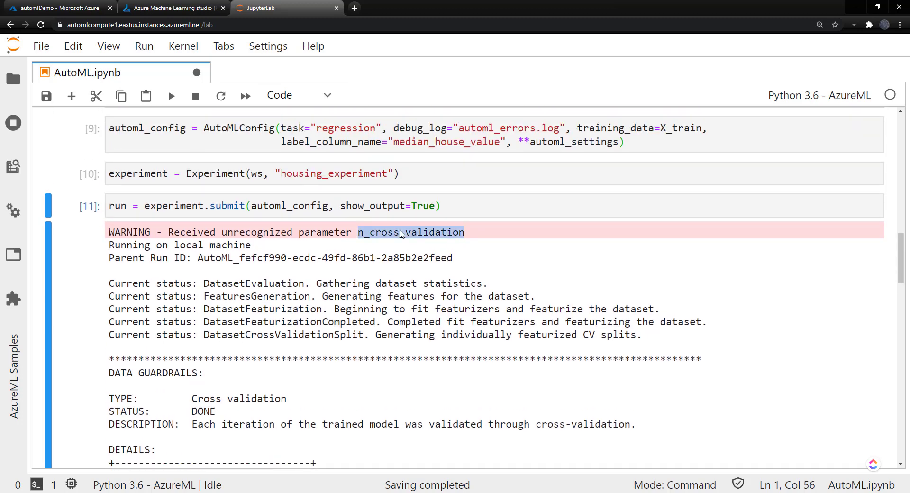
left_click(411, 231)
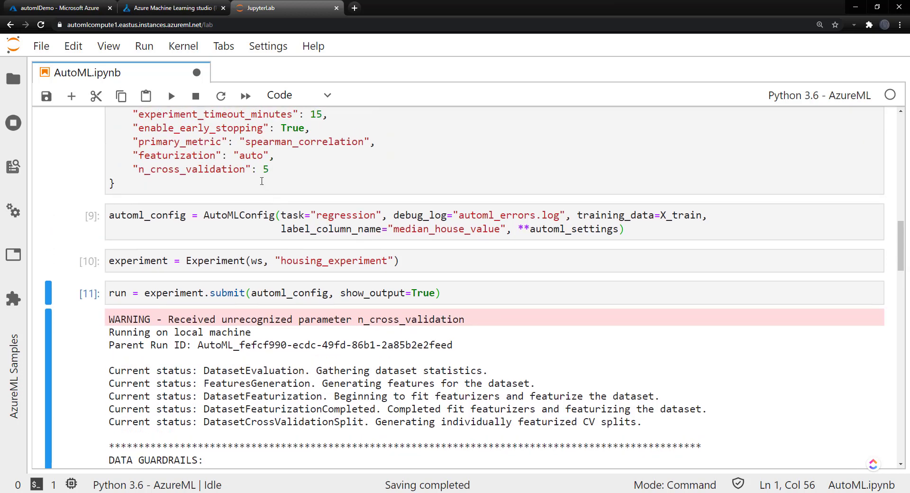
type("s")
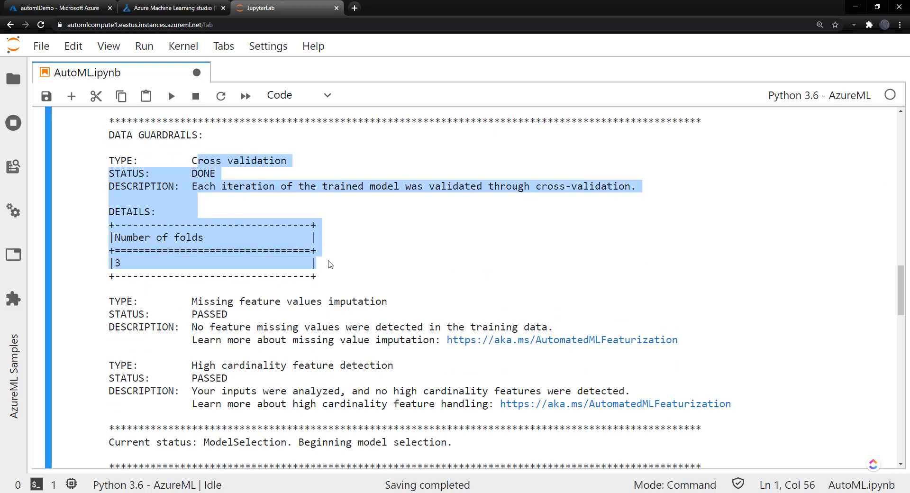
left_click(388, 254)
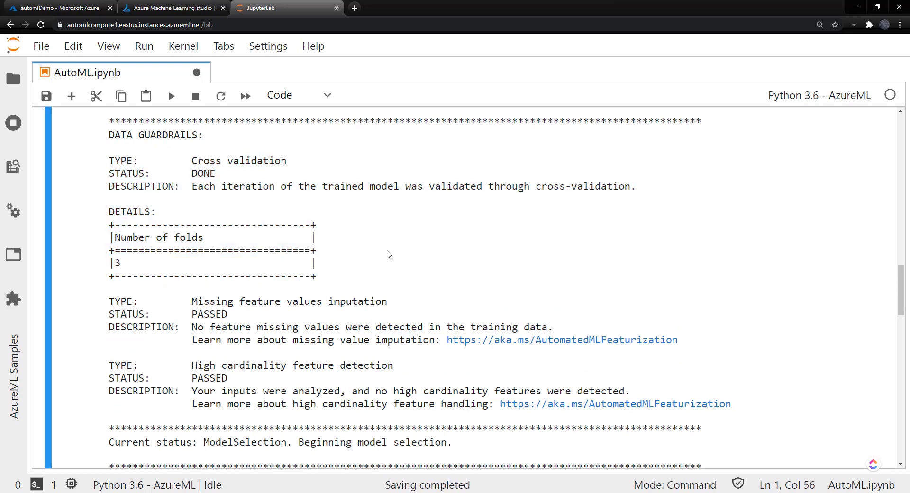
scroll("down", 3)
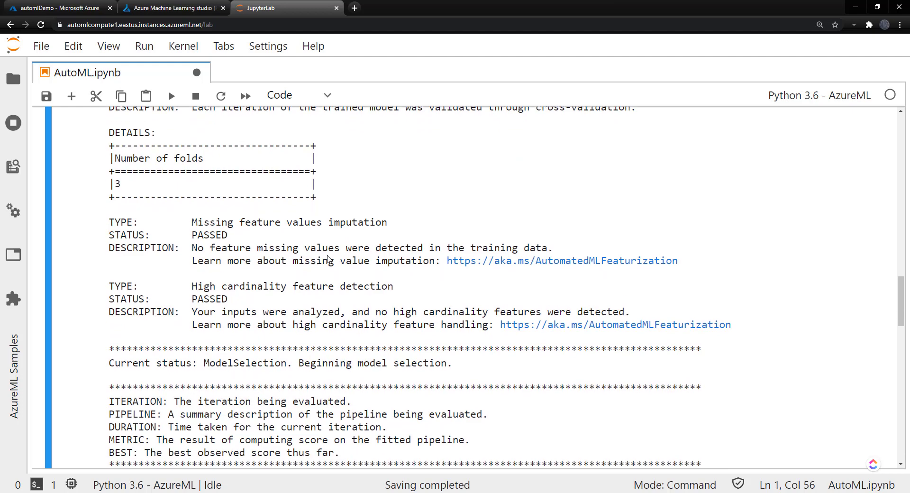
mouse_move(207, 231)
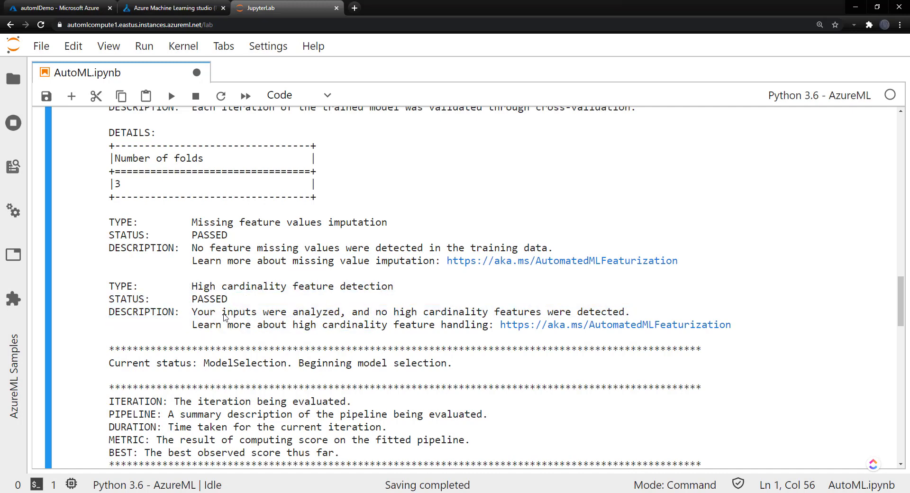
scroll("down", 3)
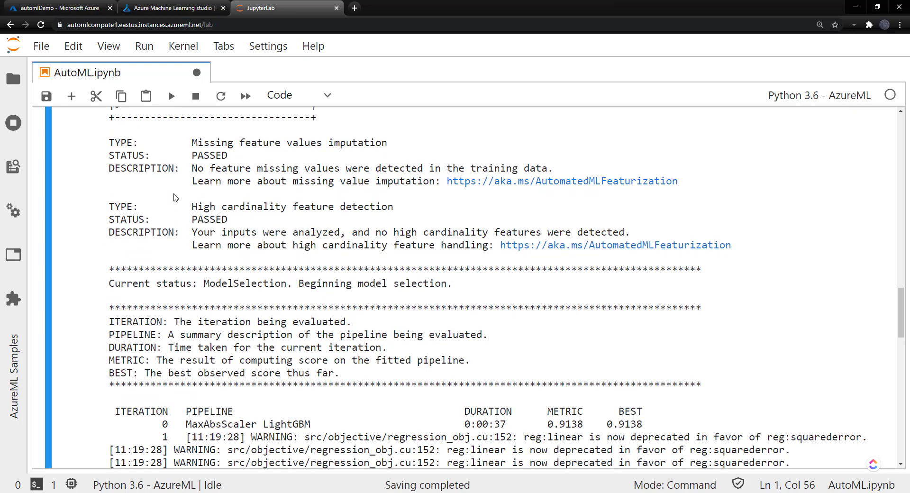
Scroll through the iteration log to select the final best score 0.9192, then enter the empty cell below
scroll("down", 3)
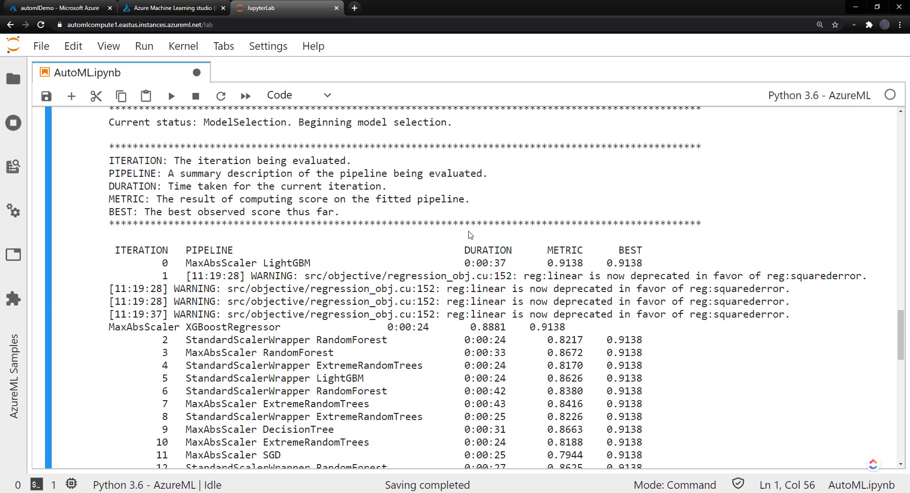
scroll("down", 3)
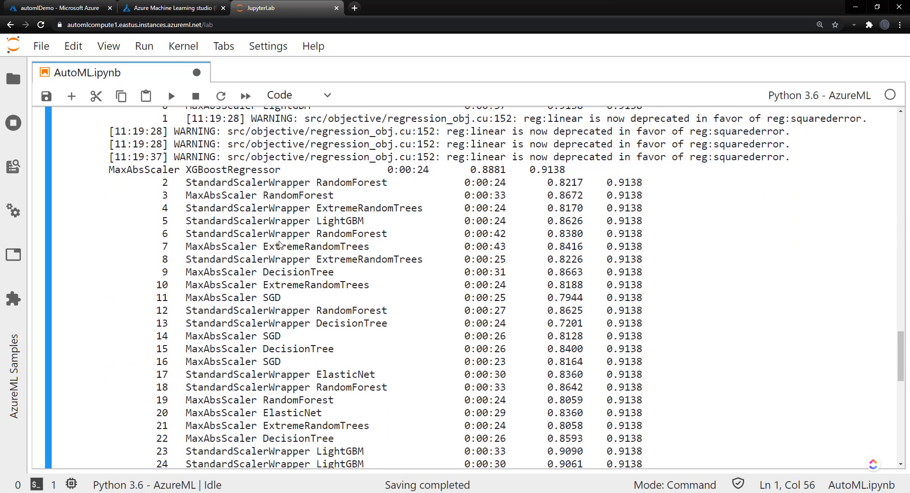
scroll("down", 3)
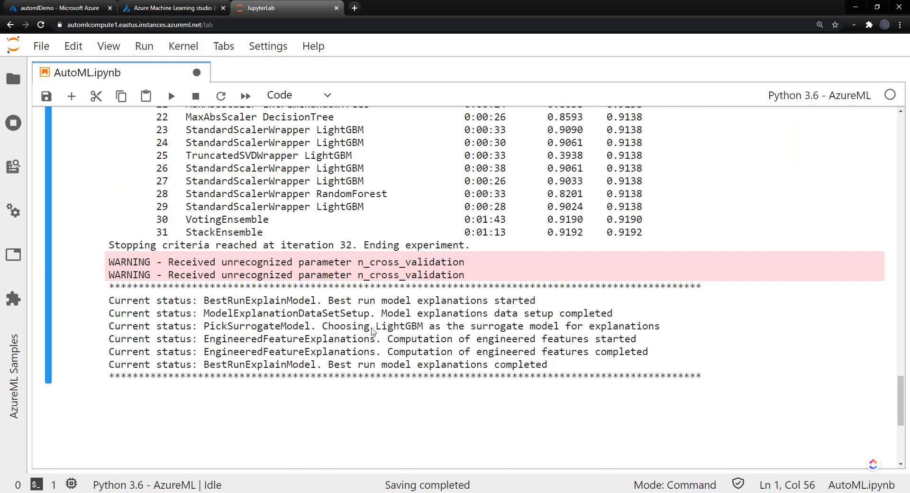
double_click(623, 232)
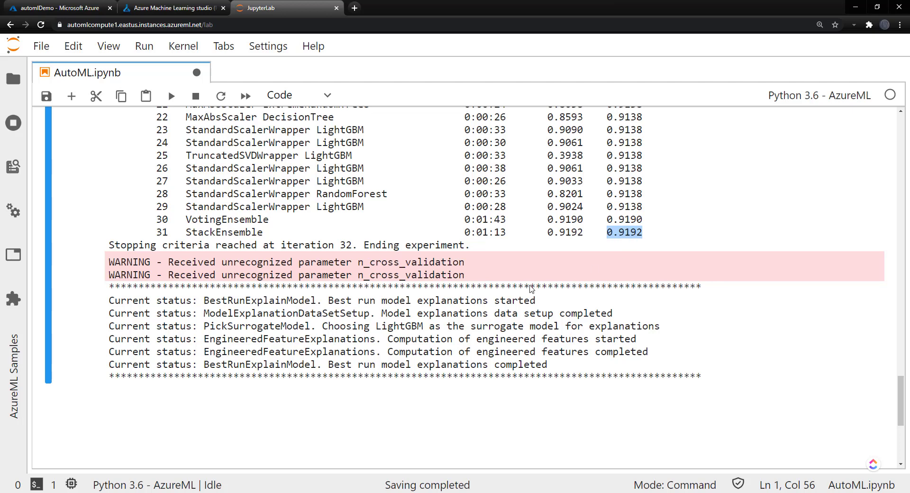
scroll("down", 3)
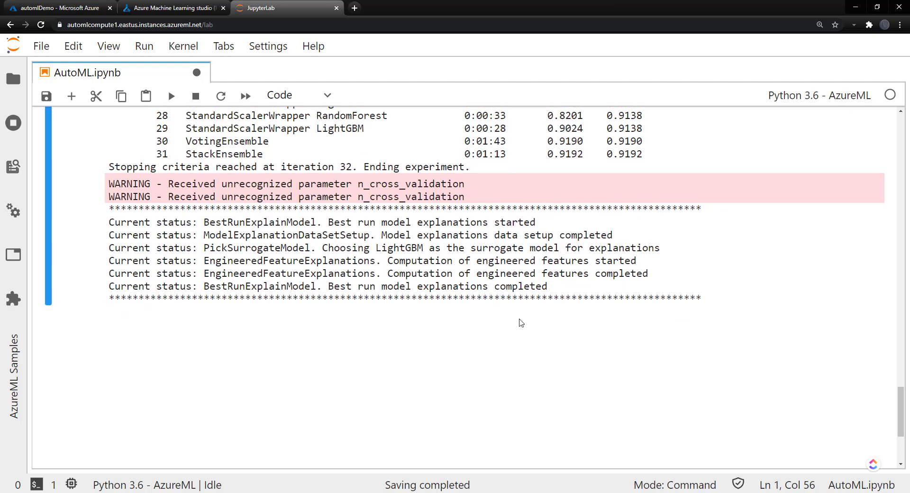
left_click(493, 325)
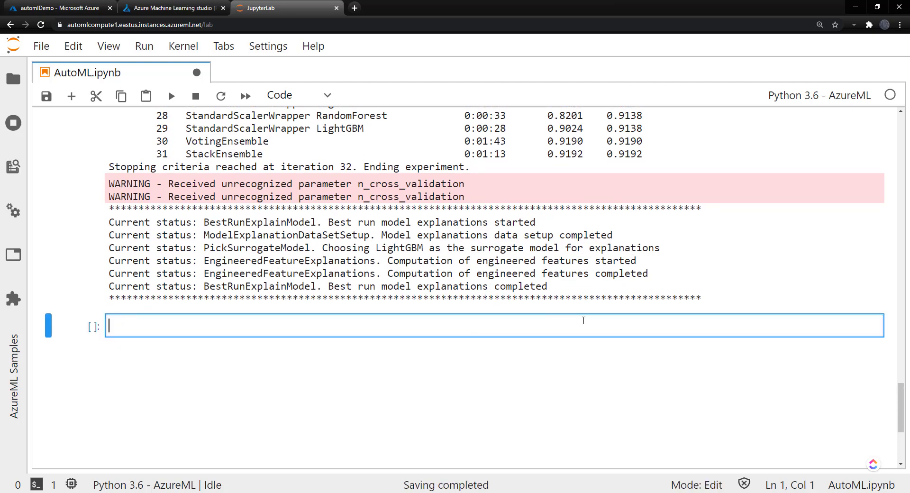
Enter RunDetails(run).show() to display the AutoML run widget
type("Run")
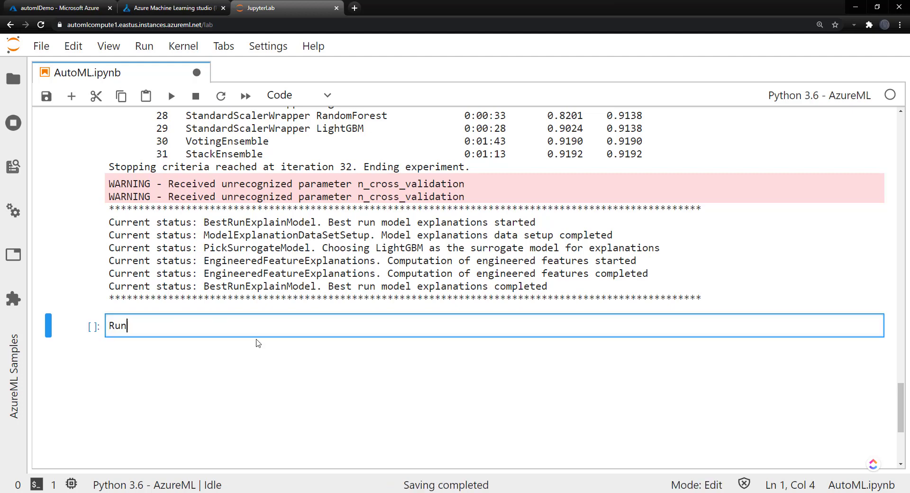
type("Details(r)")
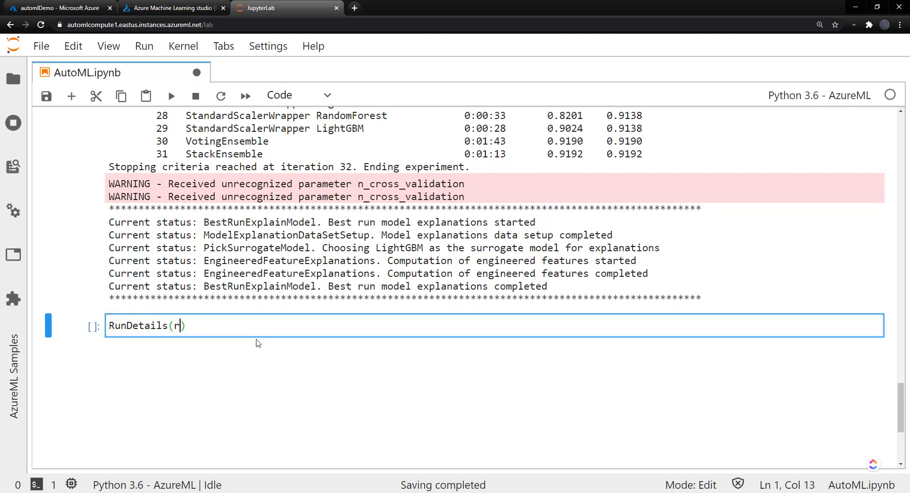
type("un).show")
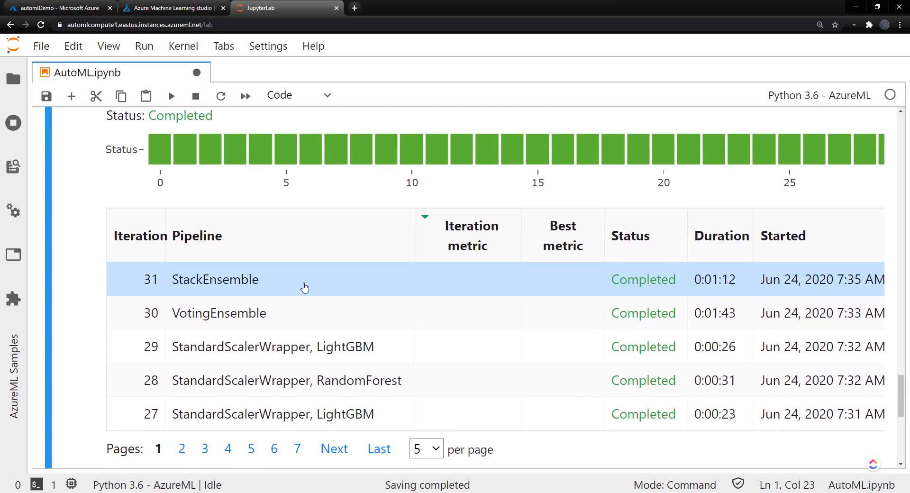
mouse_move(578, 321)
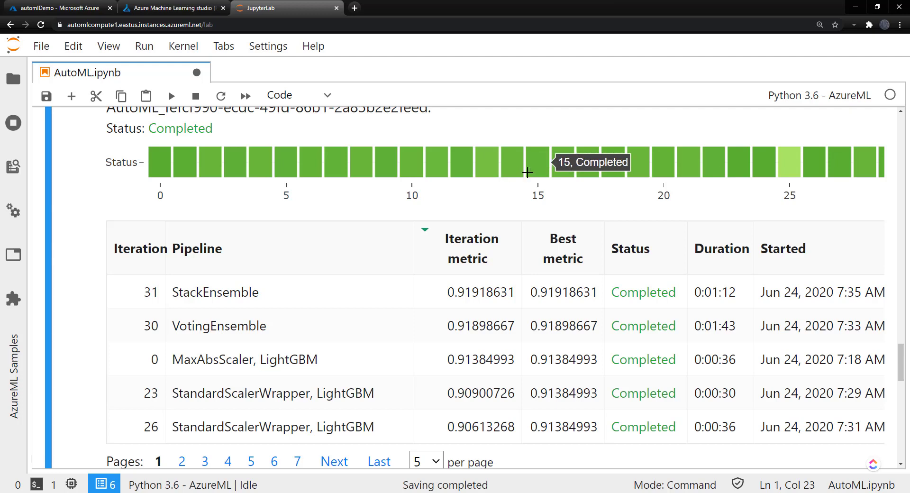
mouse_move(410, 176)
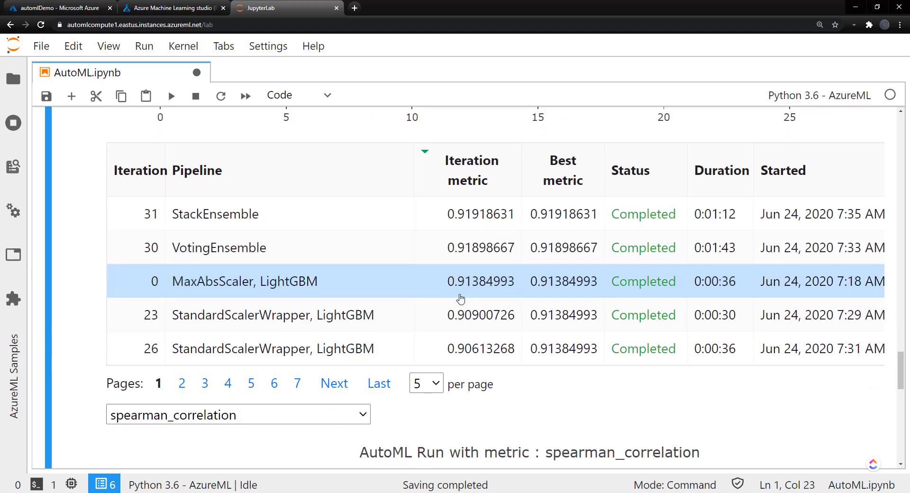
scroll("down", 3)
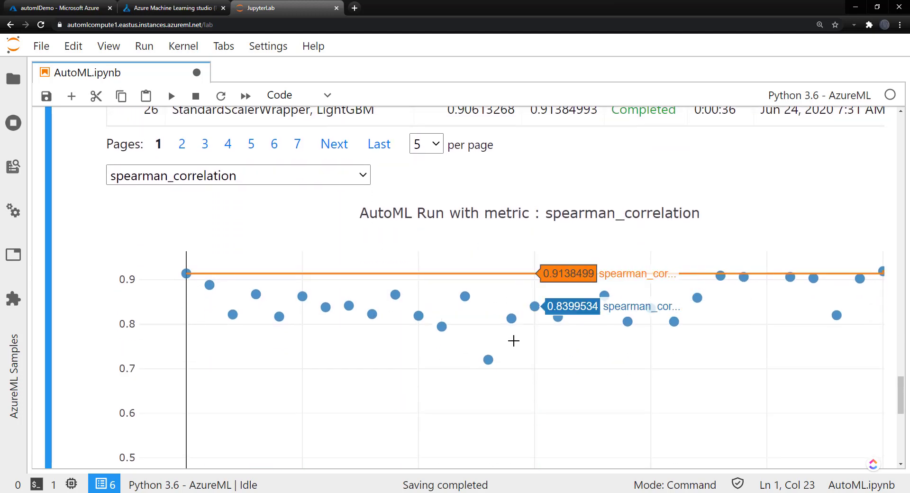
scroll("down", 3)
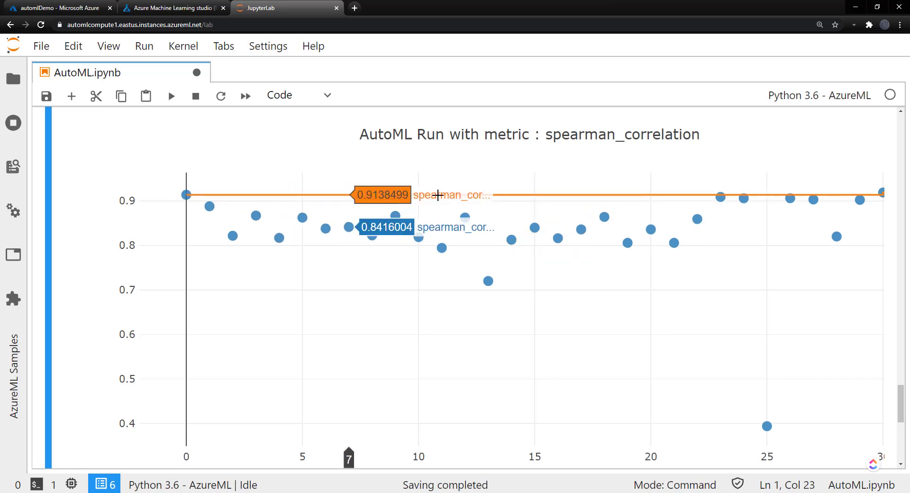
mouse_move(711, 256)
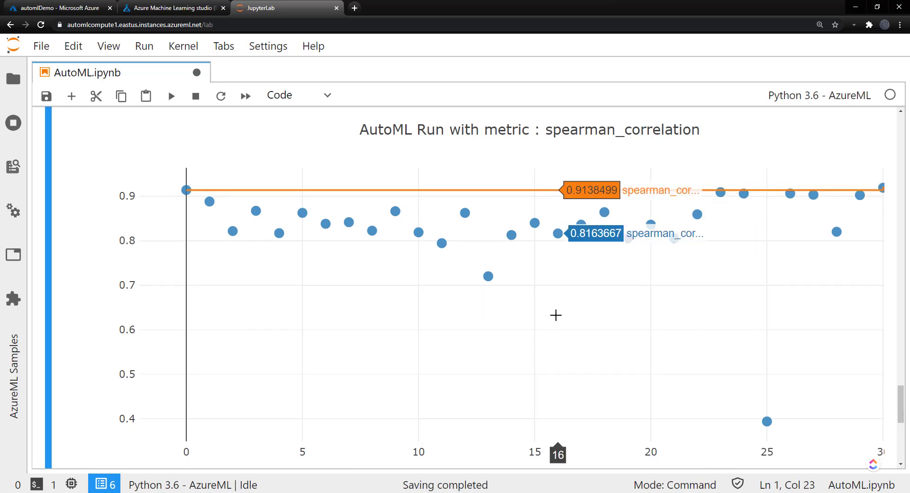
left_click(173, 8)
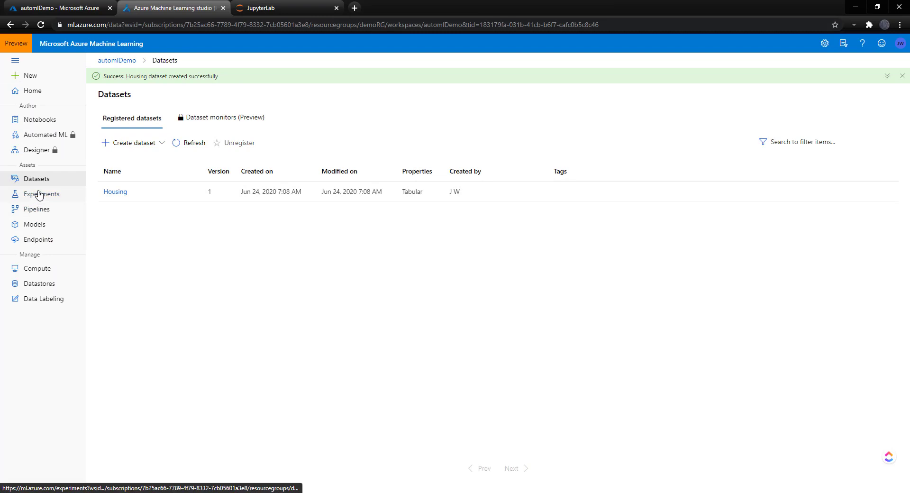
Go to Experiments, open housing_experiment, and open Run 1's details
left_click(42, 193)
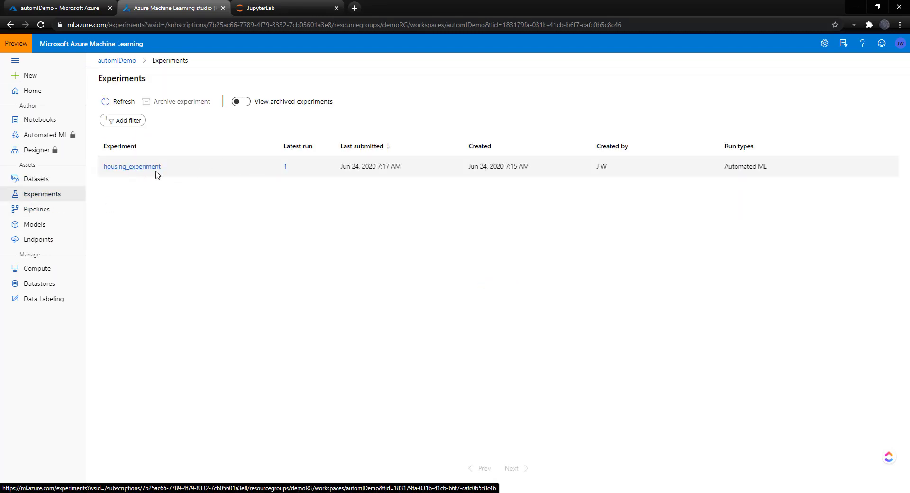
left_click(132, 167)
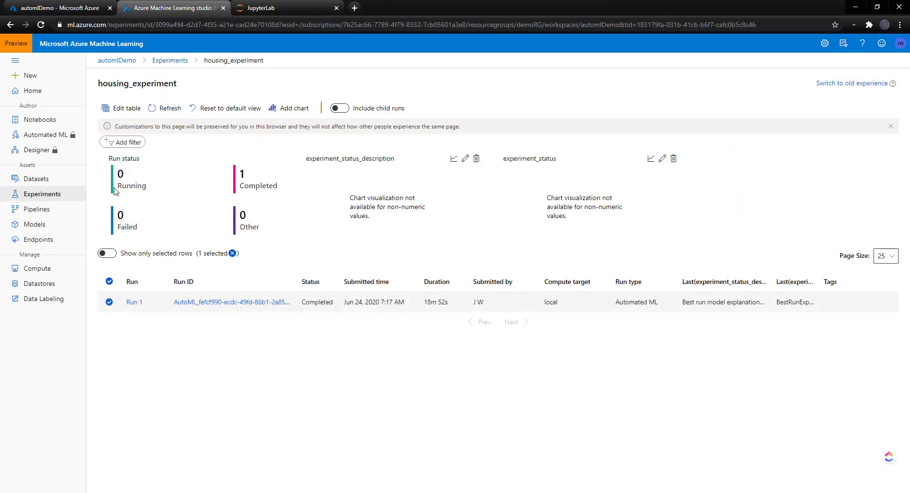
left_click(134, 302)
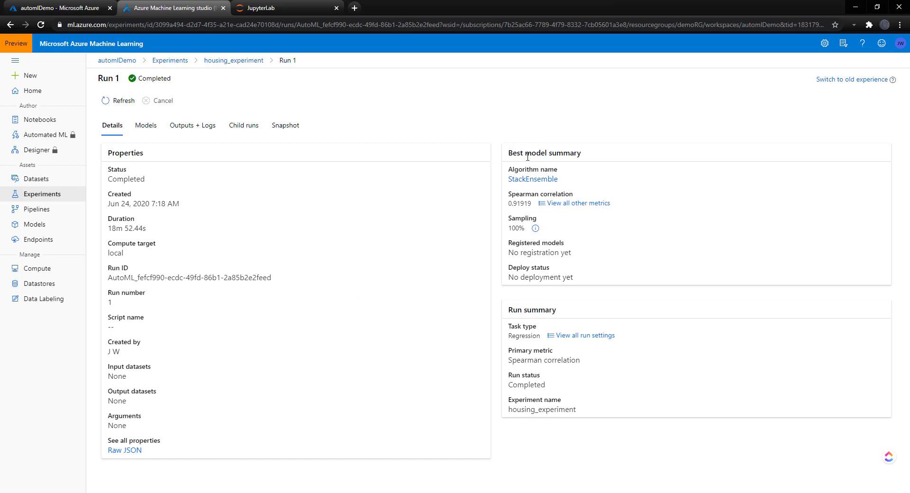
View all run settings, then open the best StackEnsemble model's run, Run 33
left_click(577, 203)
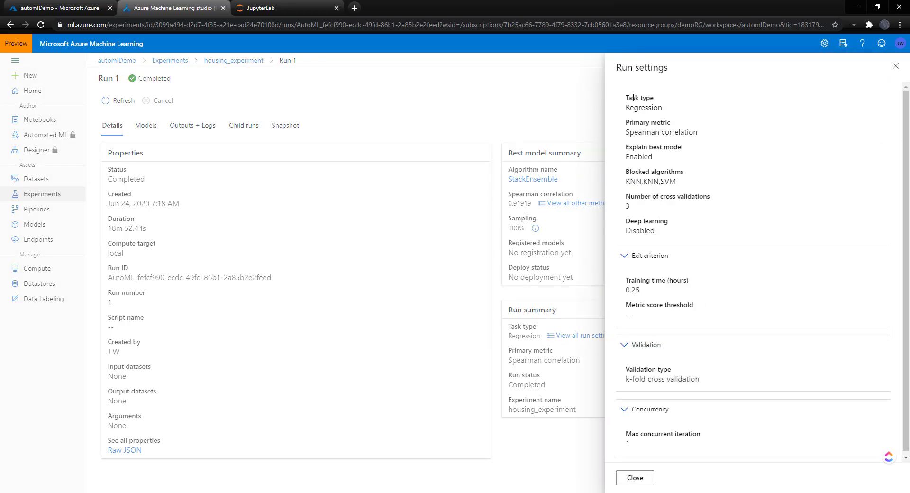
mouse_move(664, 232)
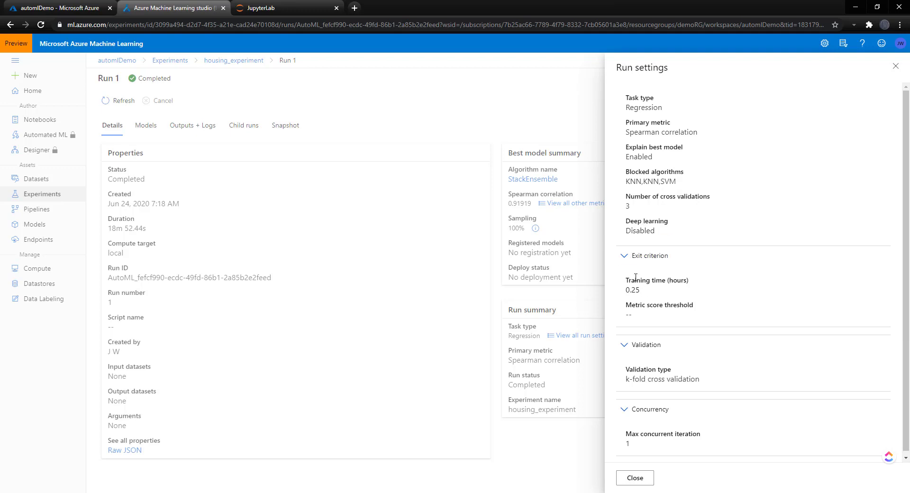
mouse_move(651, 291)
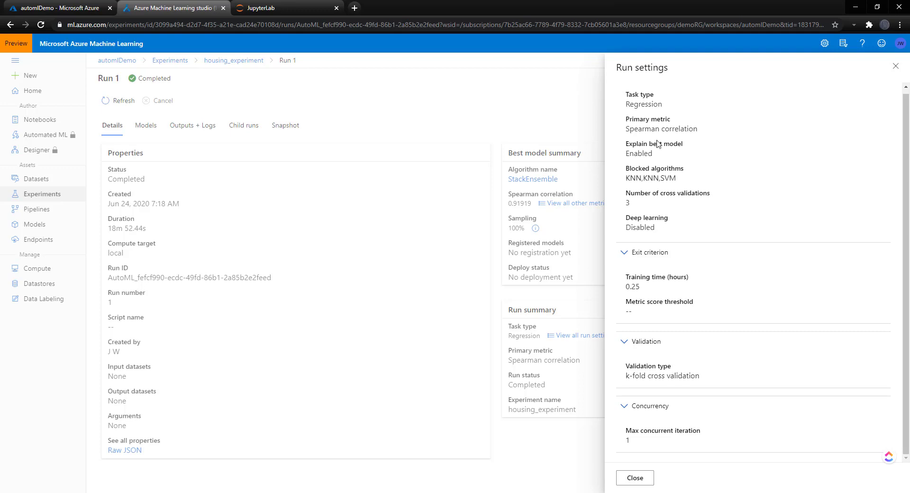
left_click(146, 125)
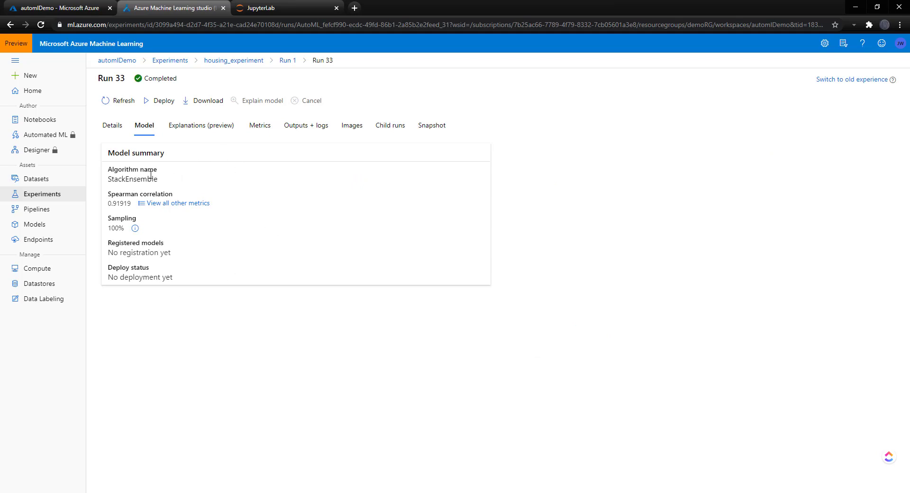
View Run 33's model explanations, then bring up its model.pkl output file
left_click(201, 125)
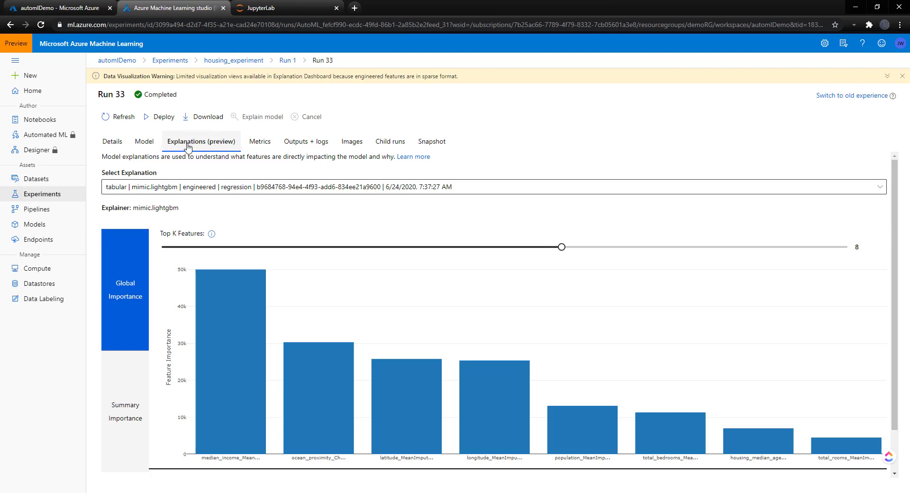
mouse_move(235, 240)
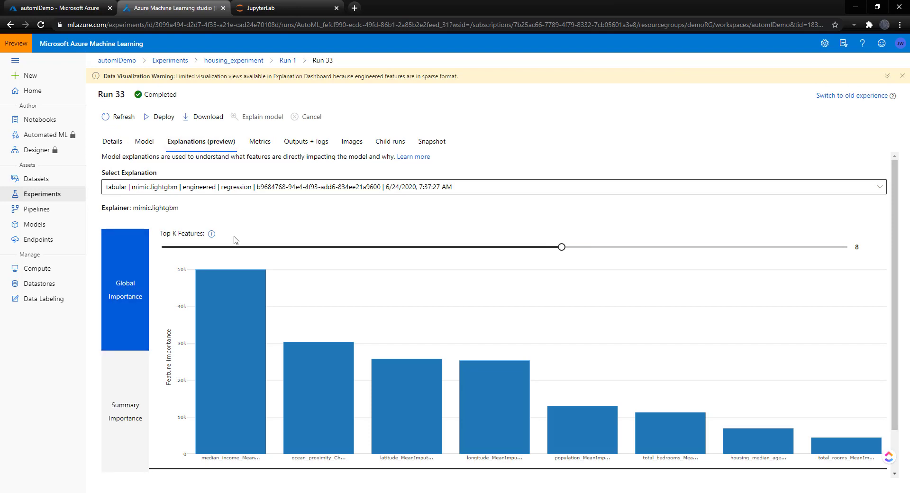
mouse_move(211, 412)
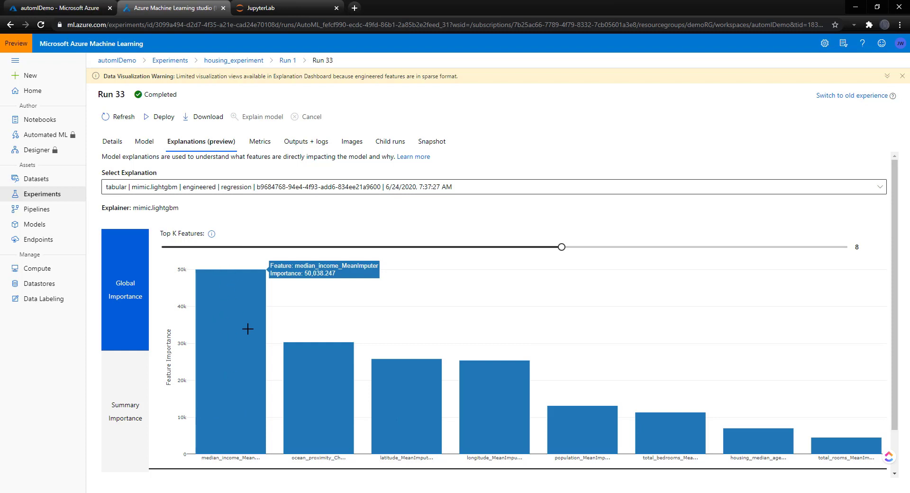
mouse_move(315, 383)
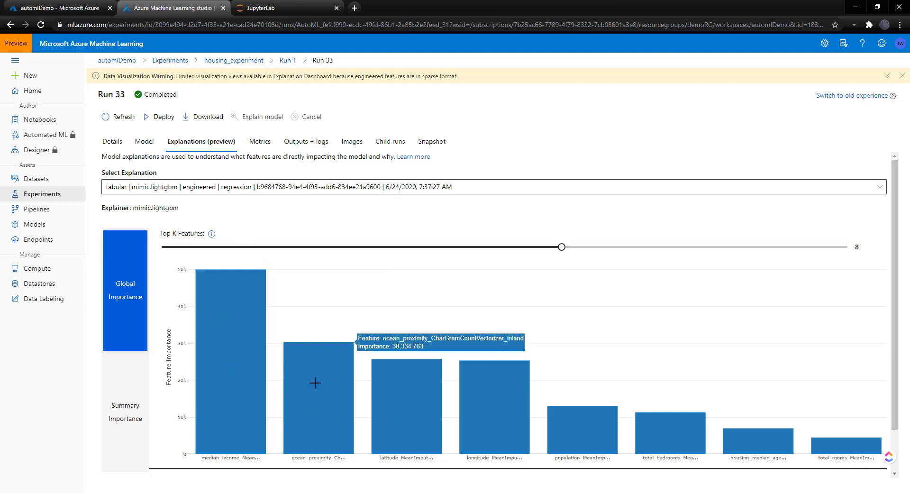
mouse_move(402, 413)
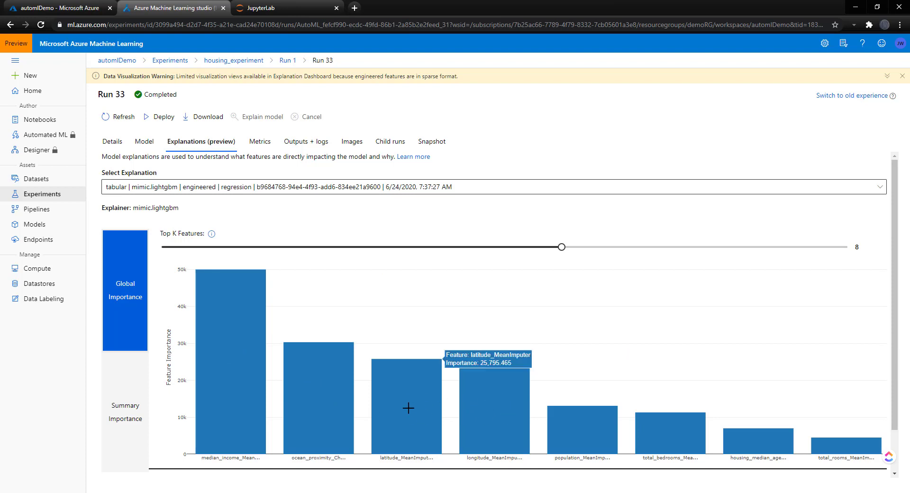
mouse_move(644, 447)
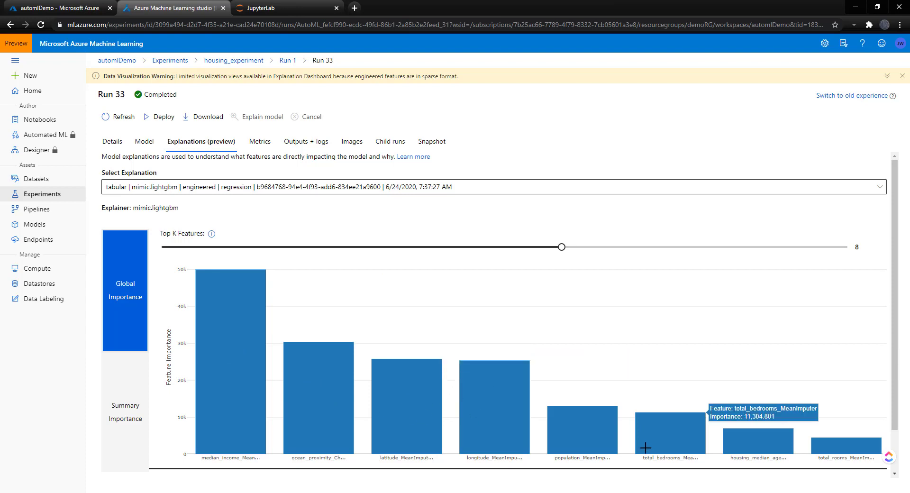
mouse_move(795, 447)
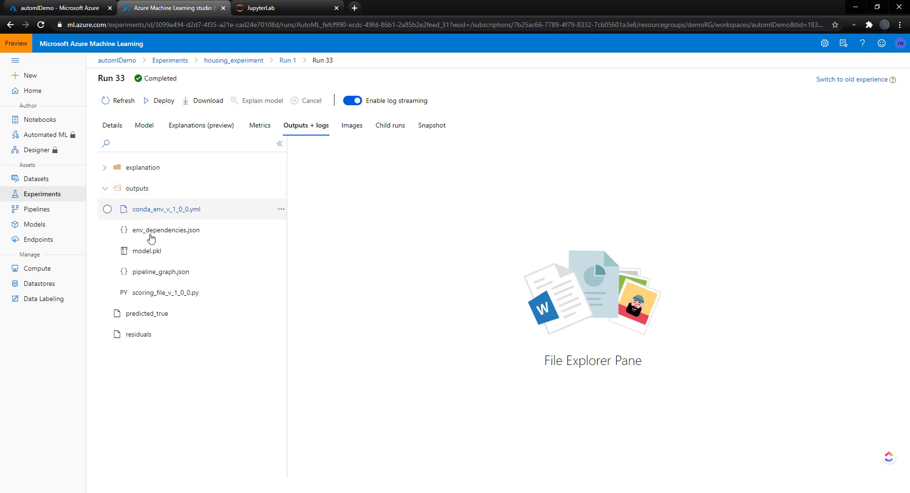
left_click(147, 250)
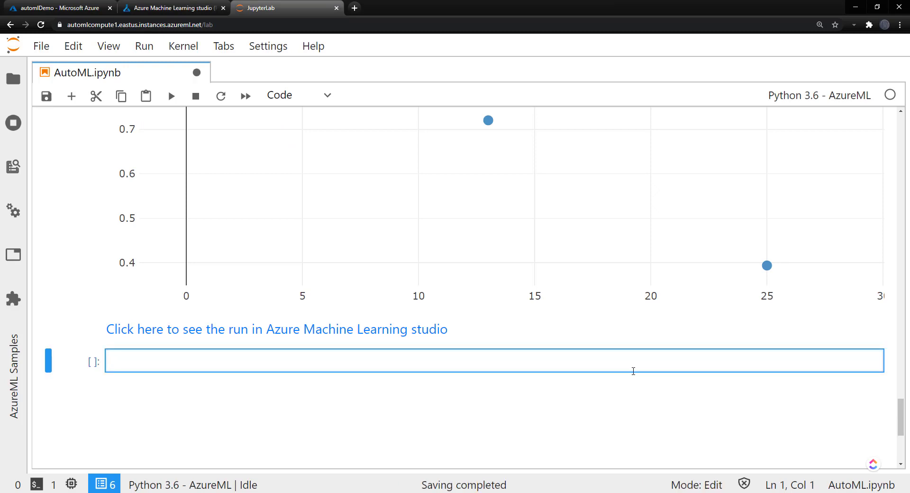
Run best_run, fitted_model = run.get_output() to retrieve the best run and model
type("best_")
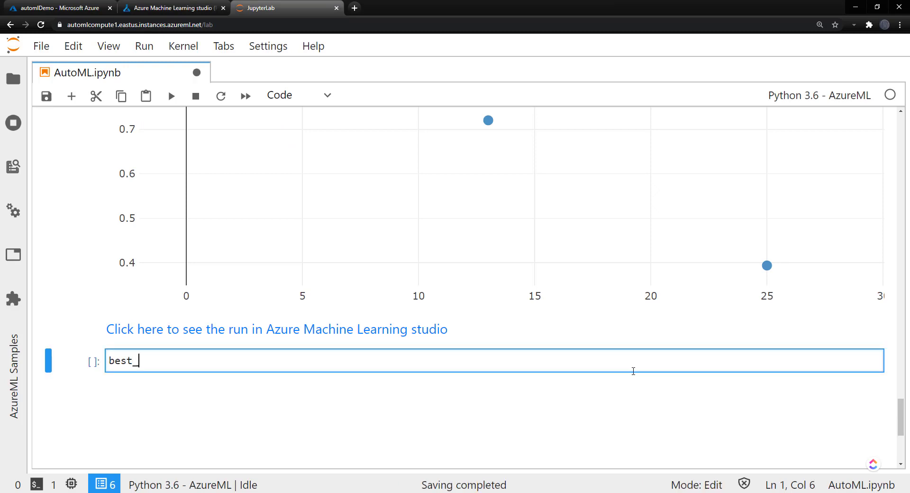
type("run,")
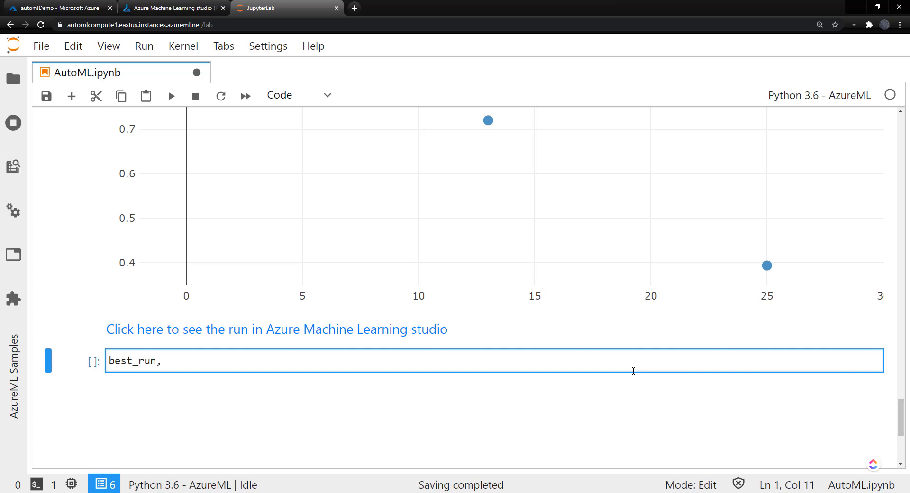
type("fitted_m")
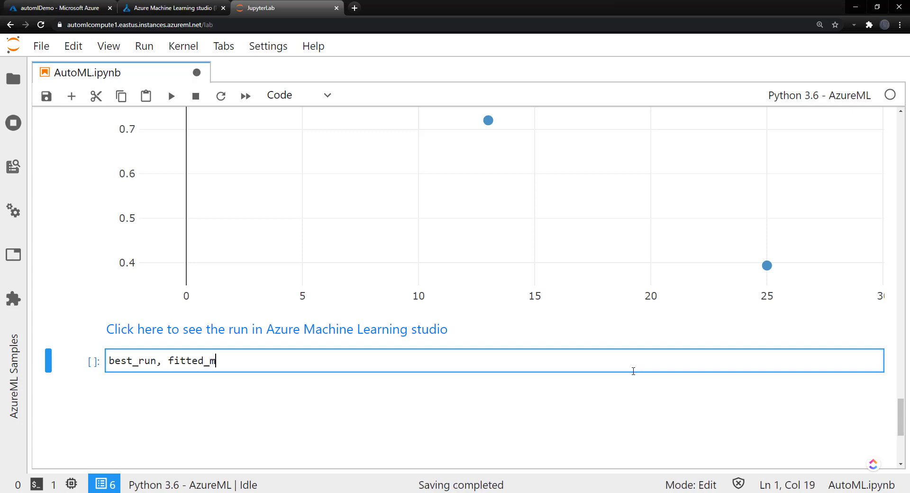
type("odel = ru")
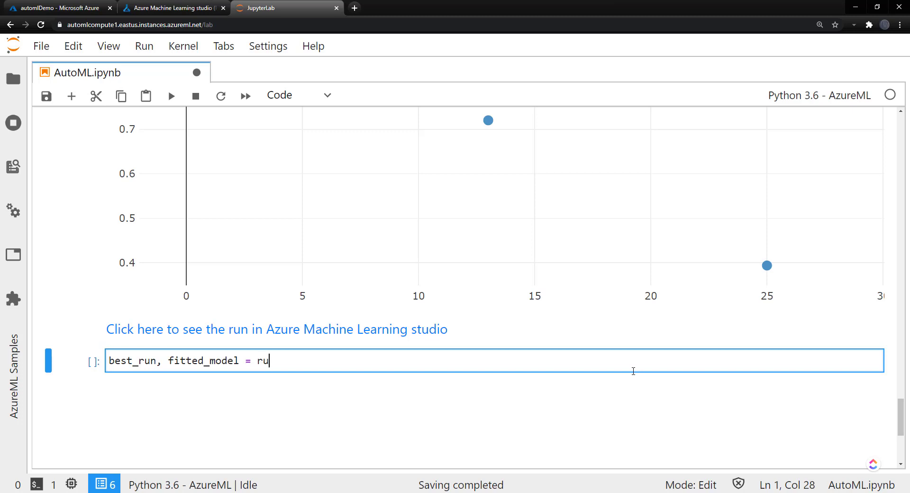
type("n.get_output(")
type("print(best_run")
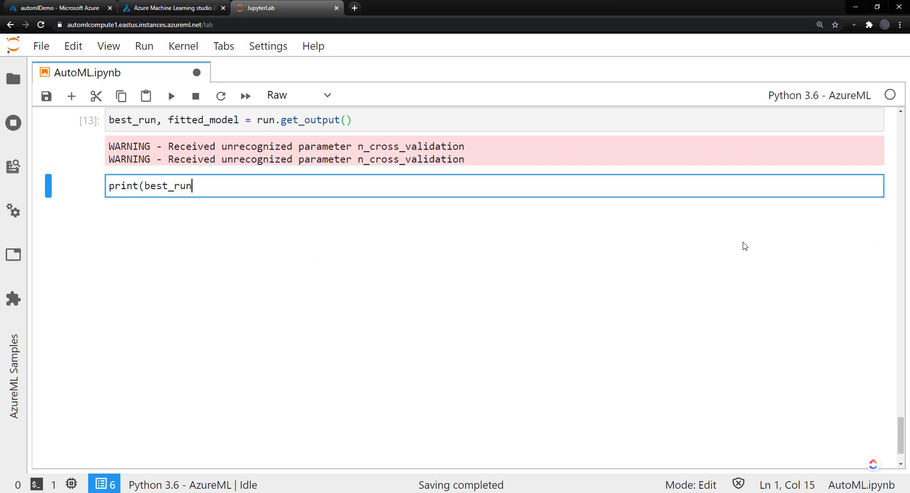
key("shift+enter")
type("print(fitted_model")
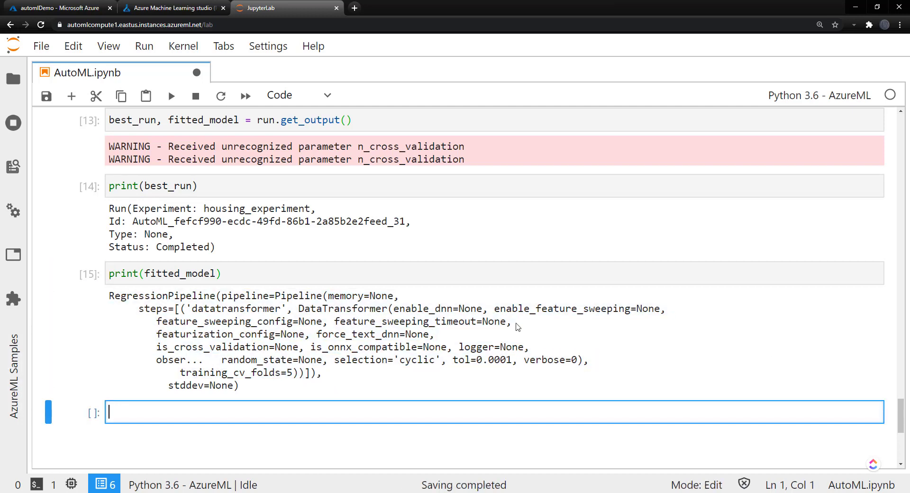
Enter X_test = X_test.drop("median_house_value", axis="columns") to drop the target column
type("X_test =")
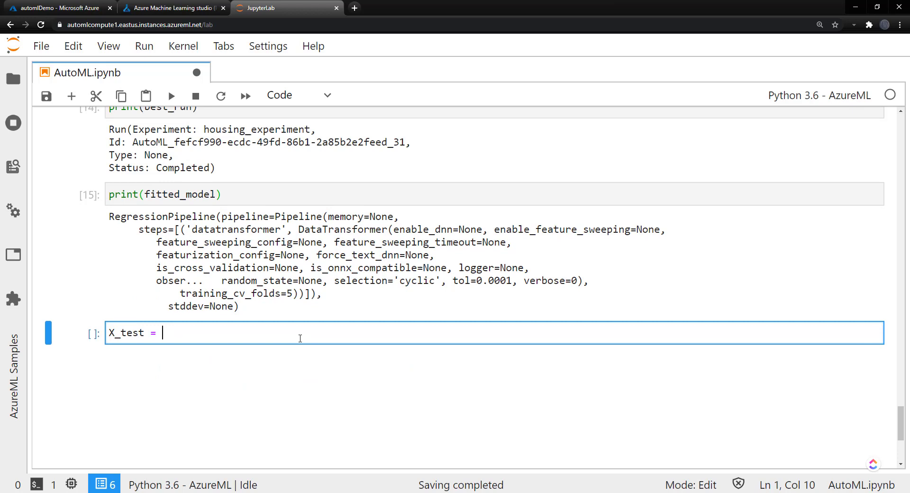
type("X")
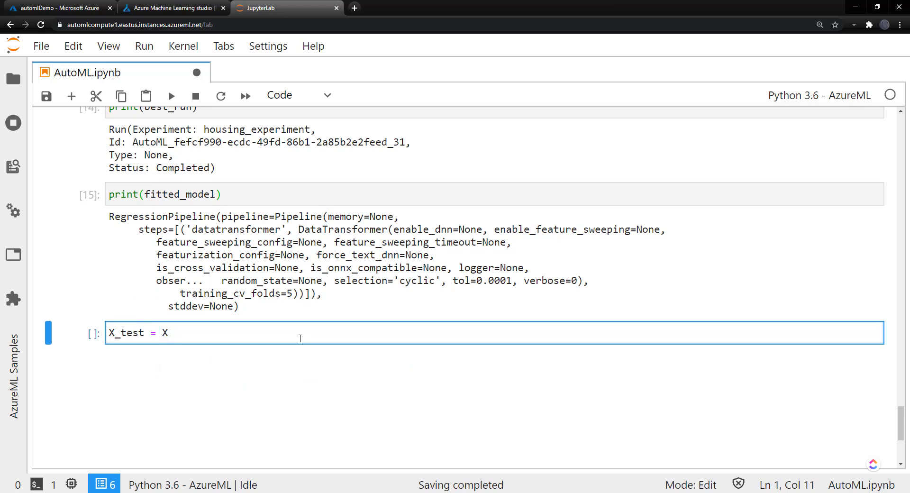
type("_test.")
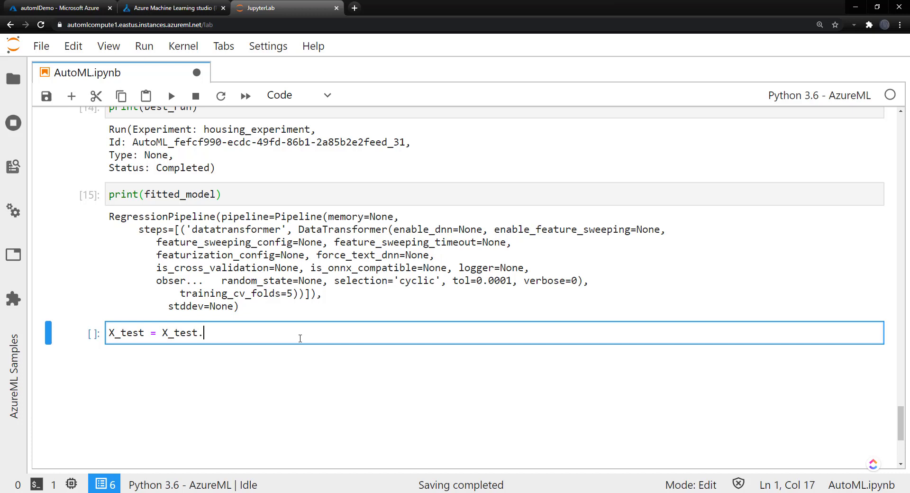
type("drop(")
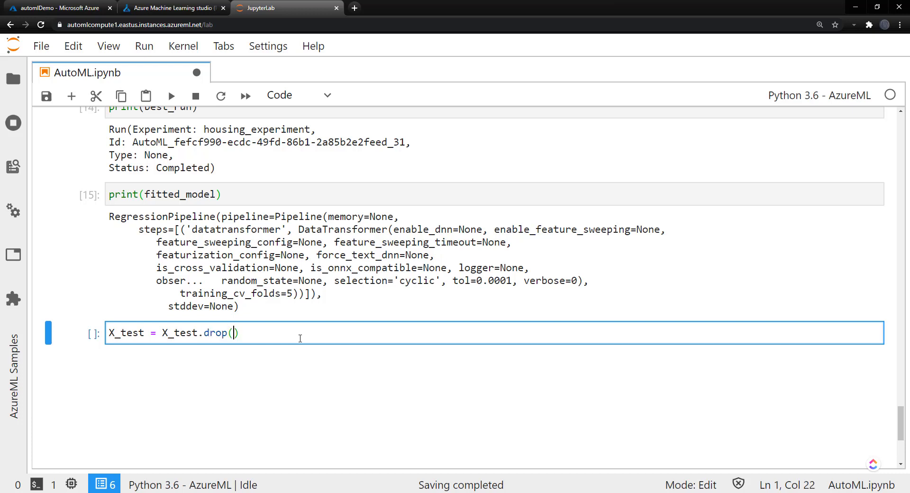
type("\"median_house_value\", axis+")
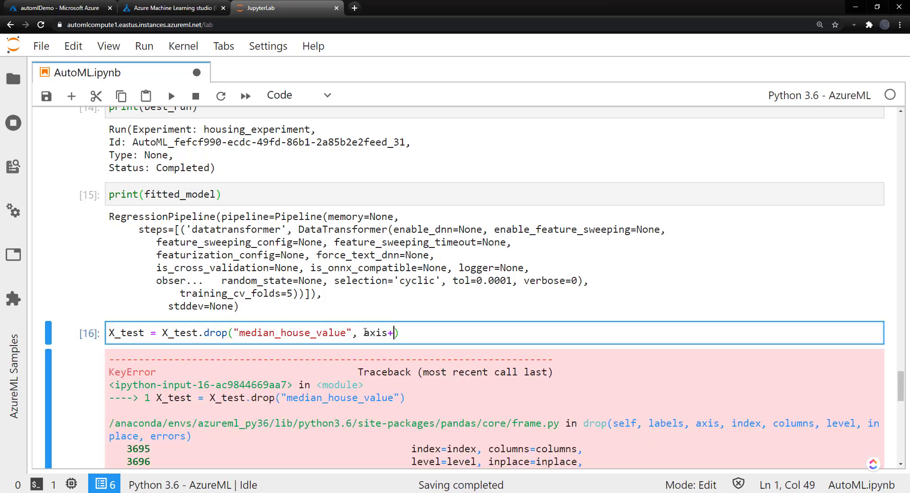
type("=\"columns\"")
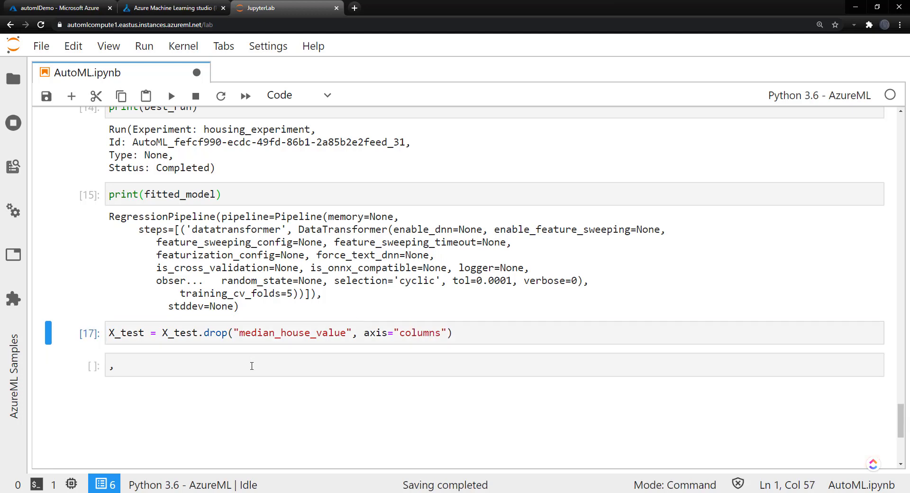
Enter y_predict = fitted_model.predict(X_test) and print(y_predict)
type("y_predict =")
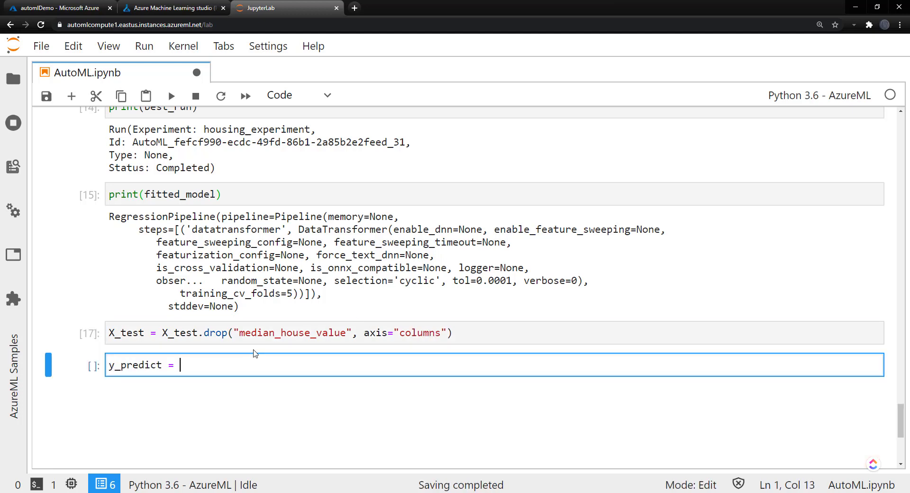
type("fitted_model")
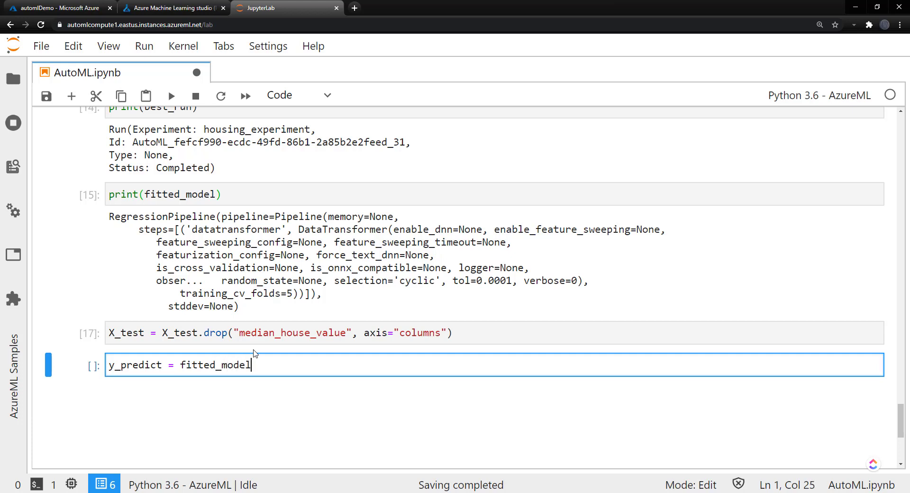
type(".predict()")
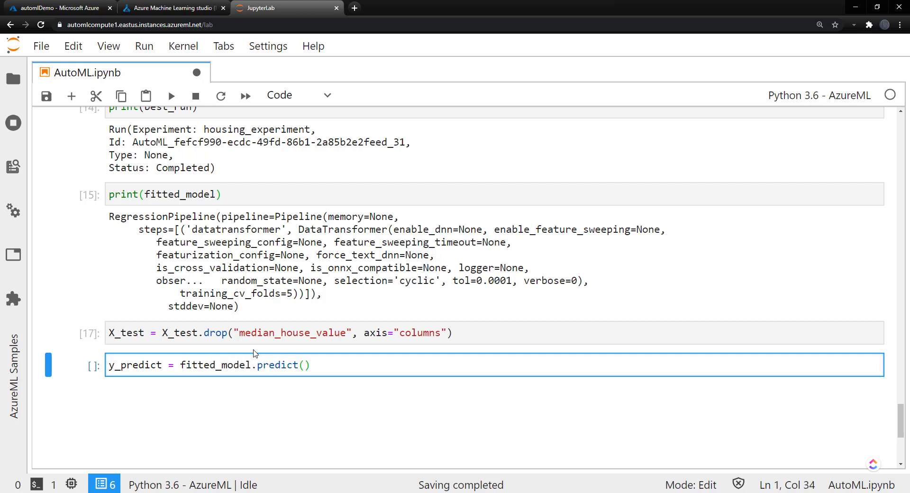
type("X_test")
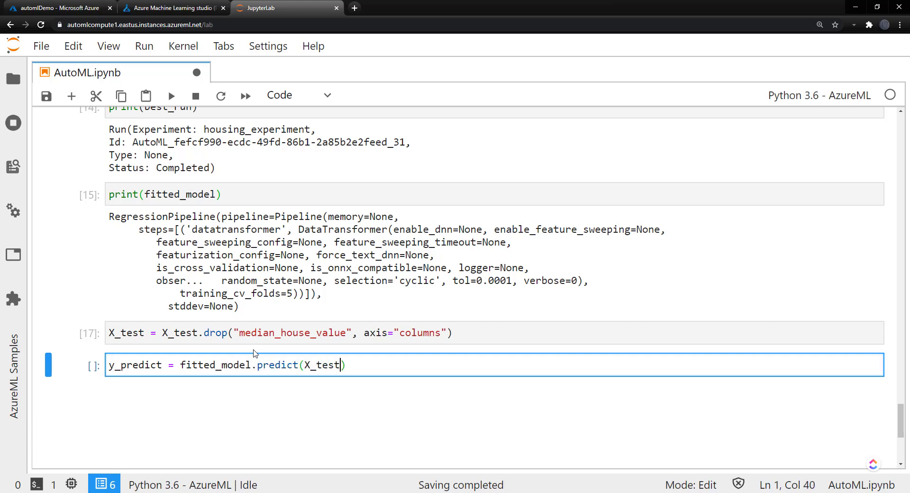
type("print(y_predict")
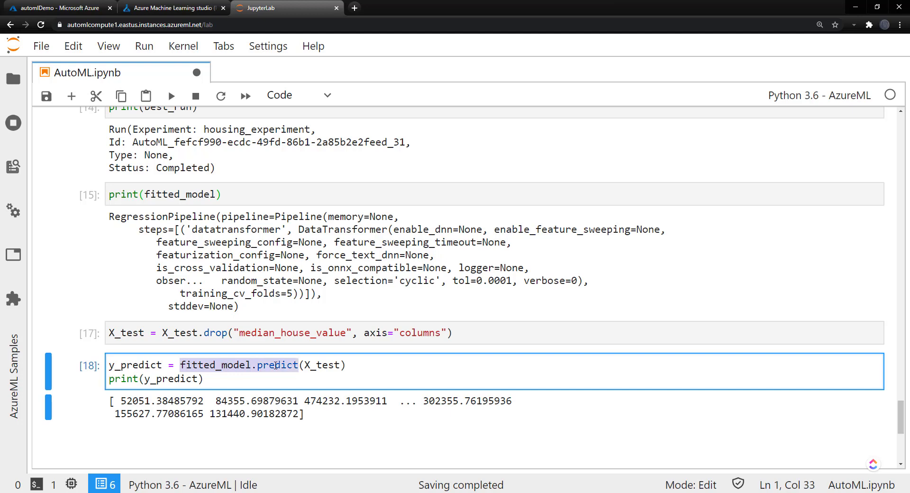
left_click(253, 413)
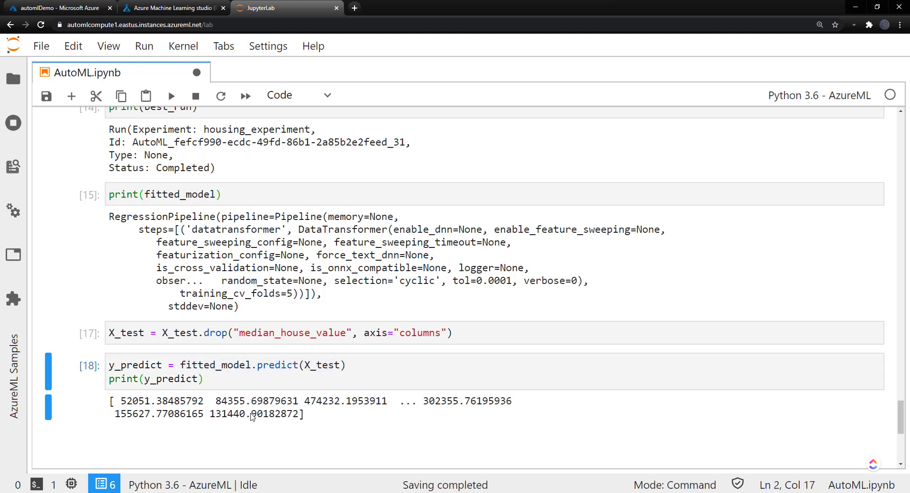
Return to Run 33 in the studio and show the Download option for model.pkl
left_click(171, 8)
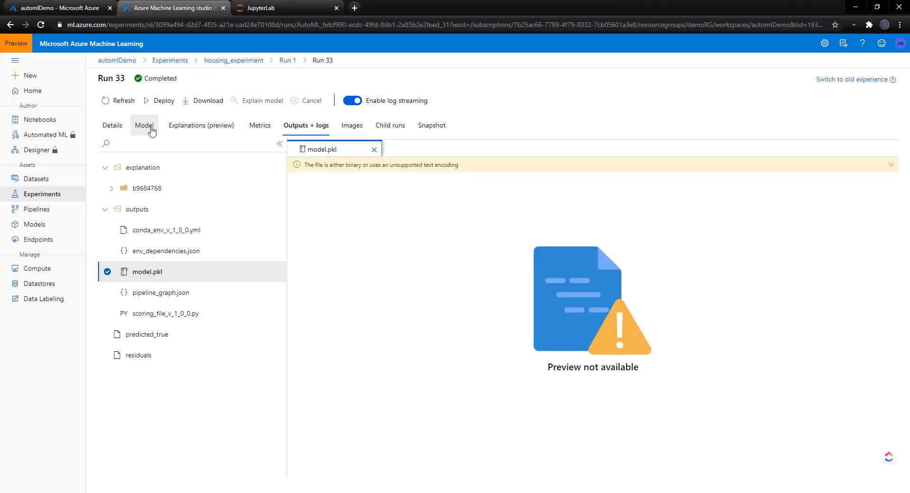
left_click(281, 272)
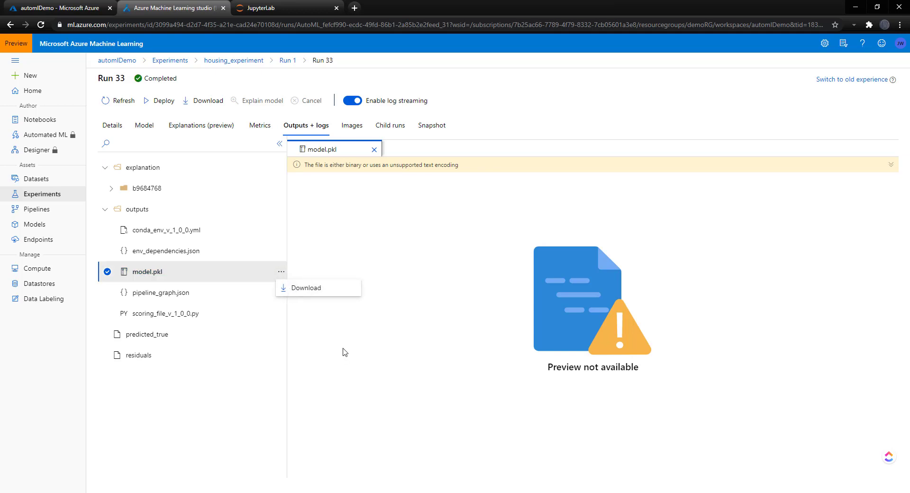